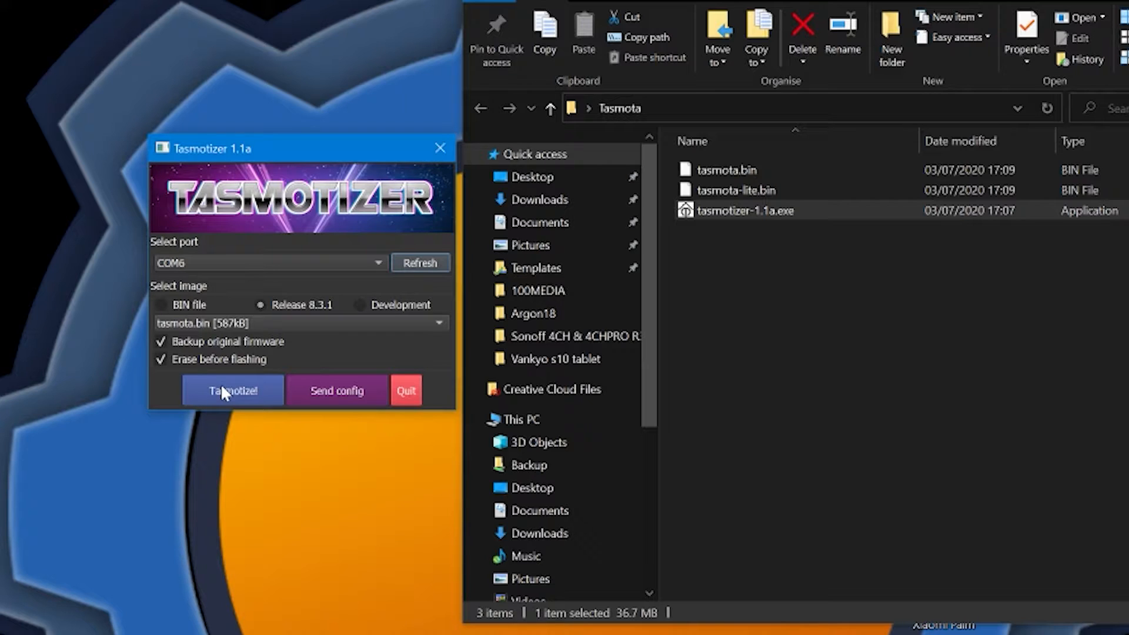
pyautogui.moveTo(249, 404)
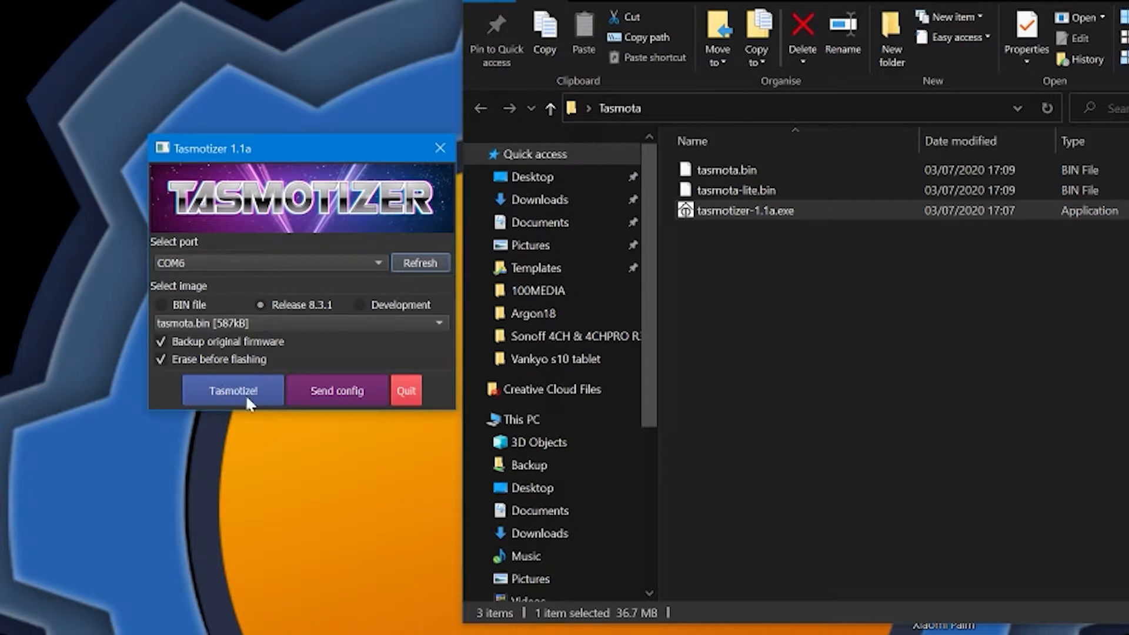
pyautogui.moveTo(240, 400)
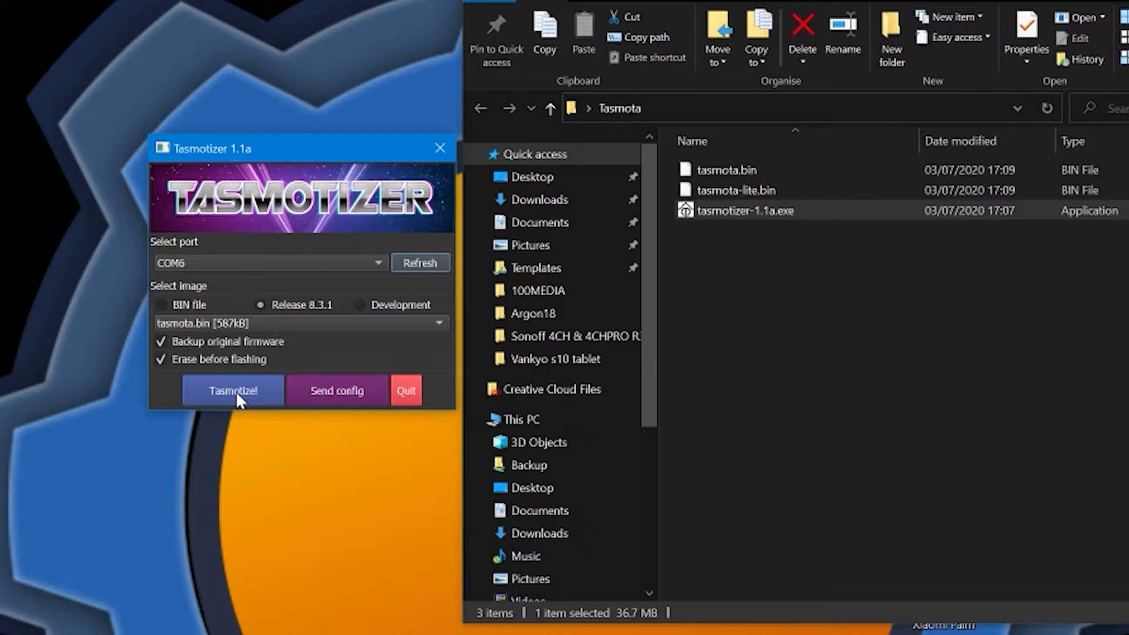
# Run Tasmotize! with firmware backup on COM6, then abort once writing finishes and dismiss the message
pyautogui.click(232, 390)
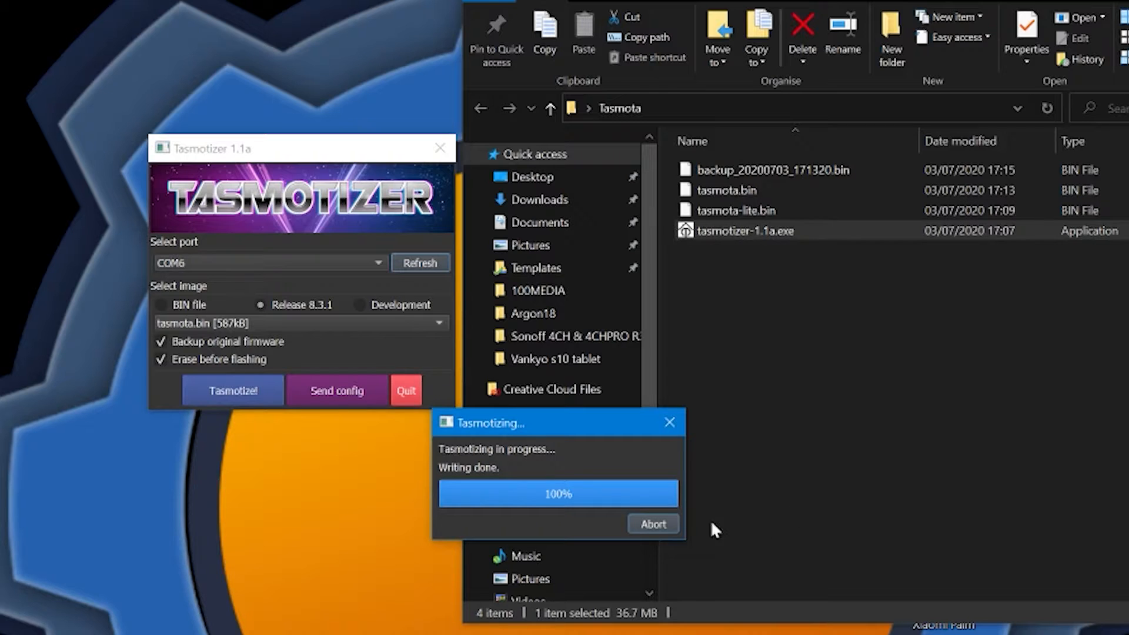
pyautogui.click(651, 523)
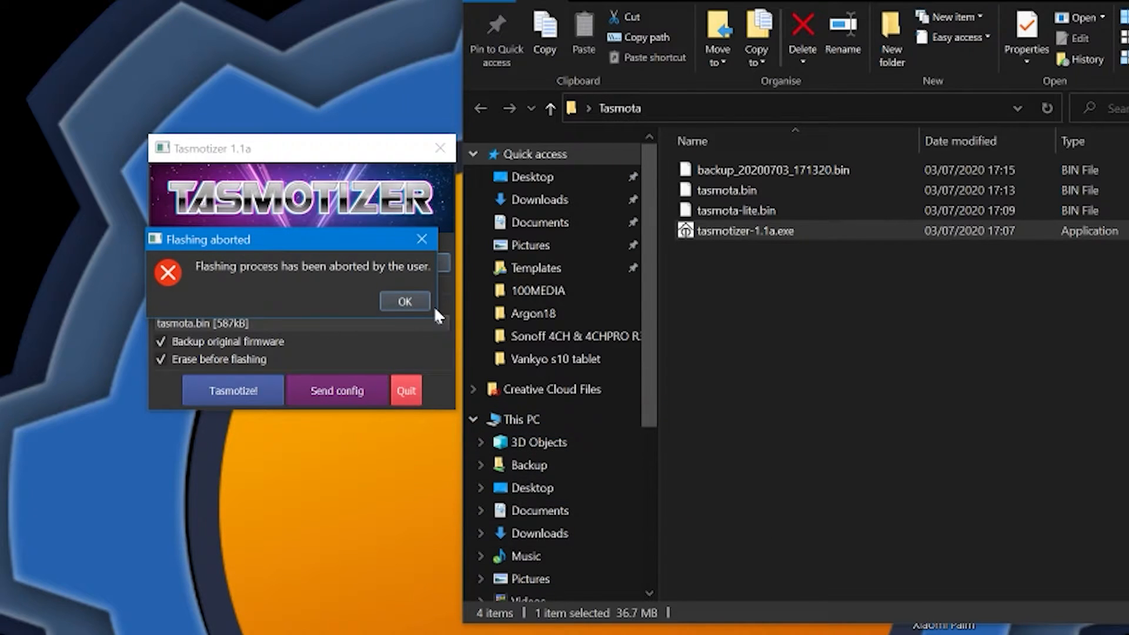
pyautogui.click(403, 301)
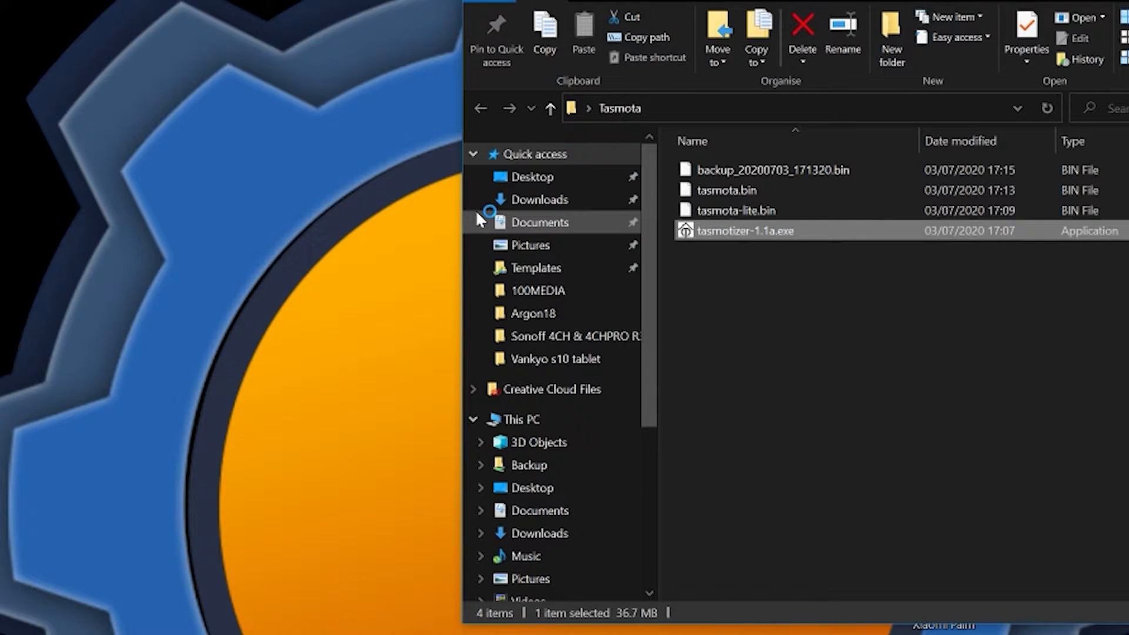
# Relaunch tasmotizer-1.1a.exe and flash release 8.3.1 without backup until 'Flashing successful'
pyautogui.doubleClick(746, 230)
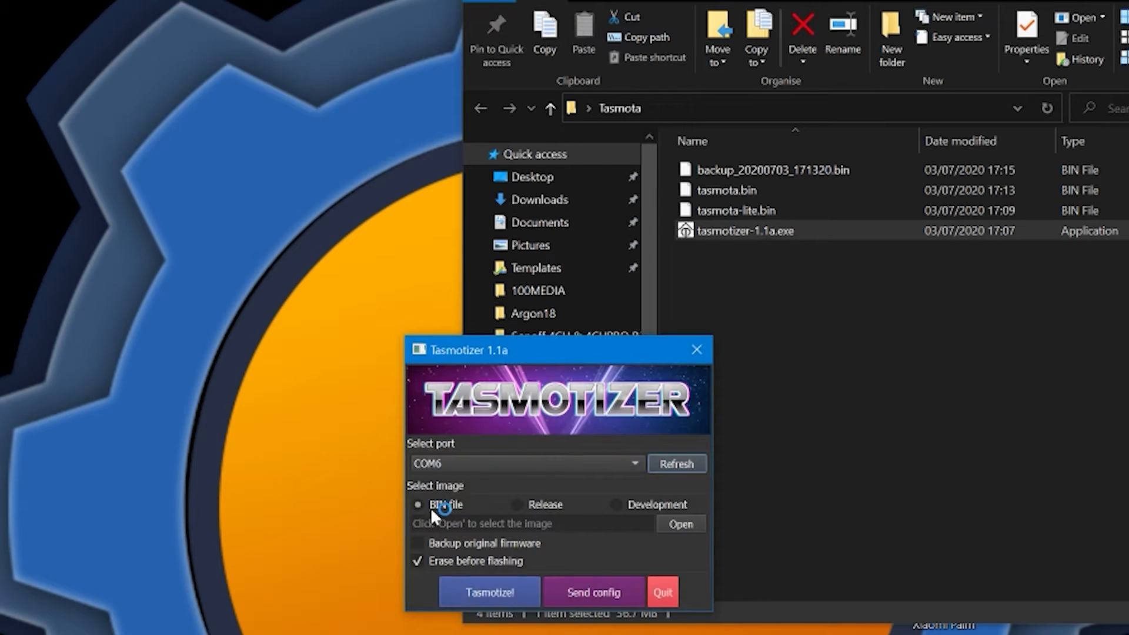
pyautogui.moveTo(532, 505)
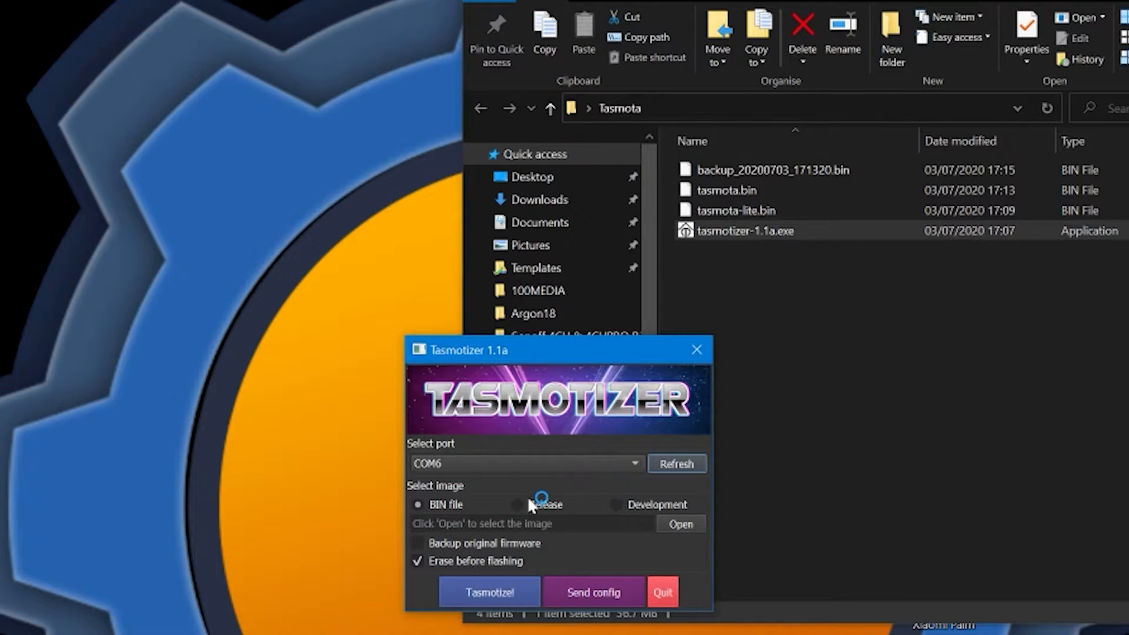
pyautogui.click(488, 592)
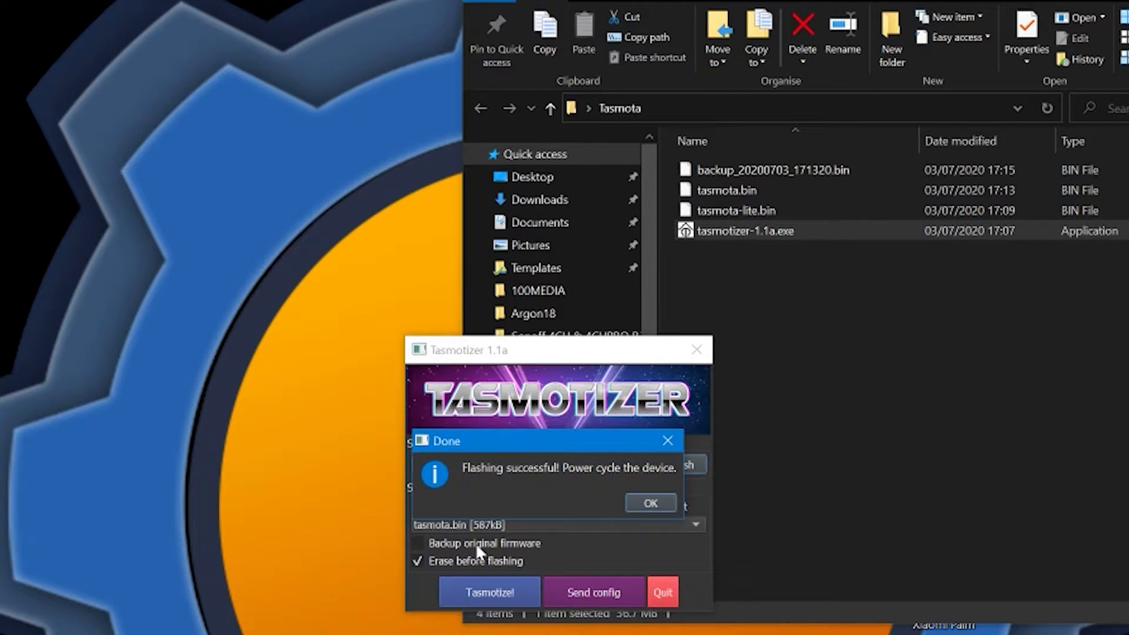
pyautogui.click(649, 502)
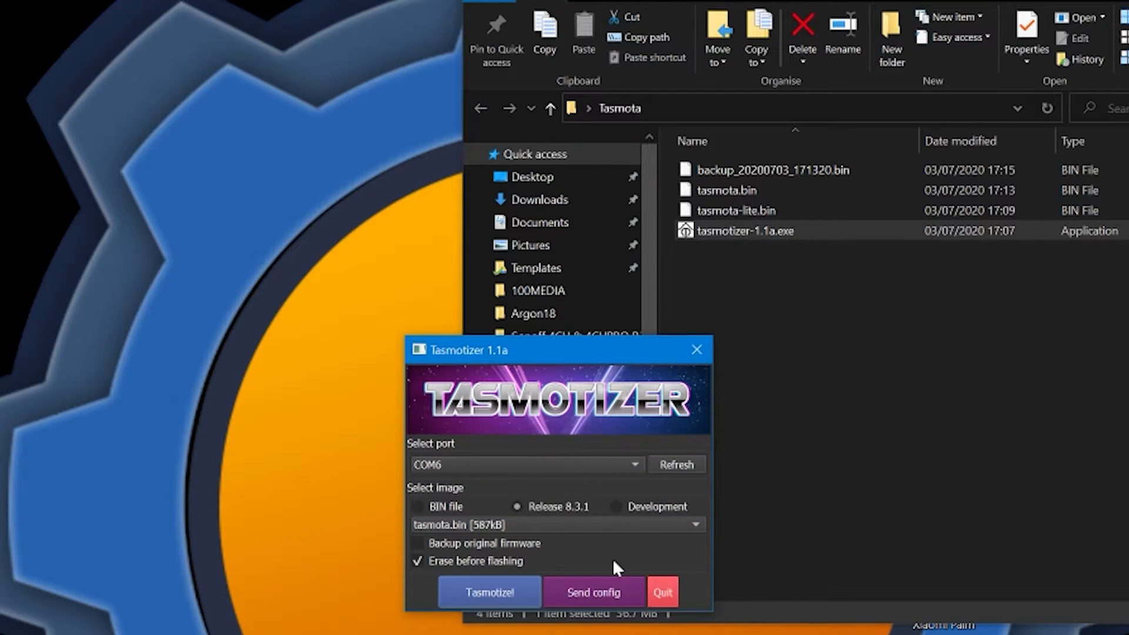
# Send a config with Wi-Fi credentials and the module set to Sonoff 4CH Pro
pyautogui.click(593, 591)
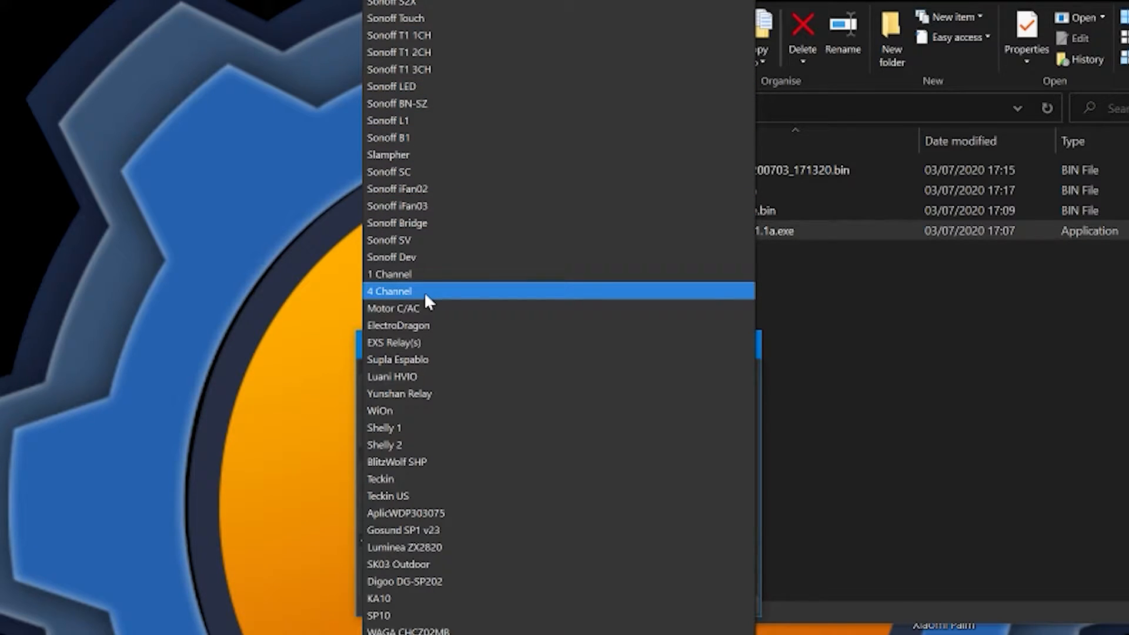
pyautogui.scroll(3)
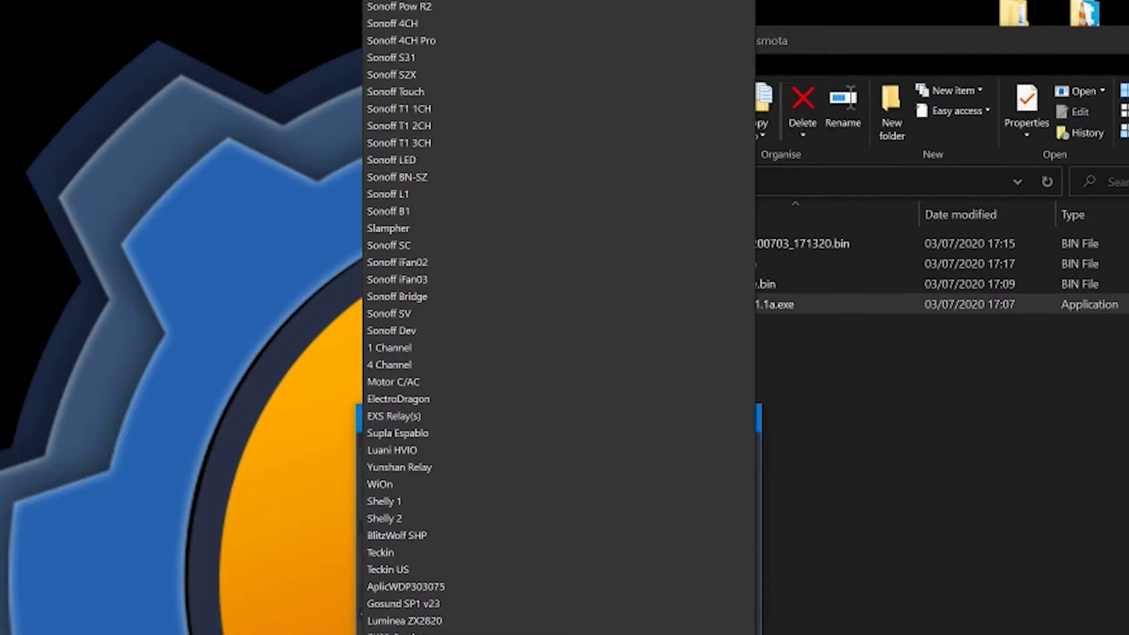
pyautogui.moveTo(496, 40)
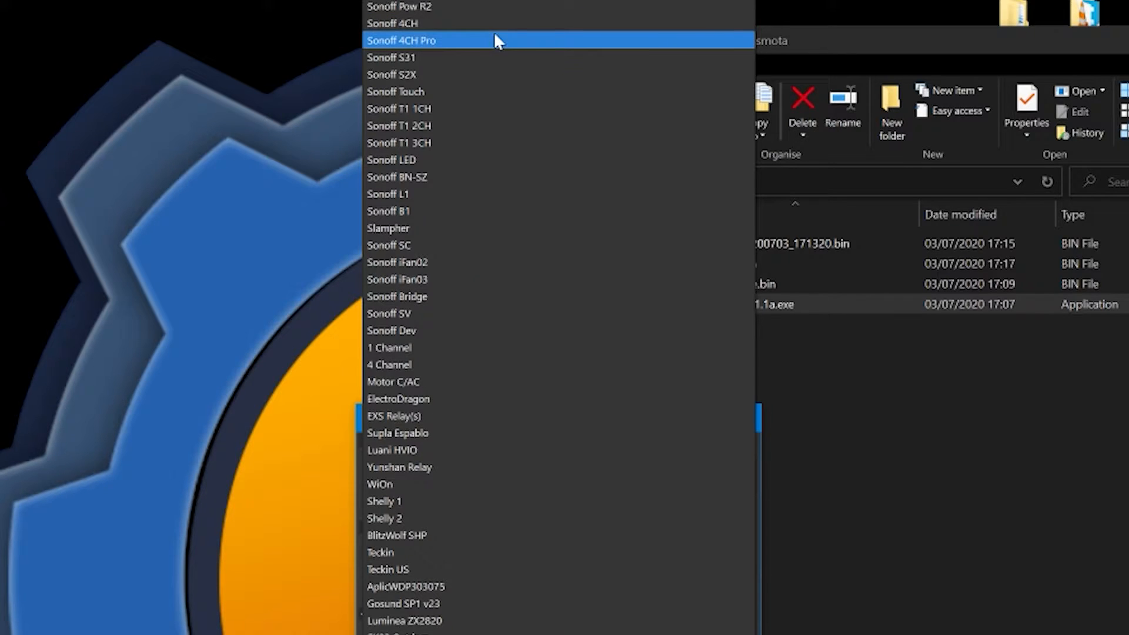
pyautogui.click(401, 40)
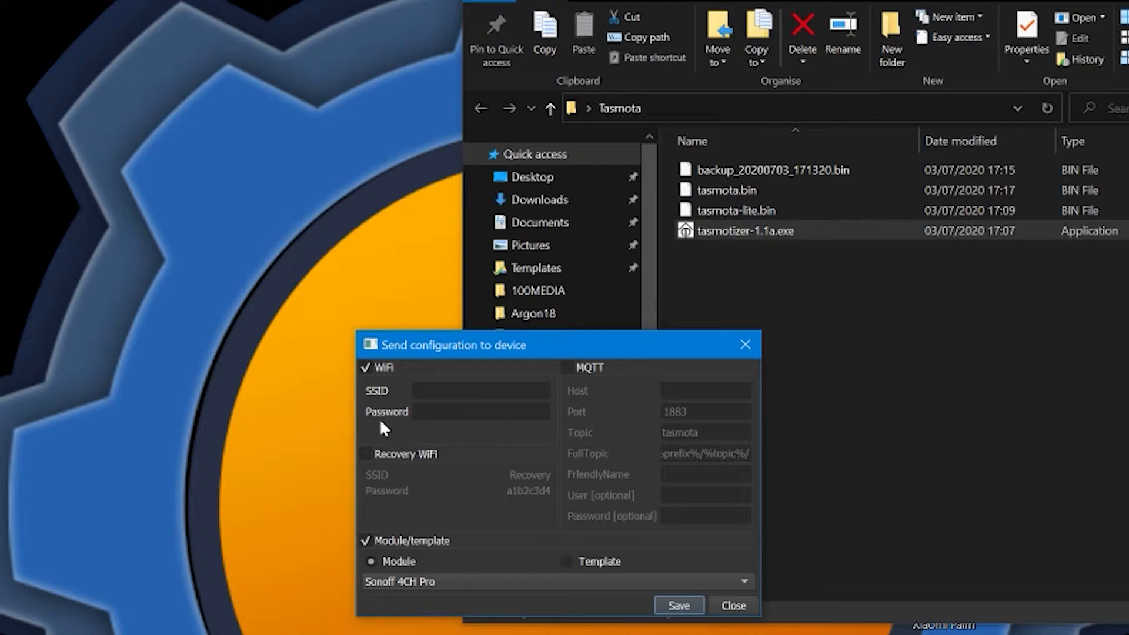
pyautogui.click(568, 366)
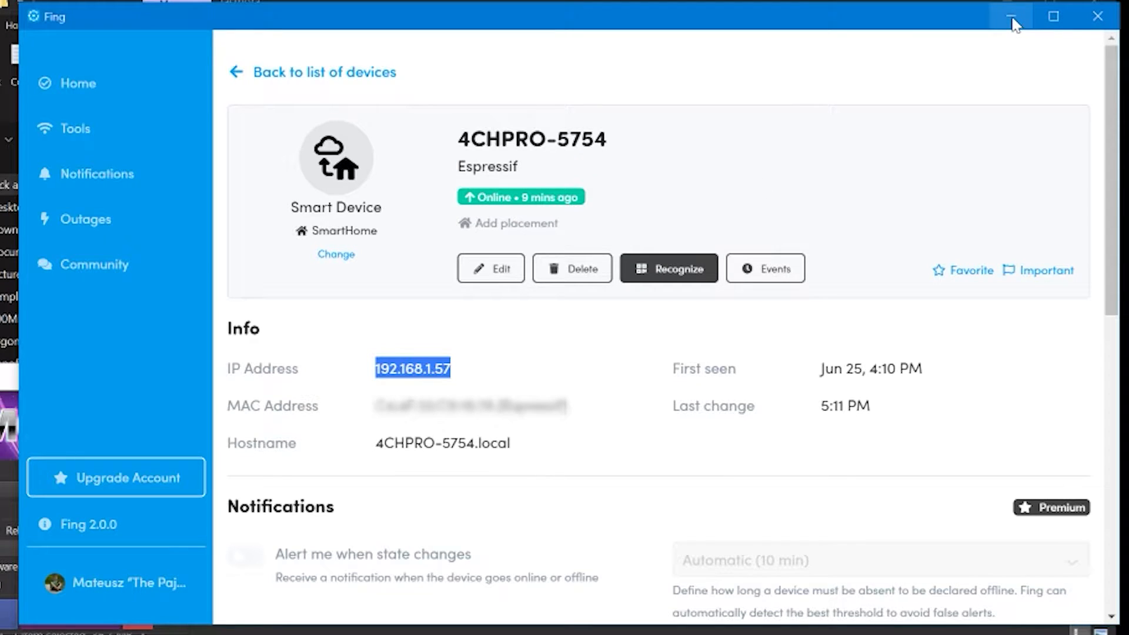
pyautogui.moveTo(1012, 24)
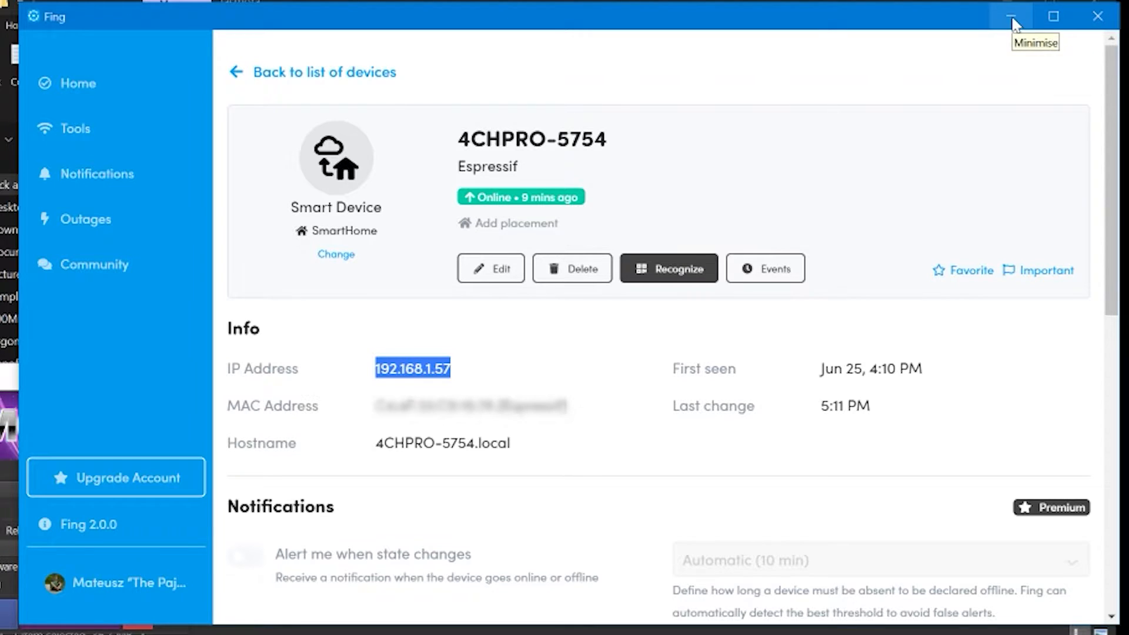
# Minimise Fing and toggle relays 3 and 4 on the Tasmota page at 192.168.1.57
pyautogui.click(1011, 15)
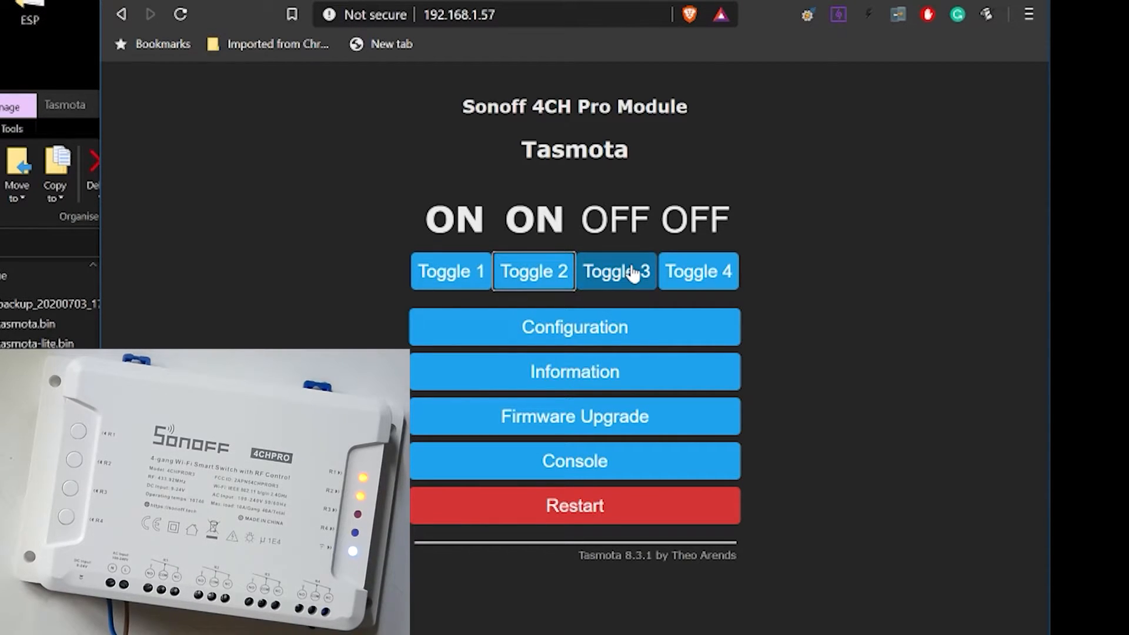
pyautogui.click(614, 272)
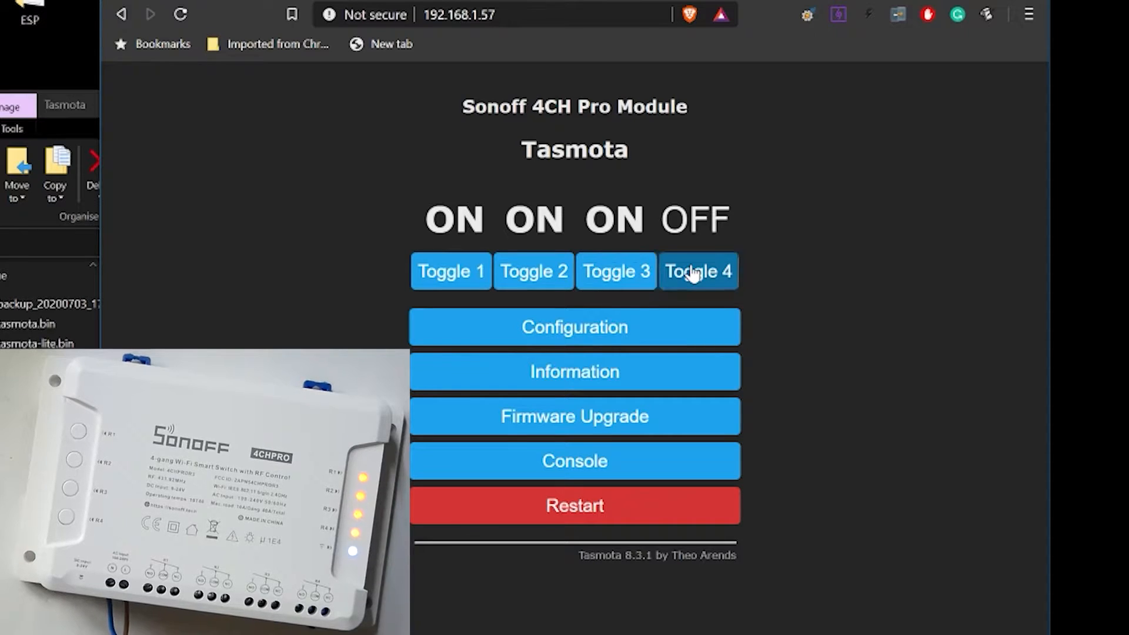
pyautogui.click(696, 272)
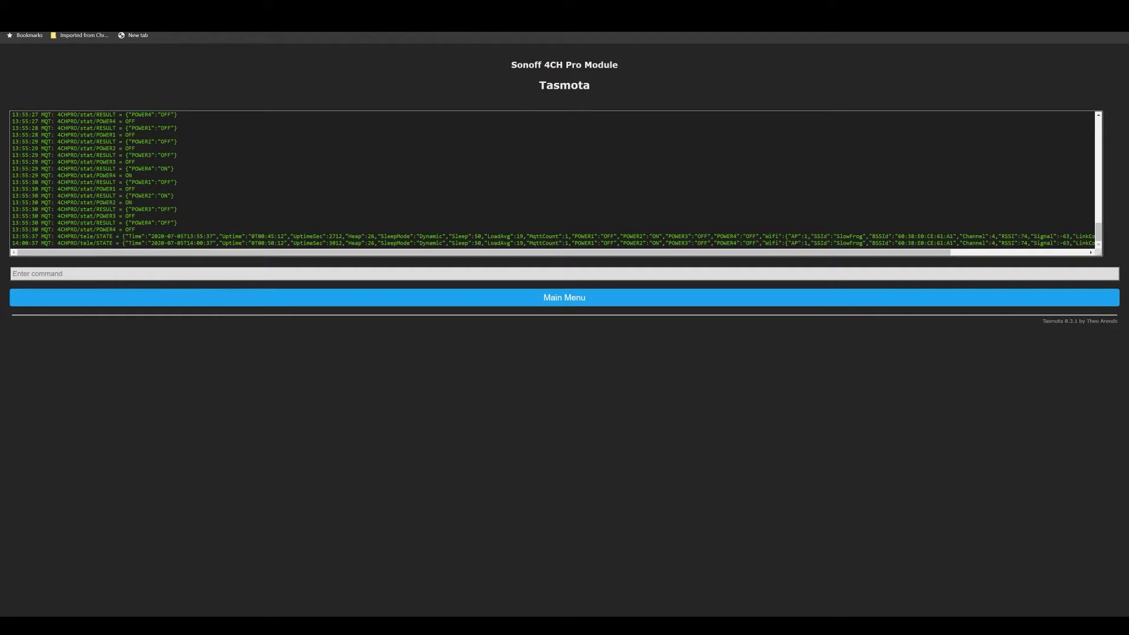
# Return to the Tasmota main menu and view the console's MQTT power status log
pyautogui.click(563, 297)
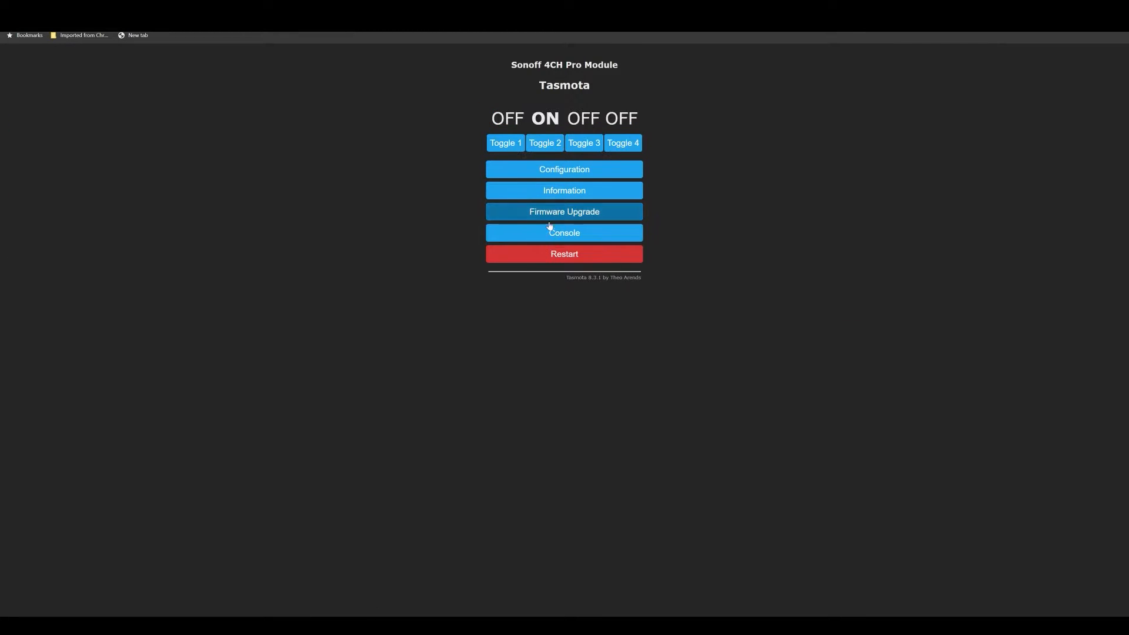
pyautogui.click(563, 233)
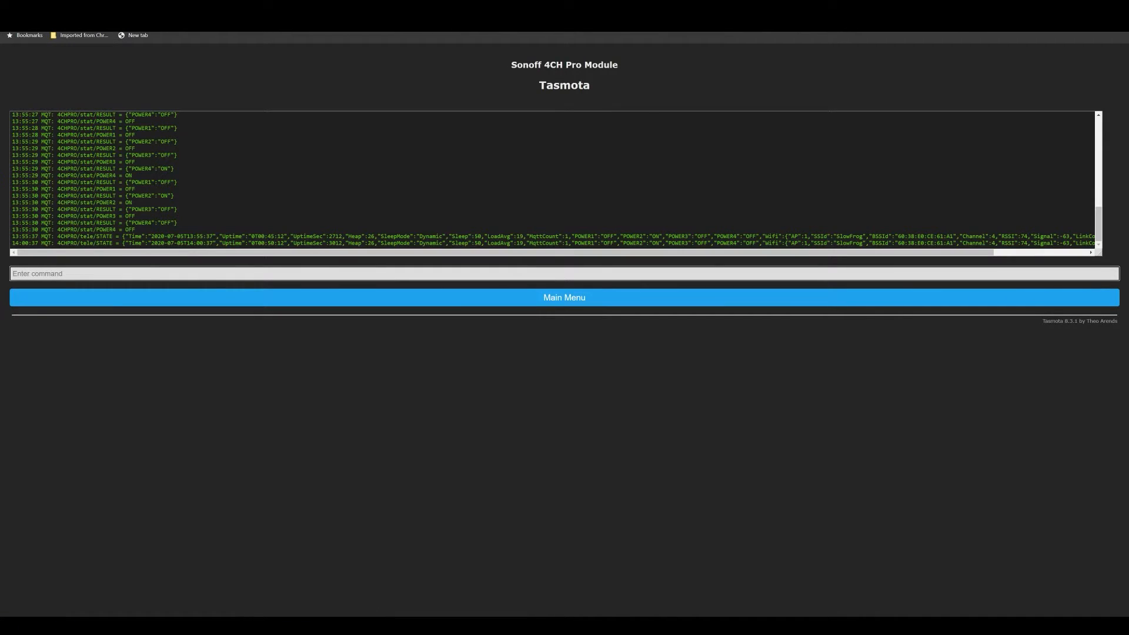
pyautogui.doubleClick(88, 223)
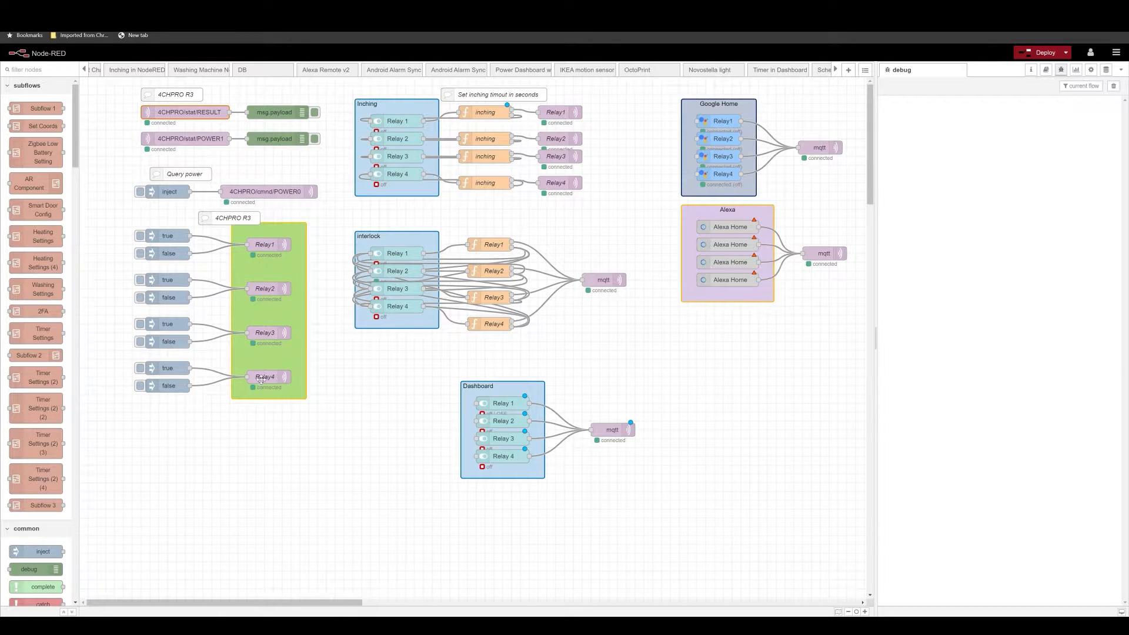
# Inspect the Relay1 mqtt out node's topic ending in POWER1 and leave it unchanged
pyautogui.moveTo(229, 217); pyautogui.dragTo(226, 225)
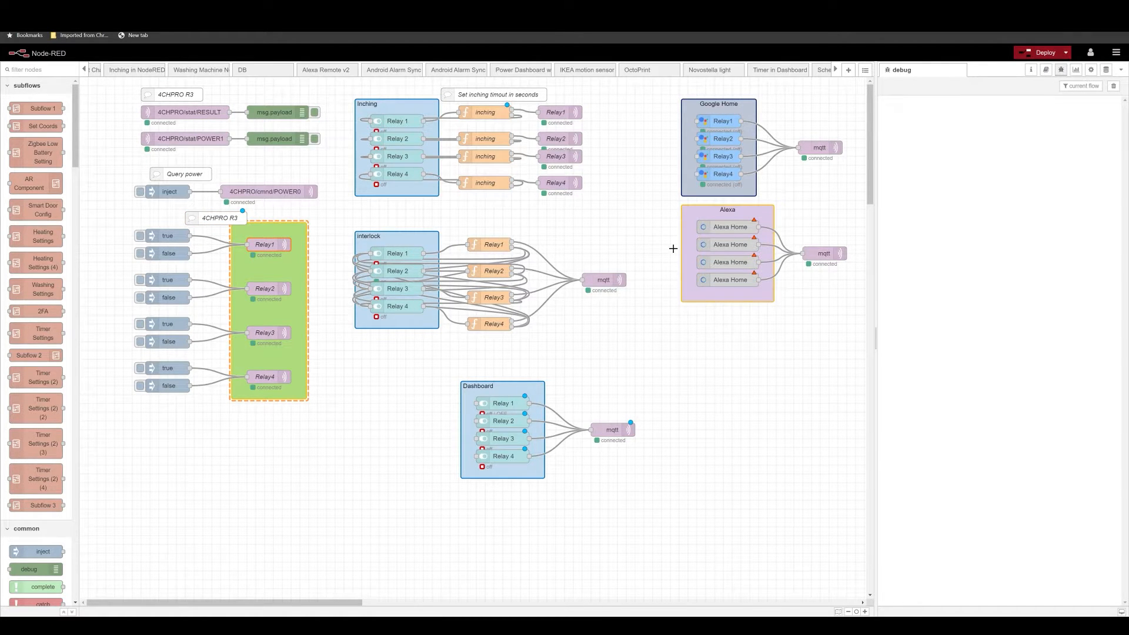
pyautogui.doubleClick(819, 147)
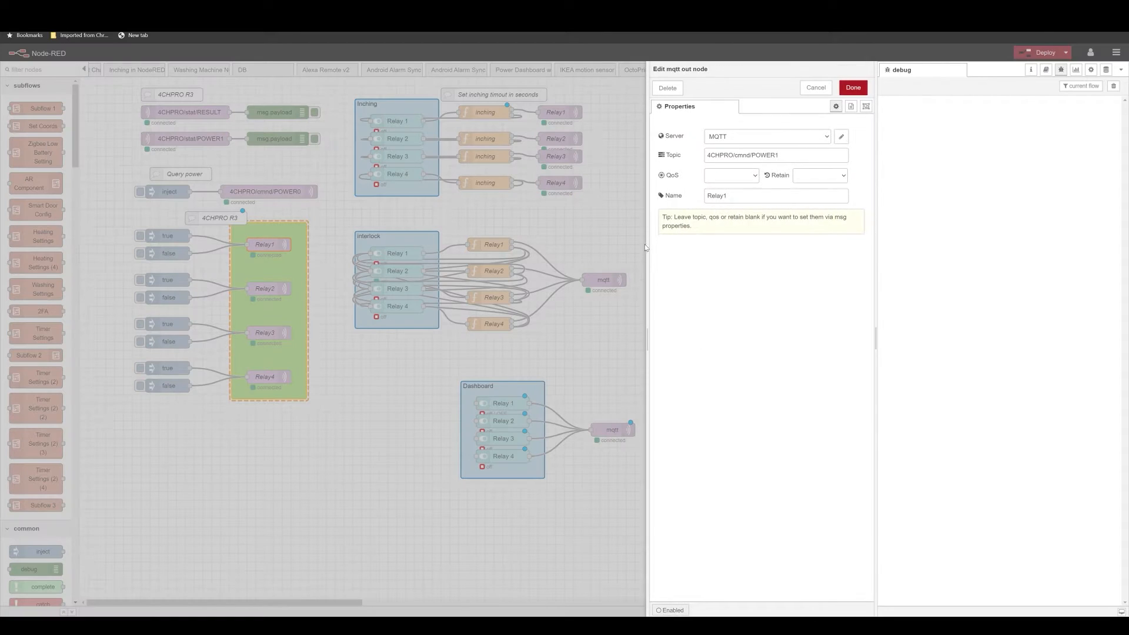
pyautogui.tripleClick(775, 156)
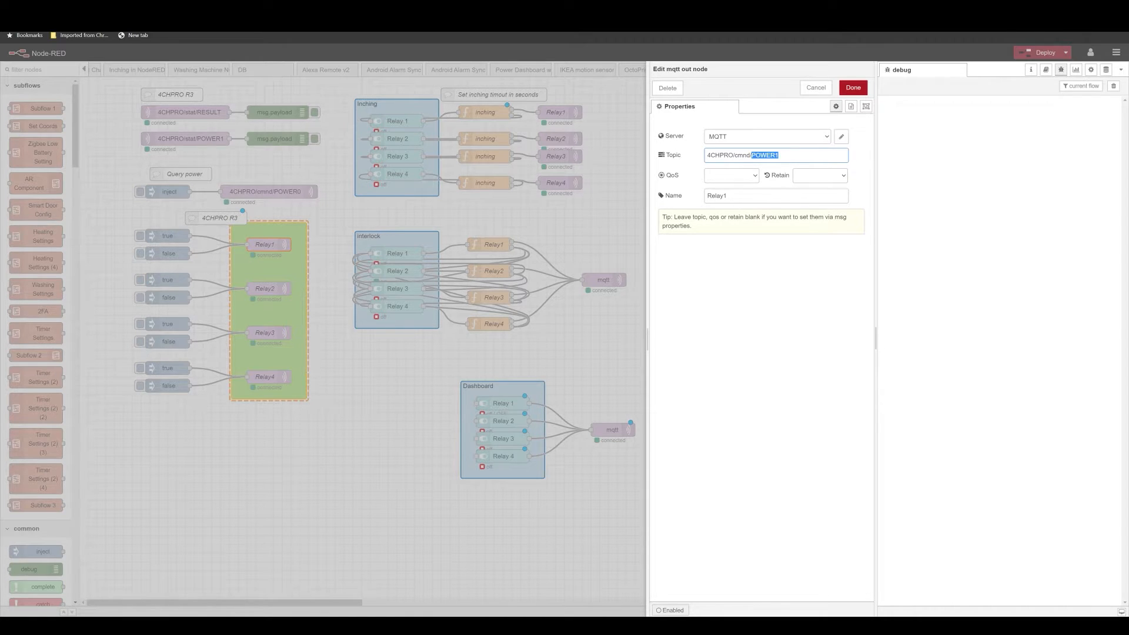
pyautogui.moveTo(851, 101)
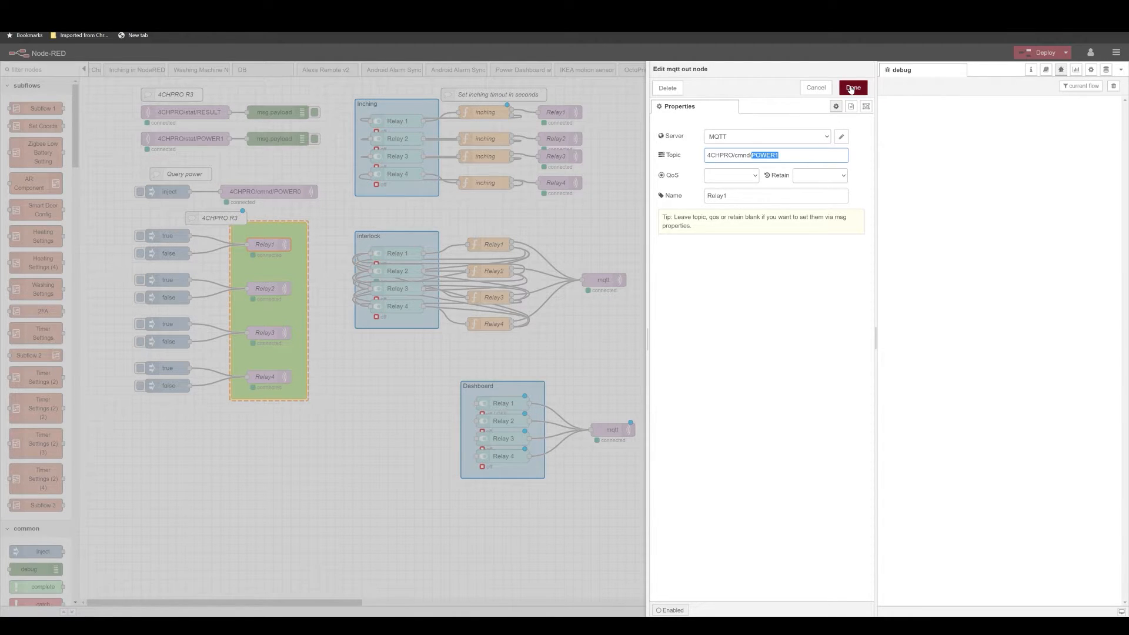
pyautogui.click(852, 87)
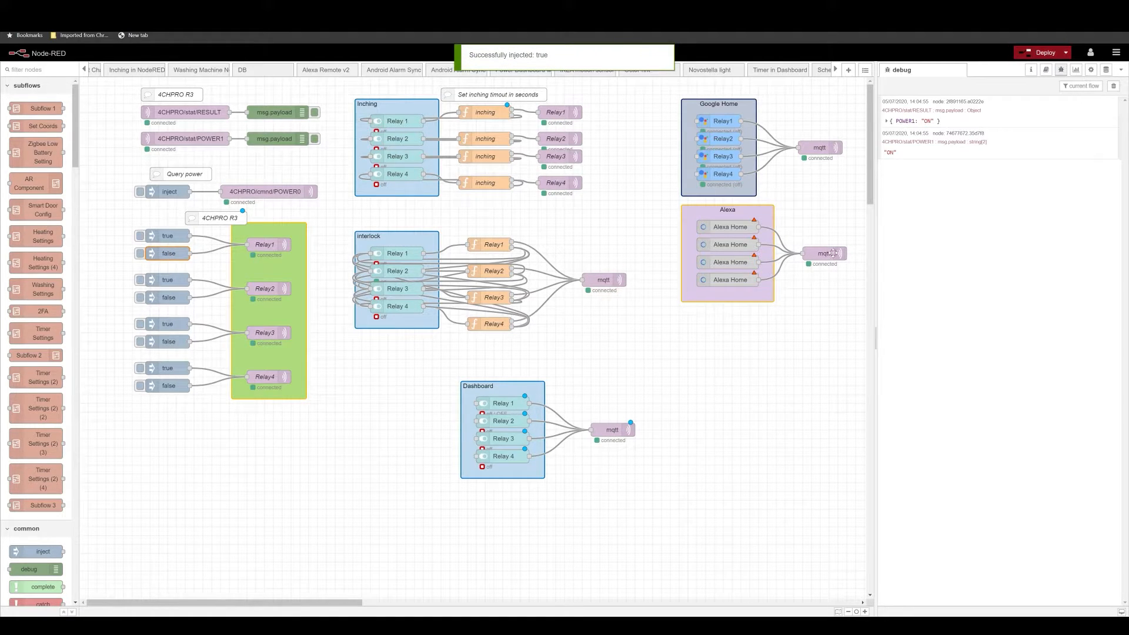
pyautogui.moveTo(951, 211)
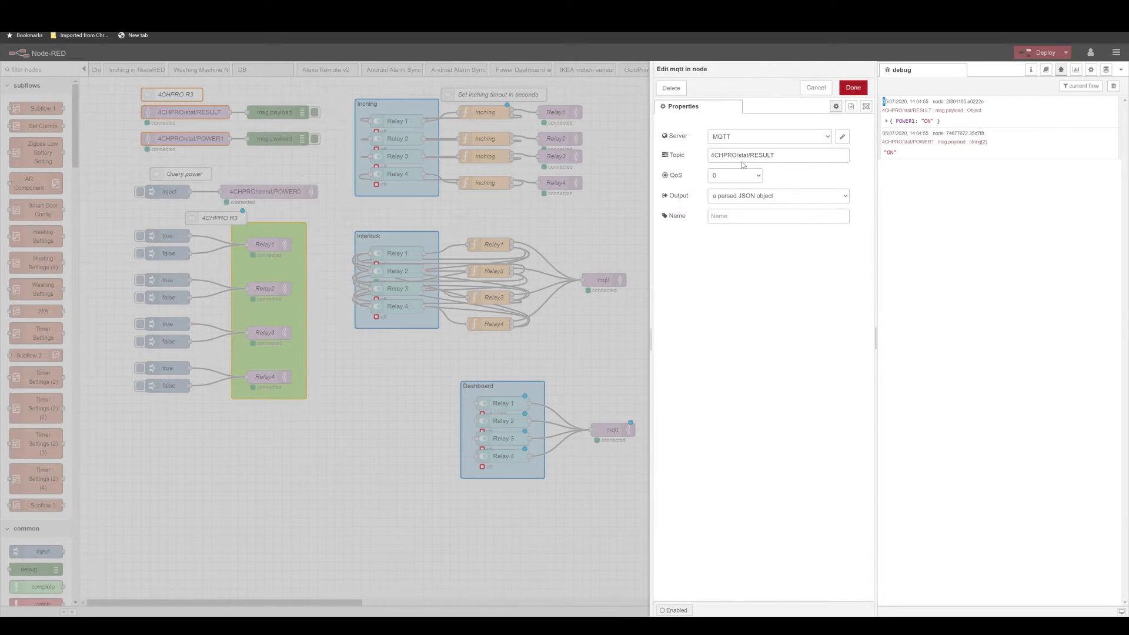
pyautogui.tripleClick(777, 155)
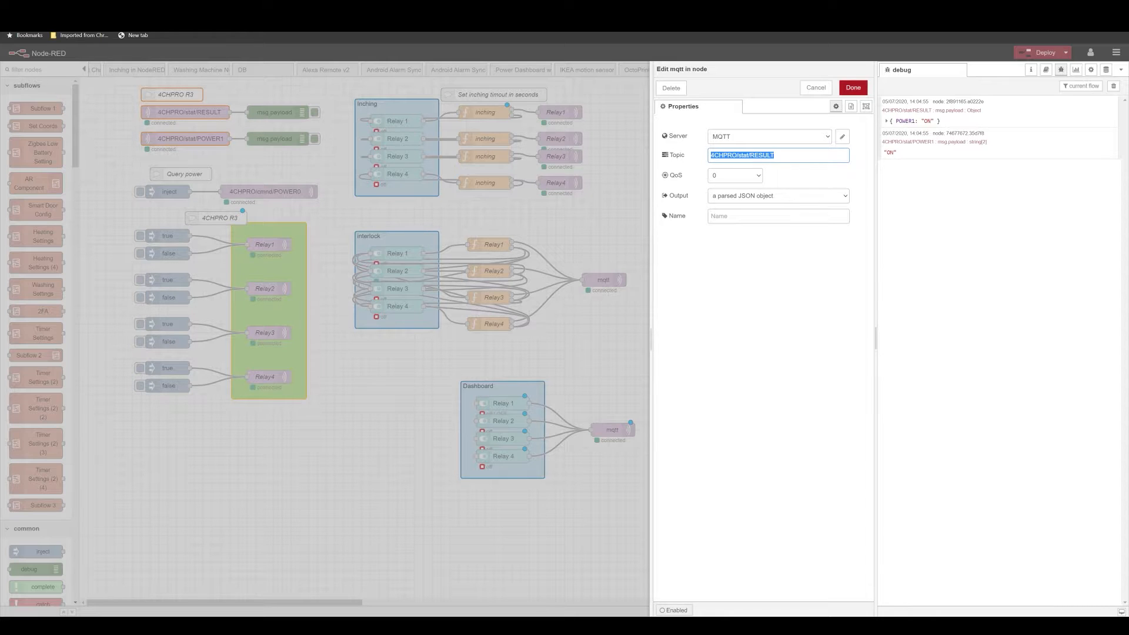
pyautogui.click(886, 110)
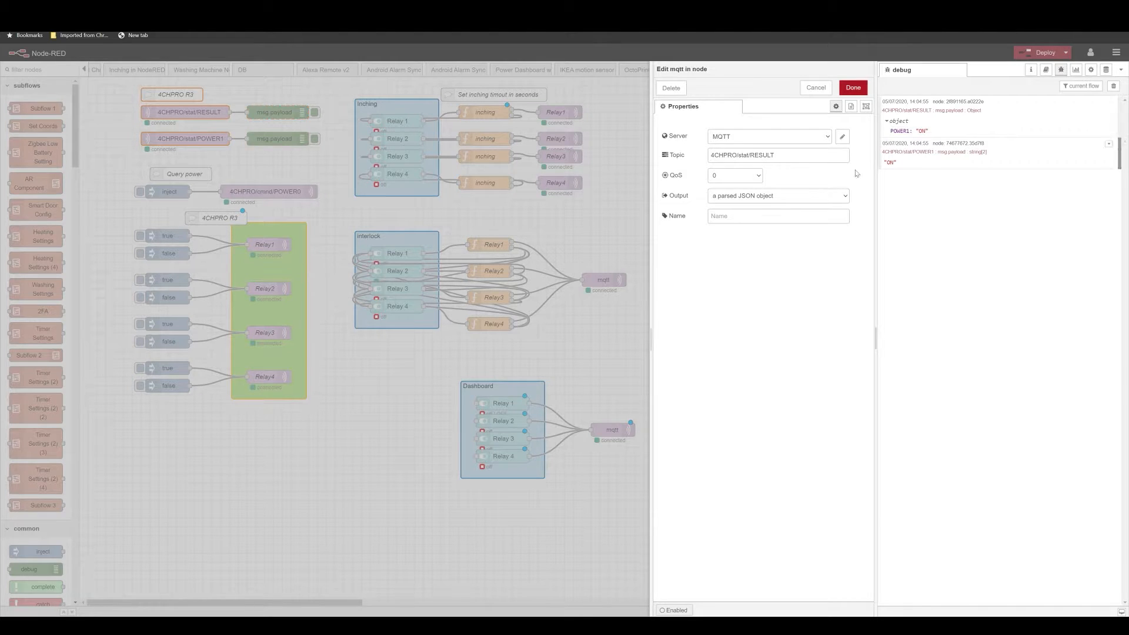
pyautogui.click(851, 87)
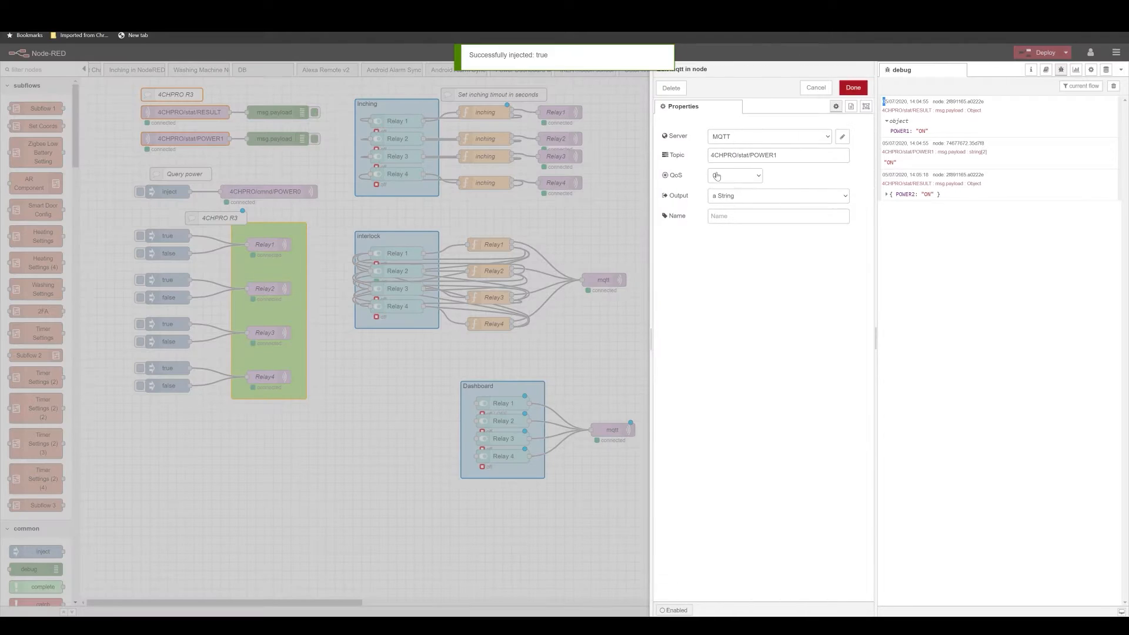
pyautogui.doubleClick(760, 155)
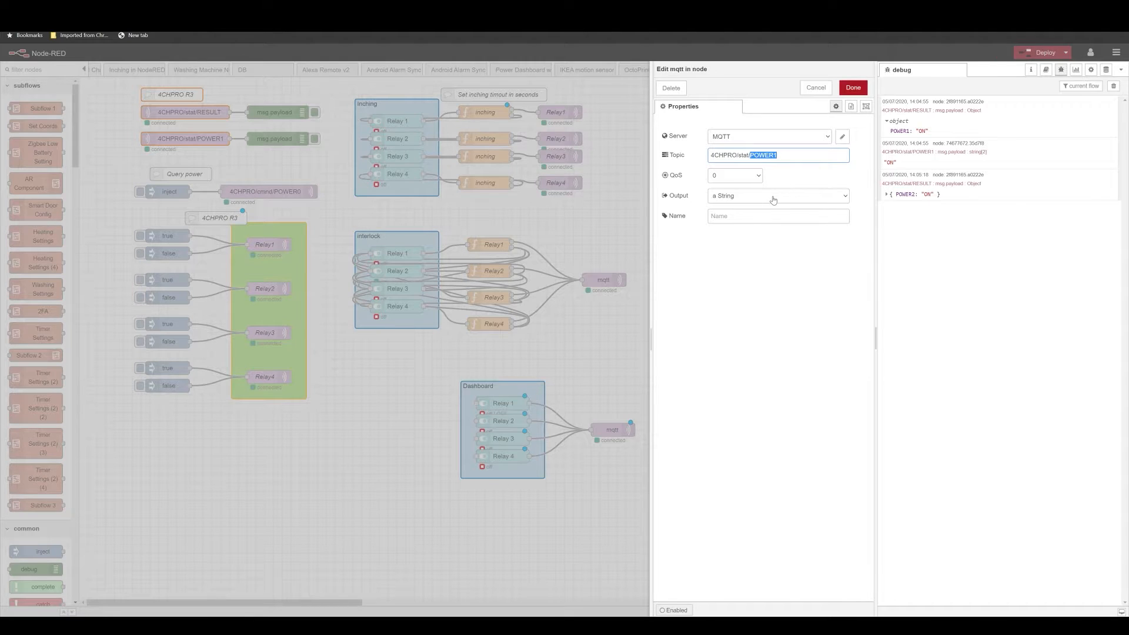
pyautogui.click(777, 155)
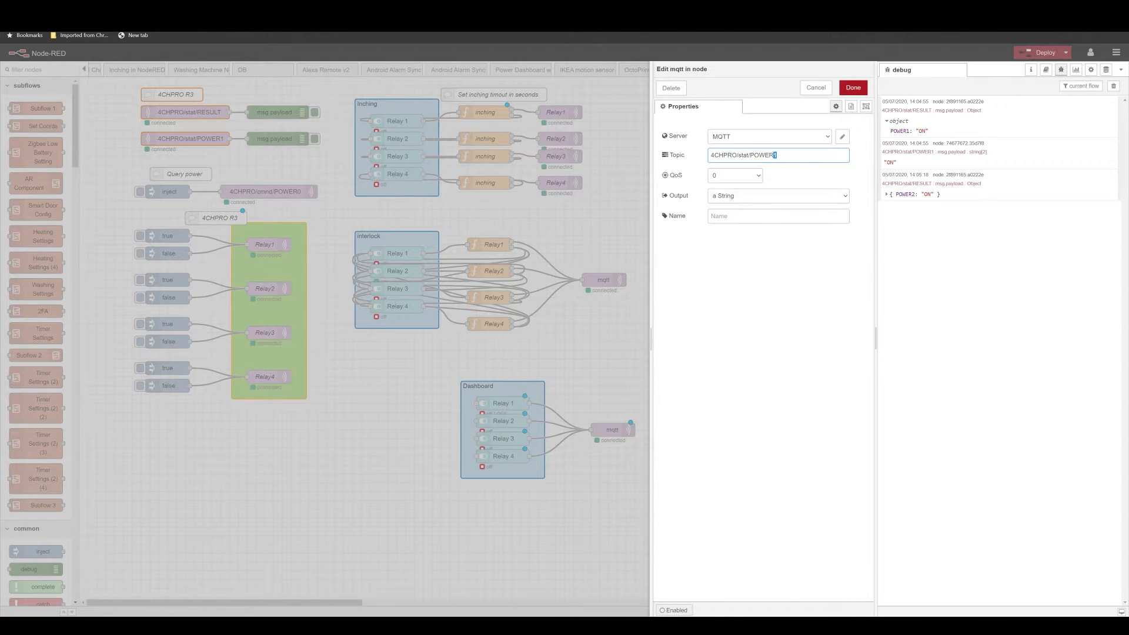
pyautogui.tripleClick(778, 155)
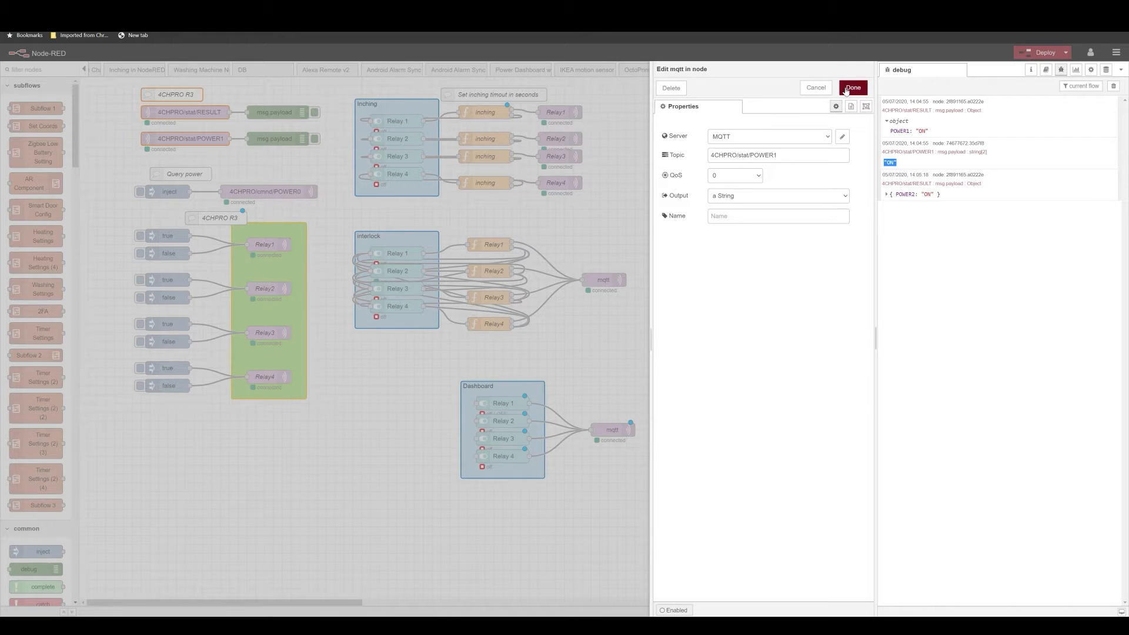
pyautogui.click(852, 87)
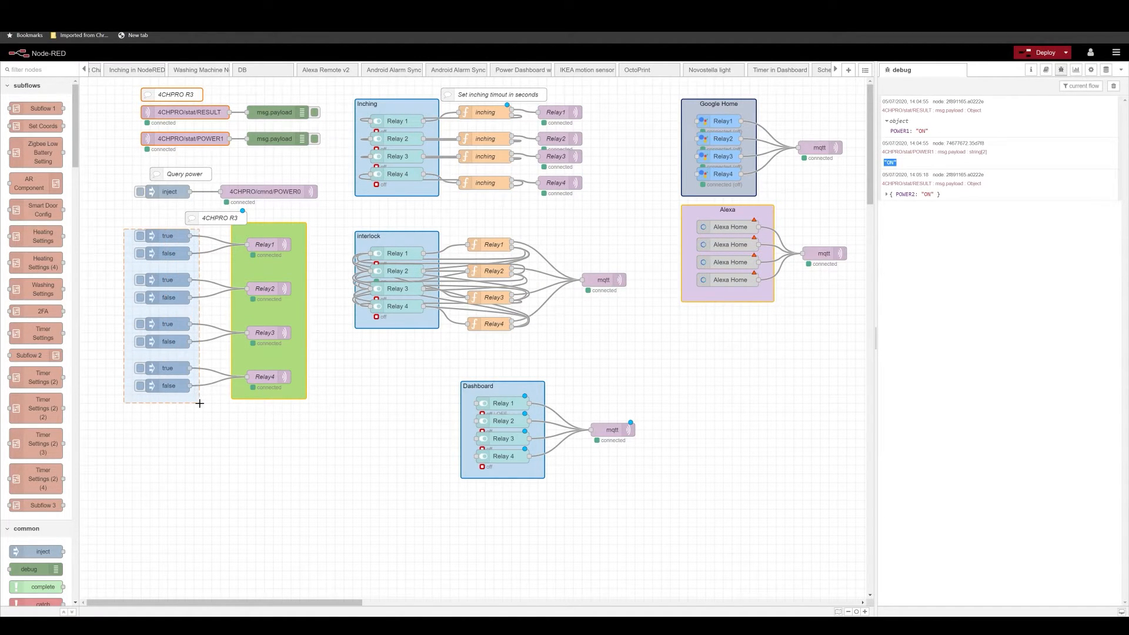
# Check the Relay2 mqtt out topic 4CHPRO/cmnd/POWER2 and close it unchanged
pyautogui.click(242, 260)
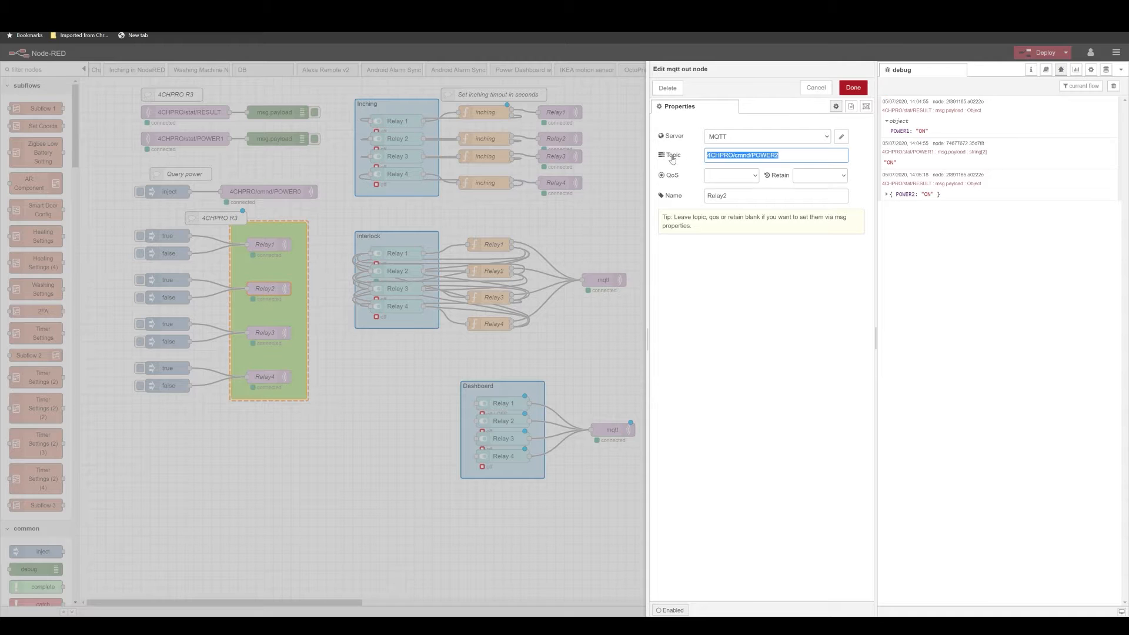
pyautogui.moveTo(809, 109)
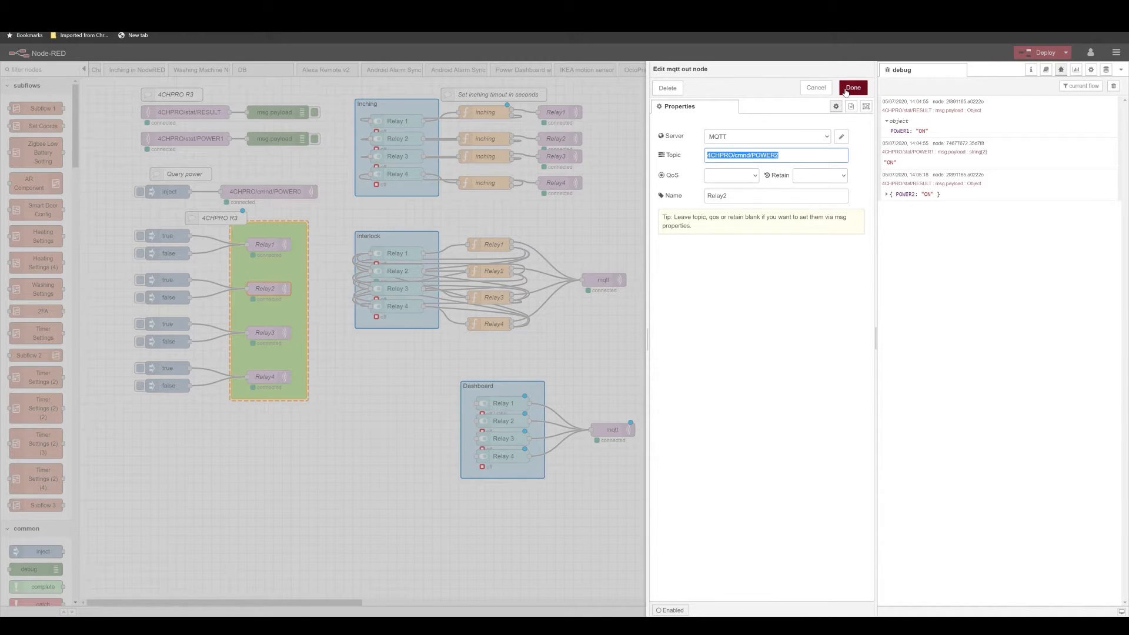
pyautogui.click(852, 87)
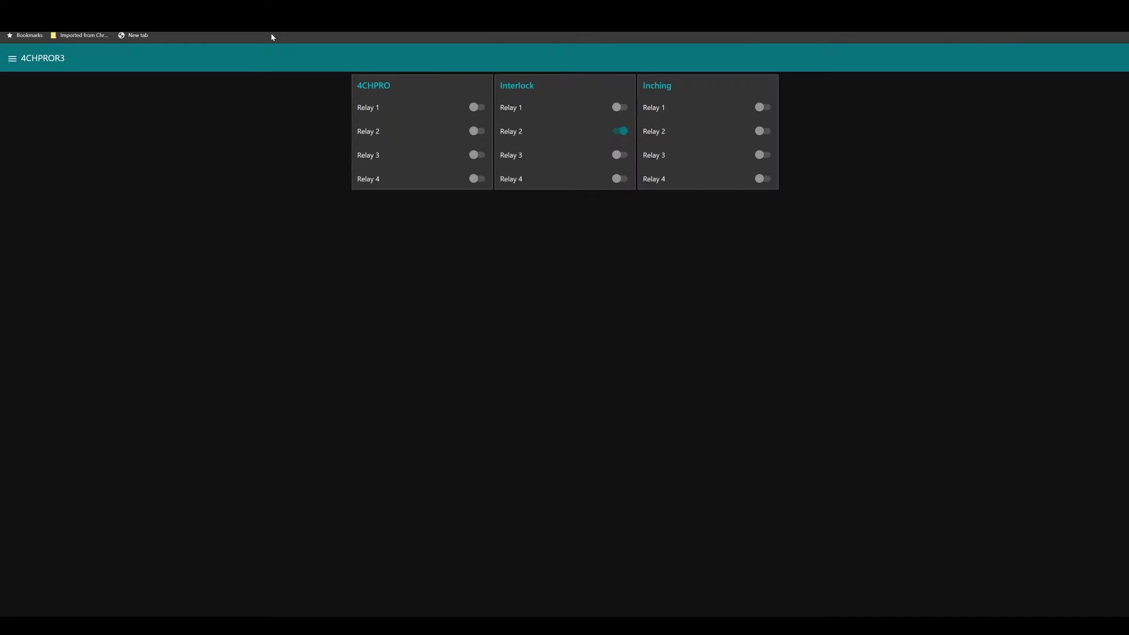
# Toggle a relay switch on the 4CHPROR3 dashboard so its POWER status is logged
pyautogui.click(478, 107)
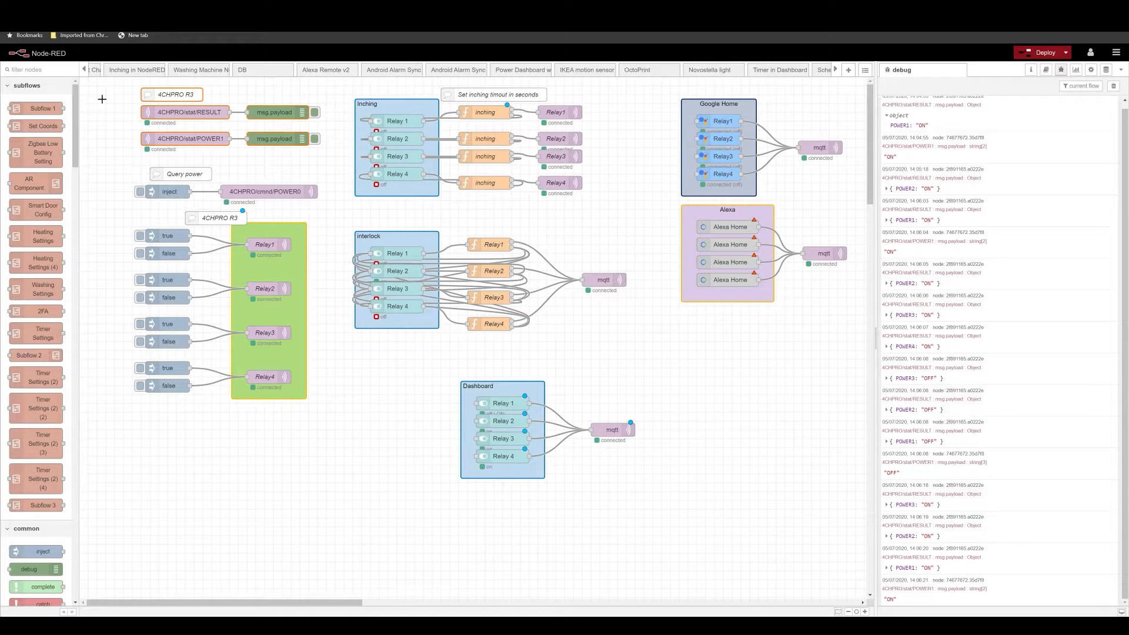
pyautogui.moveTo(314, 34)
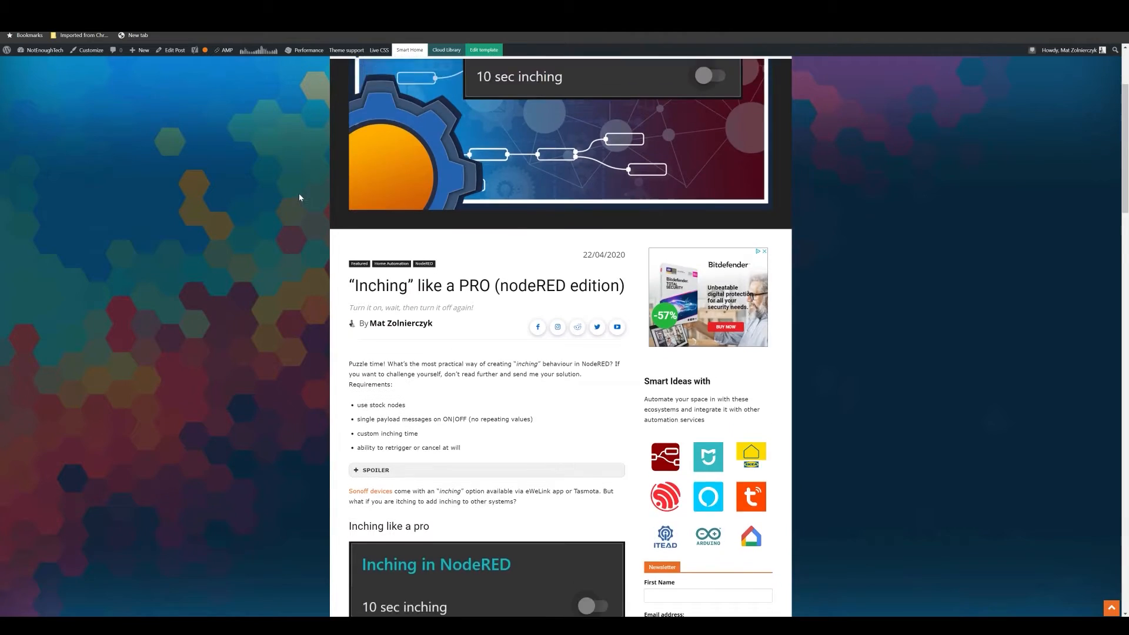
# Scroll through the Inching like a PRO article's function code and 'Inch by inch' section
pyautogui.scroll(-3)
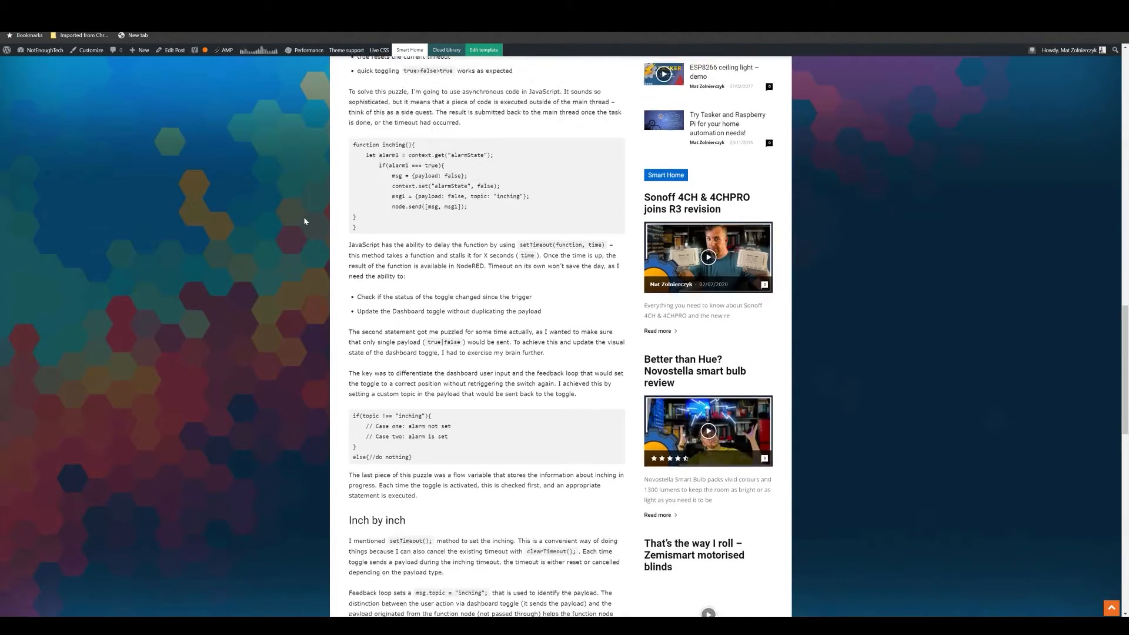
pyautogui.scroll(-3)
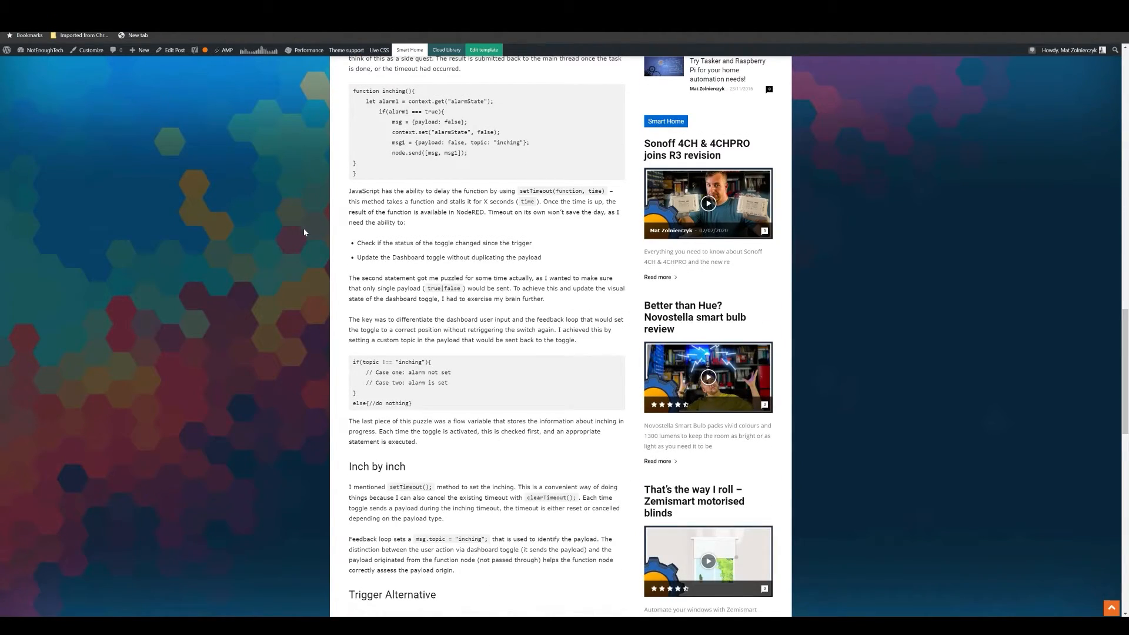
pyautogui.scroll(3)
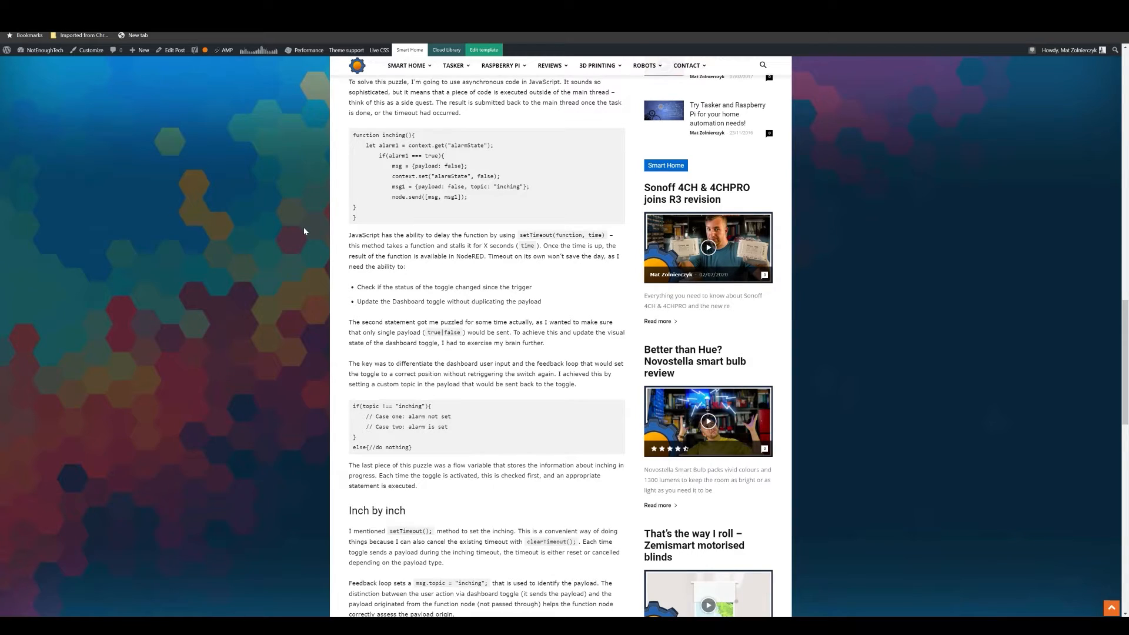
pyautogui.moveTo(227, 174)
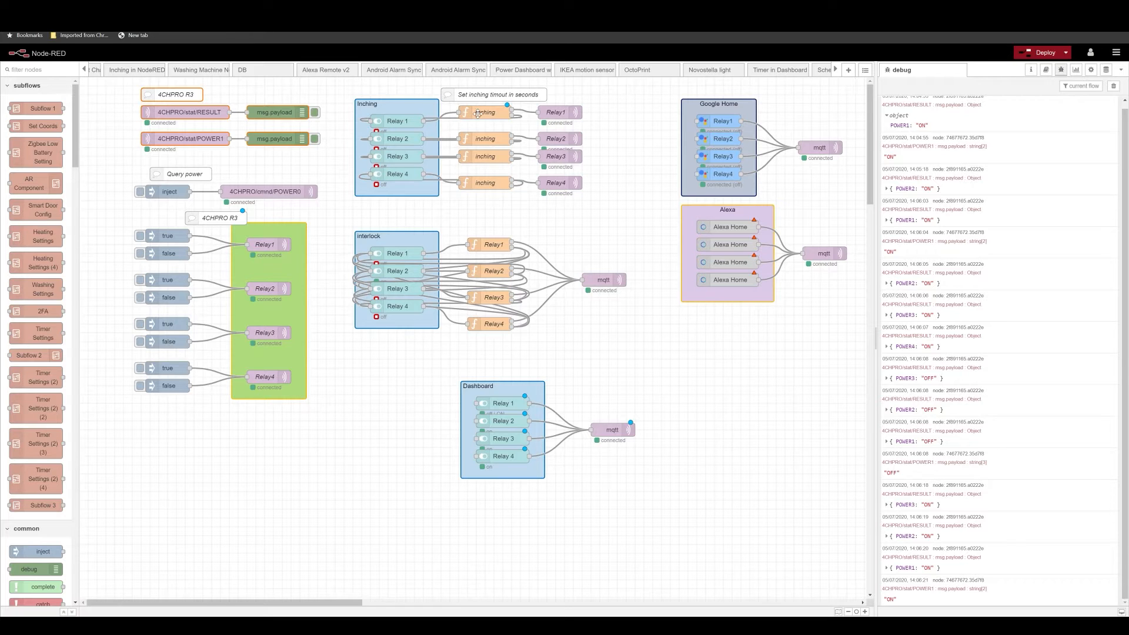
# Review the inching function's code and Setup tab with the 10-second relay timeouts, then the second function
pyautogui.doubleClick(485, 112)
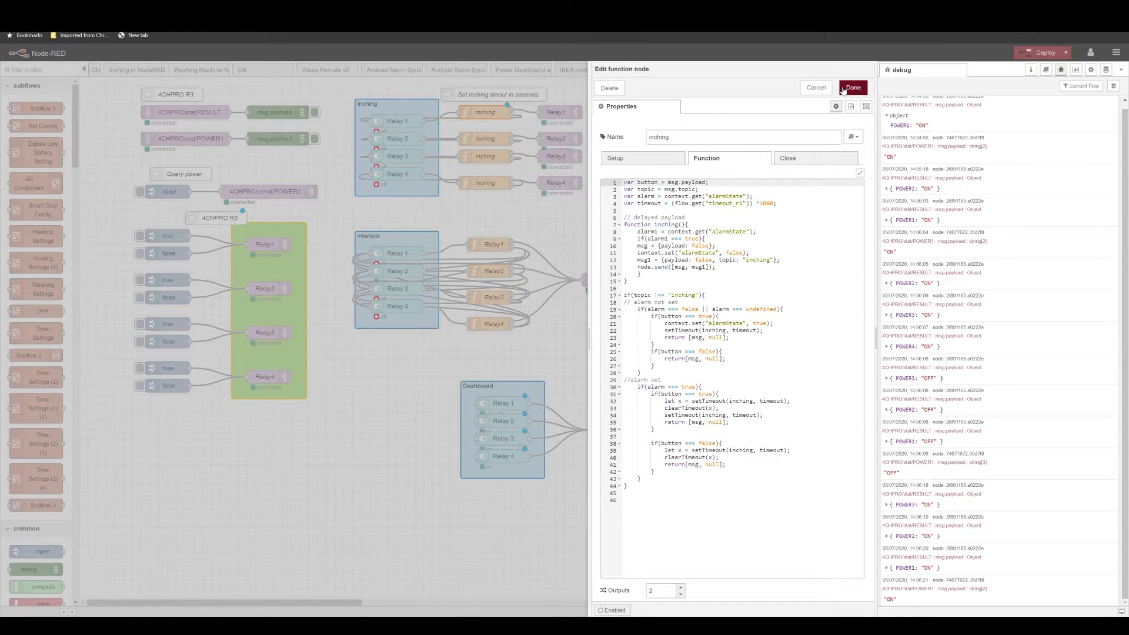
pyautogui.click(615, 158)
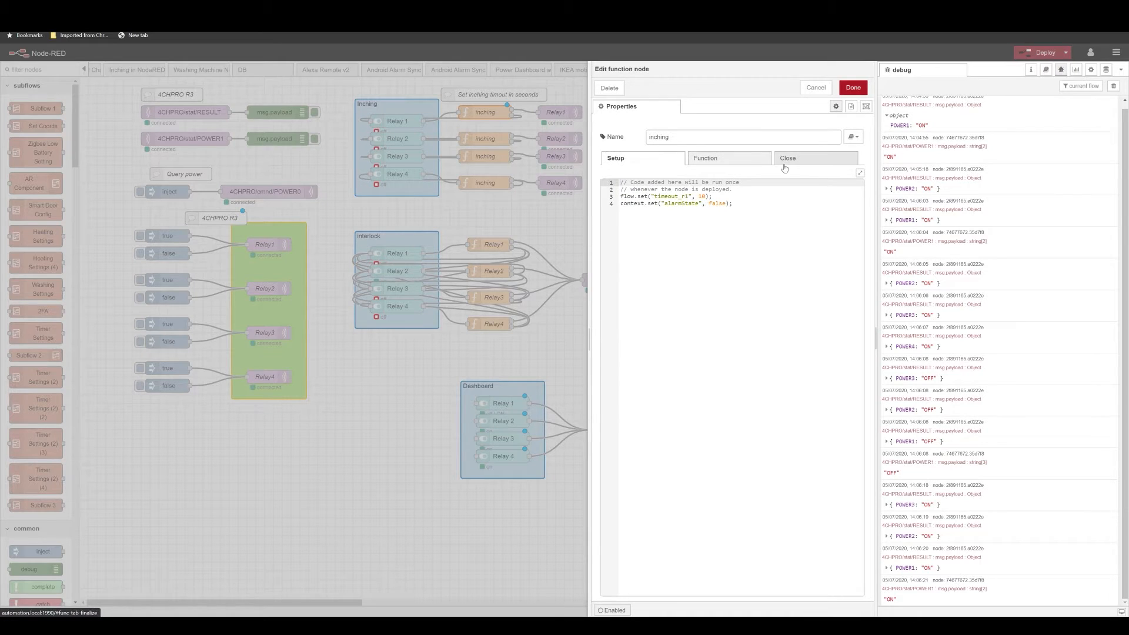
pyautogui.moveTo(633, 165)
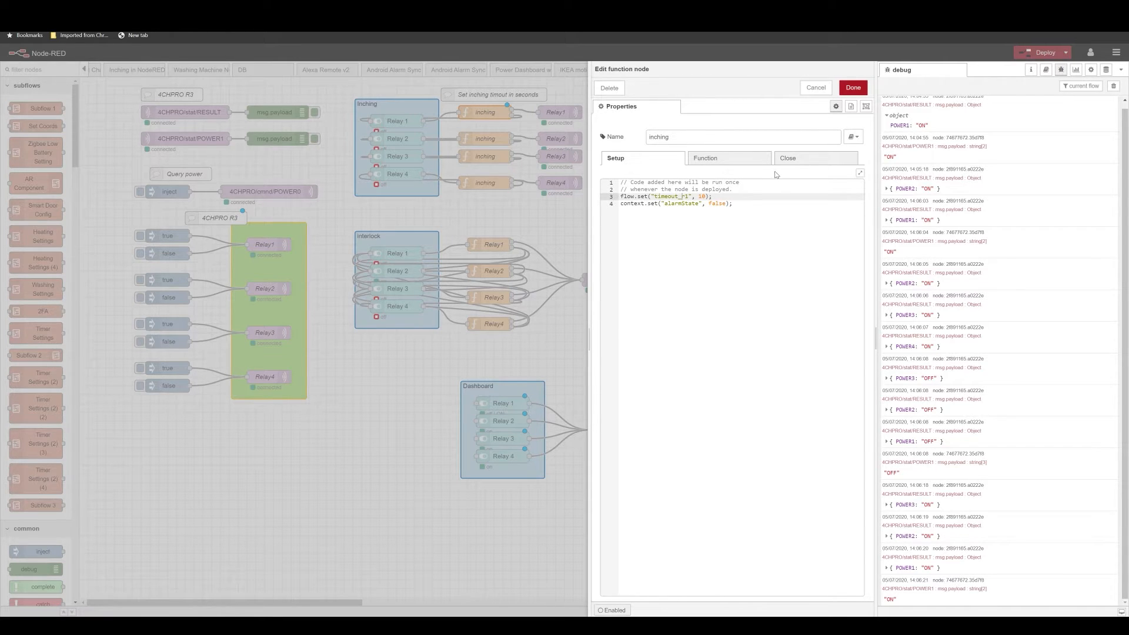
pyautogui.click(788, 157)
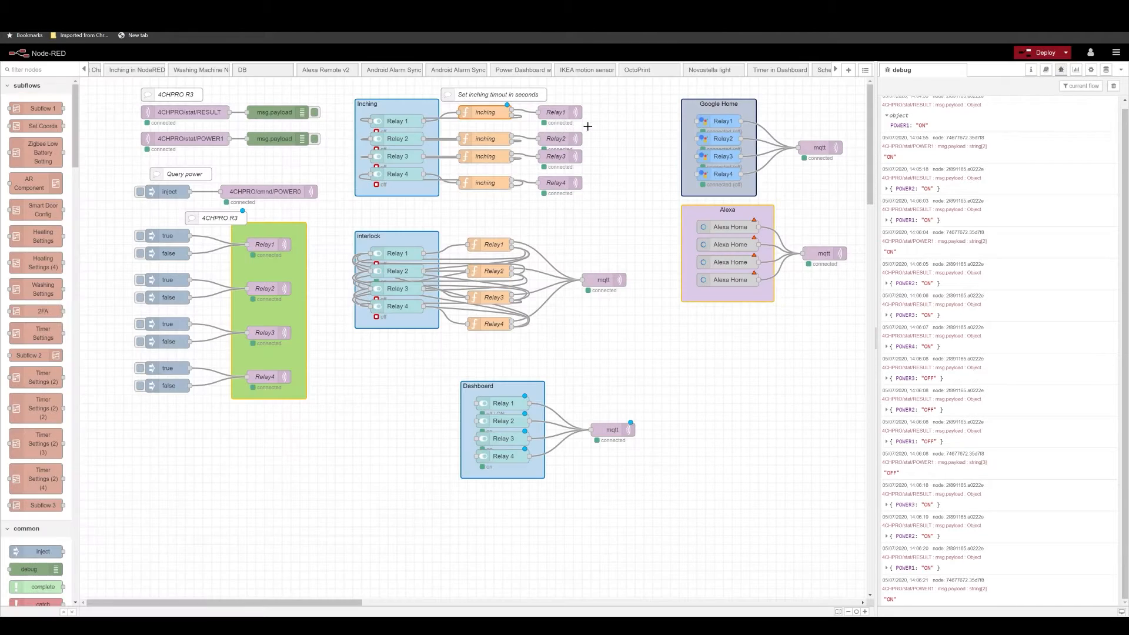
pyautogui.doubleClick(485, 112)
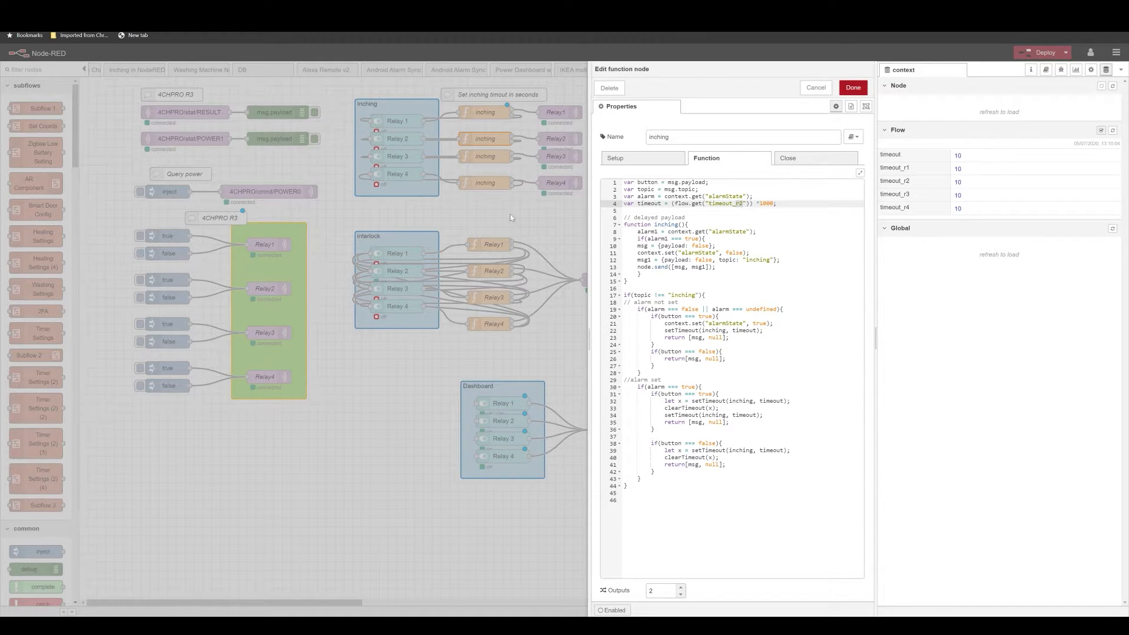
pyautogui.moveTo(518, 208)
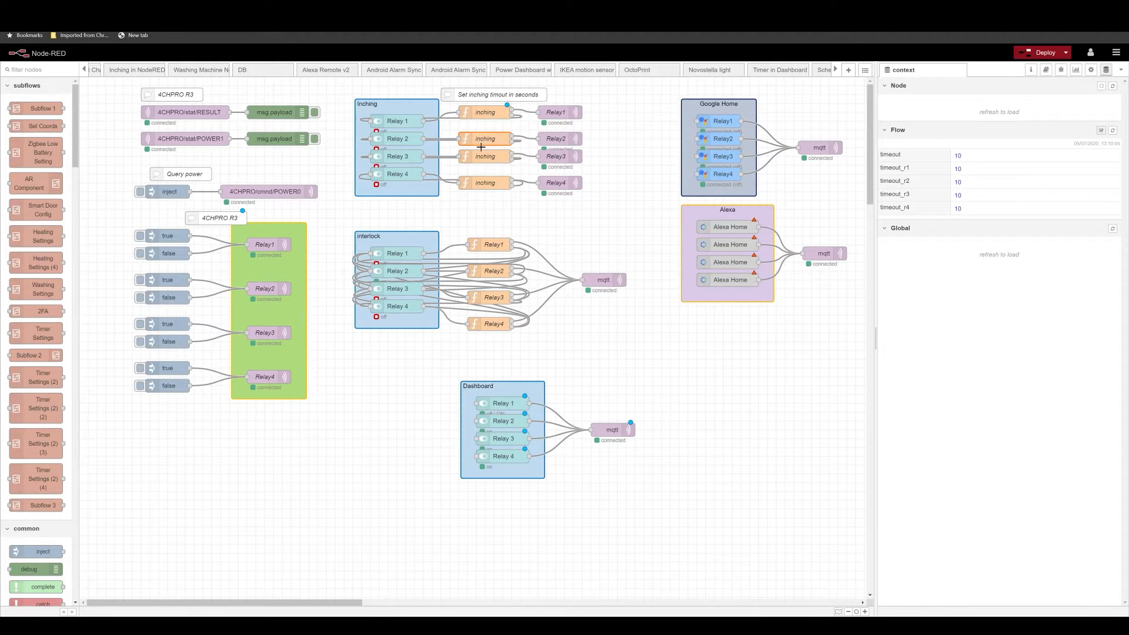
pyautogui.moveTo(400, 120)
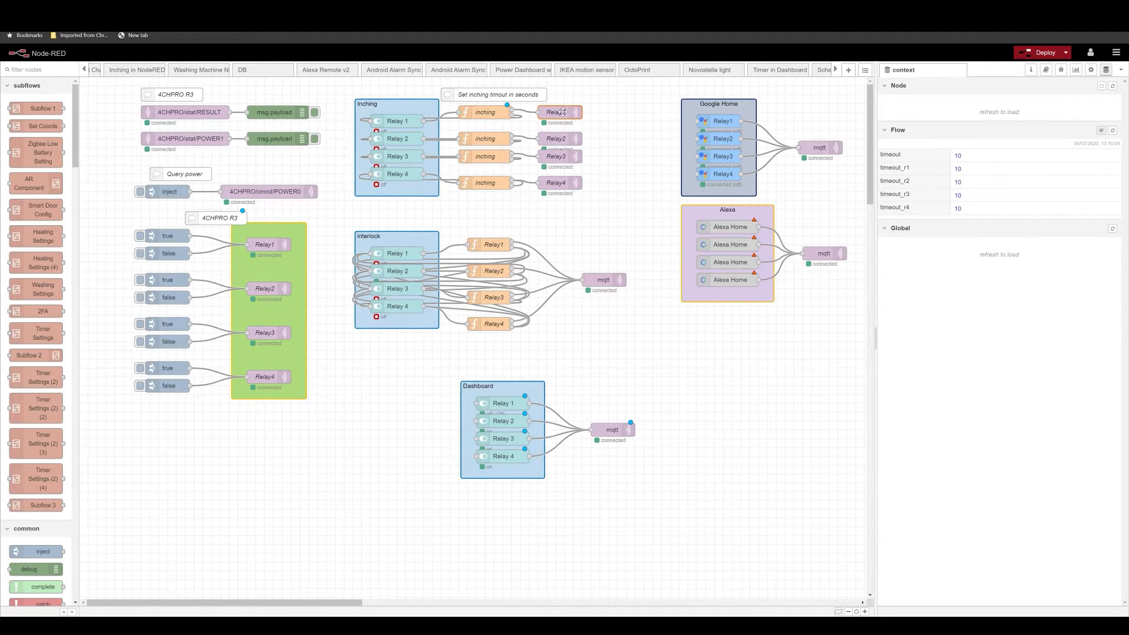
# Verify the Relay1 mqtt out node publishes to 4CHPRO/cmnd/POWER1 and close its settings
pyautogui.doubleClick(560, 112)
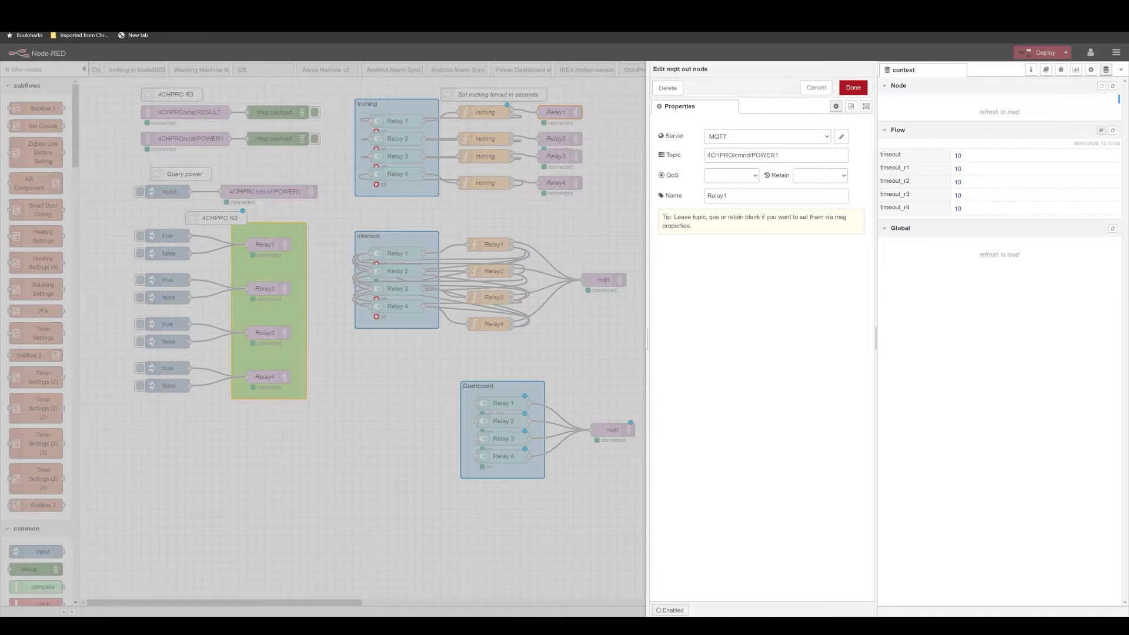
pyautogui.tripleClick(775, 155)
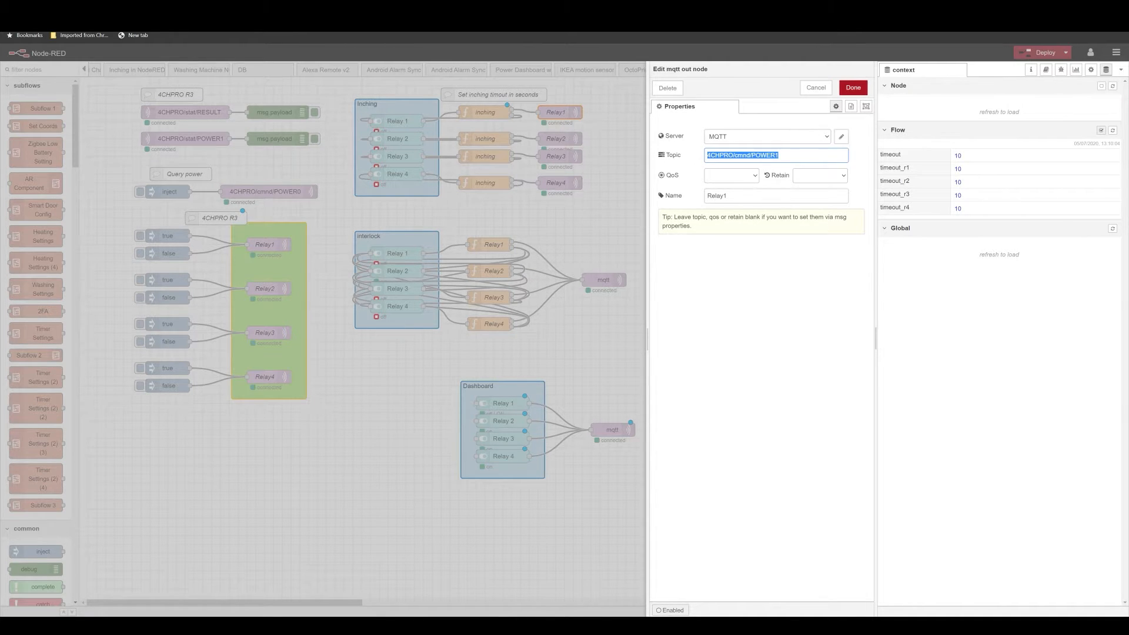
pyautogui.click(852, 87)
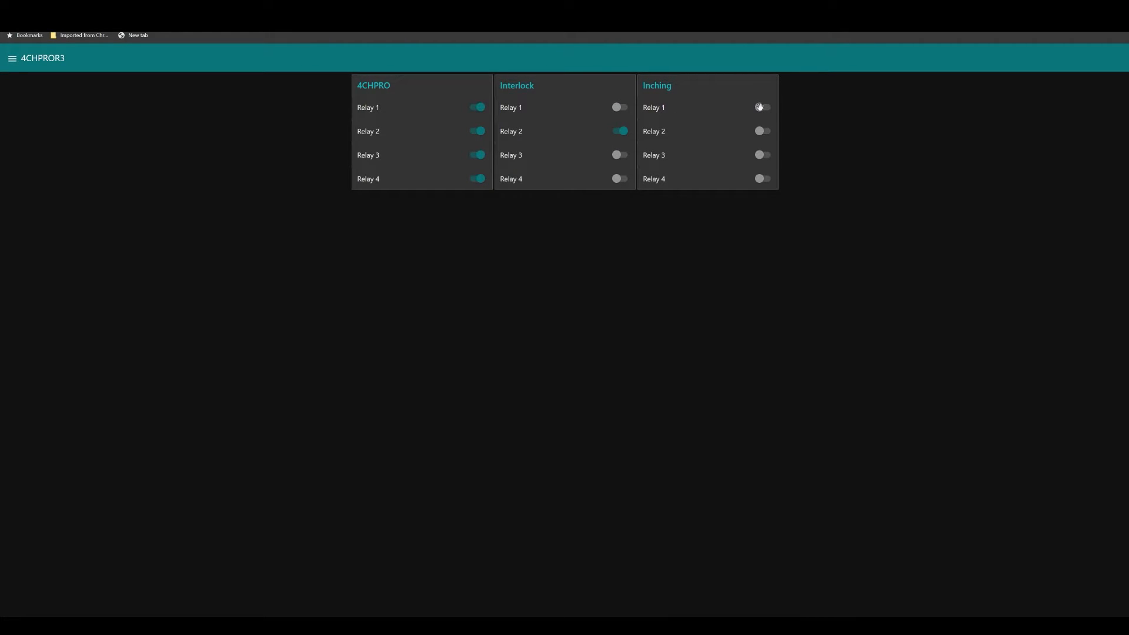
# Switch the Inching group relays on and watch them turn themselves off after the timeout
pyautogui.click(761, 107)
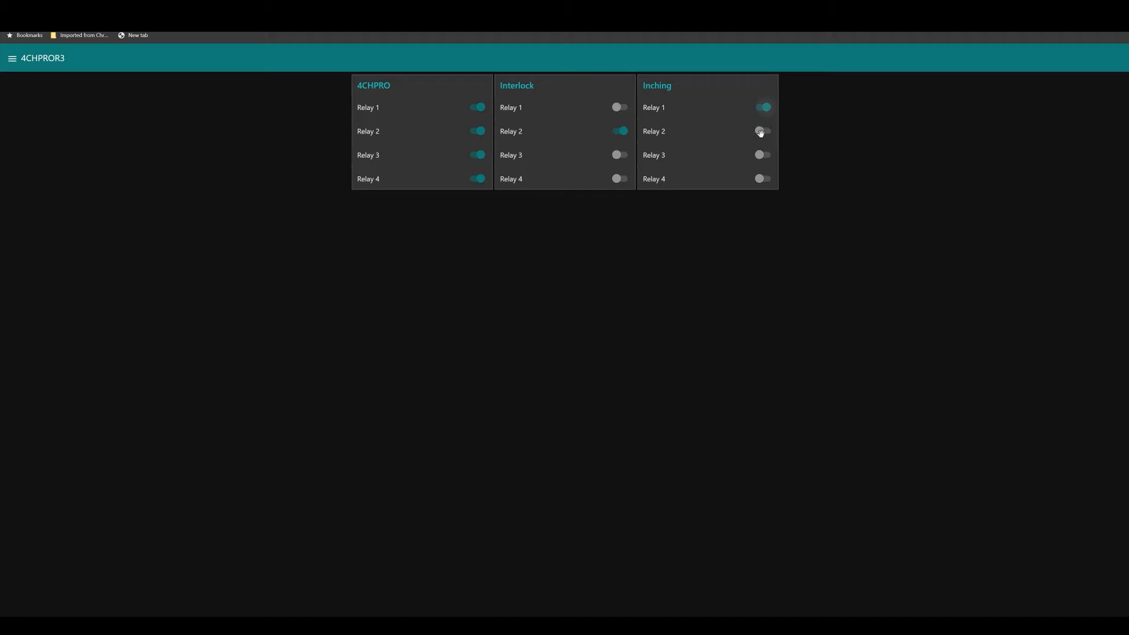
pyautogui.click(762, 131)
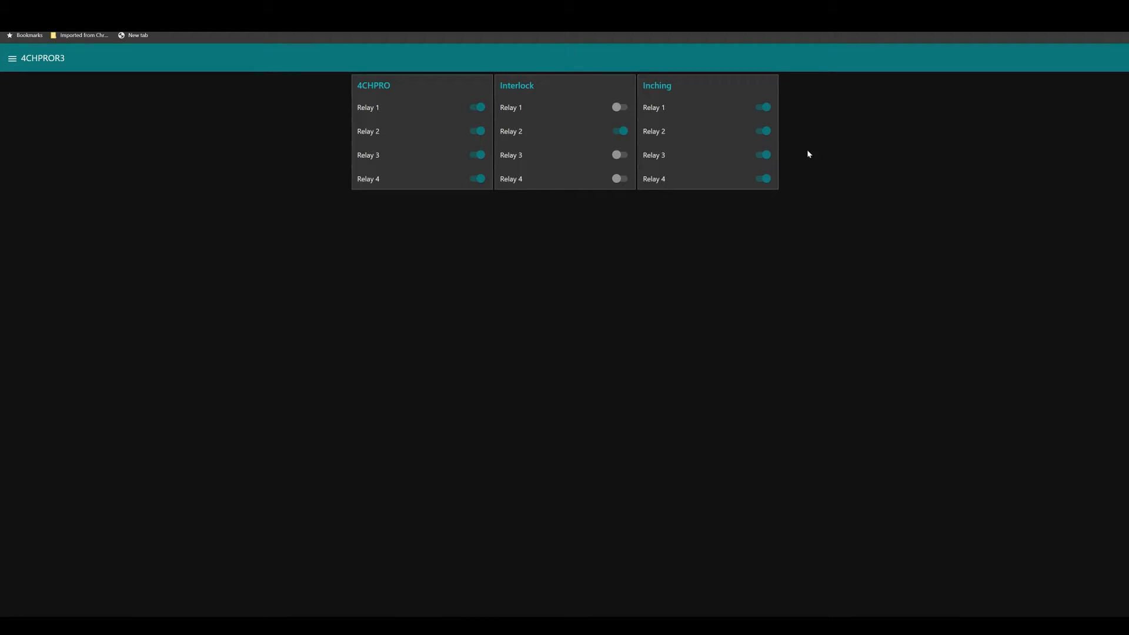
pyautogui.moveTo(779, 127)
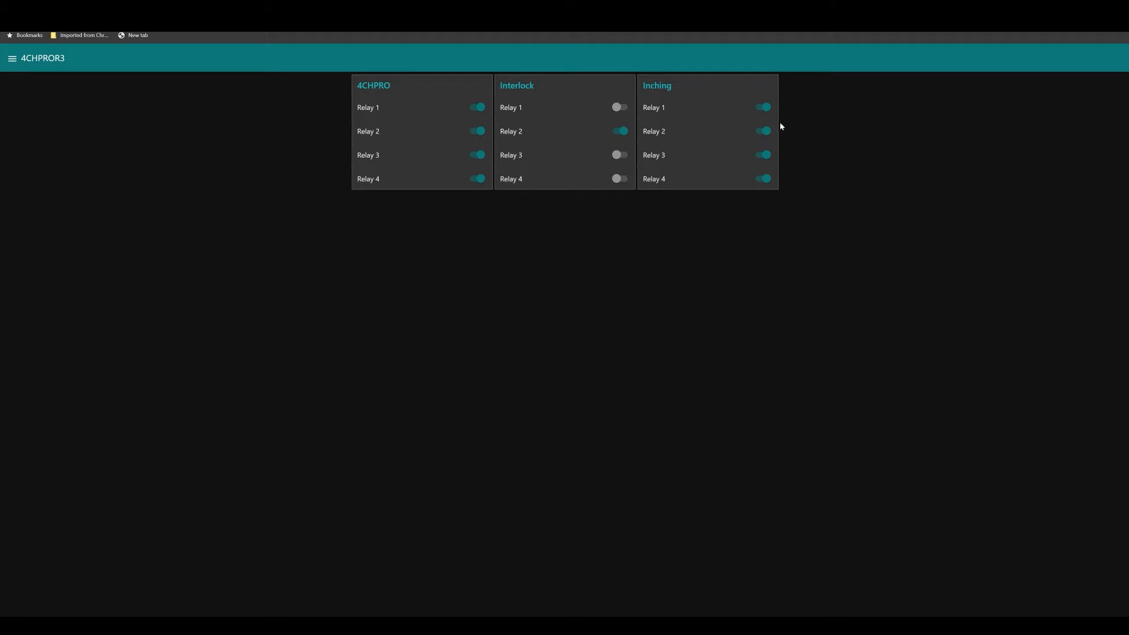
pyautogui.moveTo(814, 121)
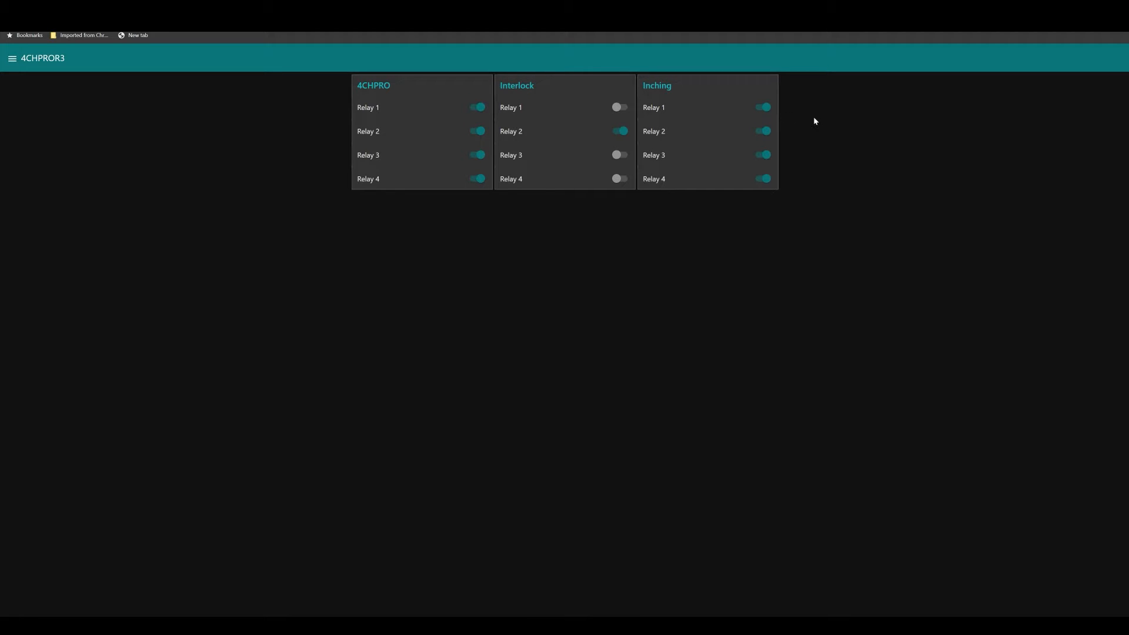
pyautogui.click(764, 107)
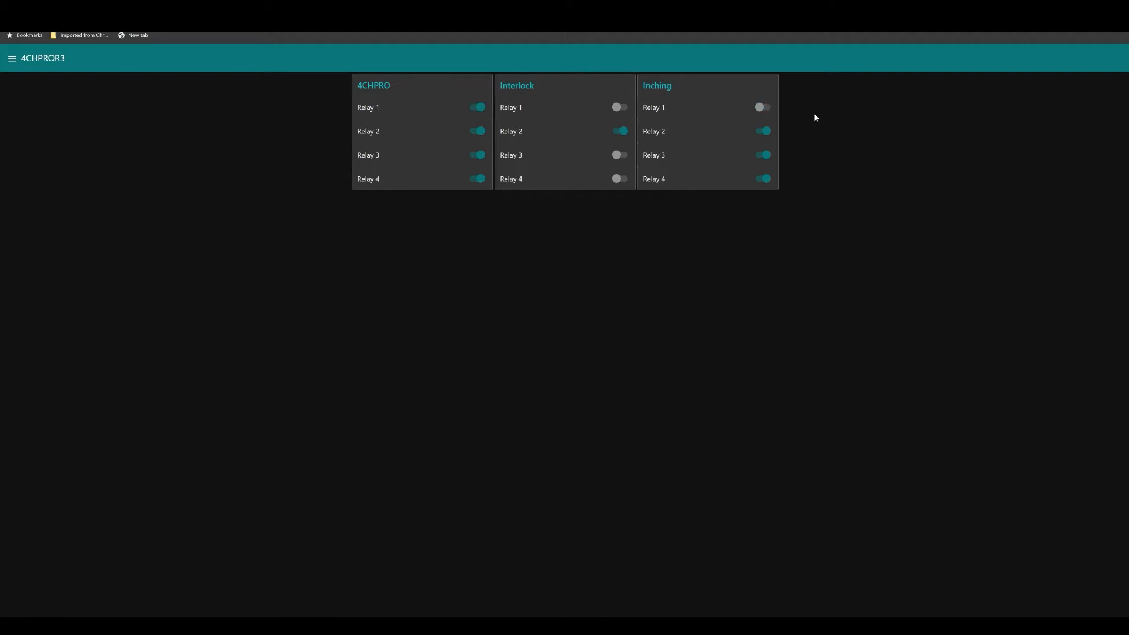
pyautogui.click(762, 130)
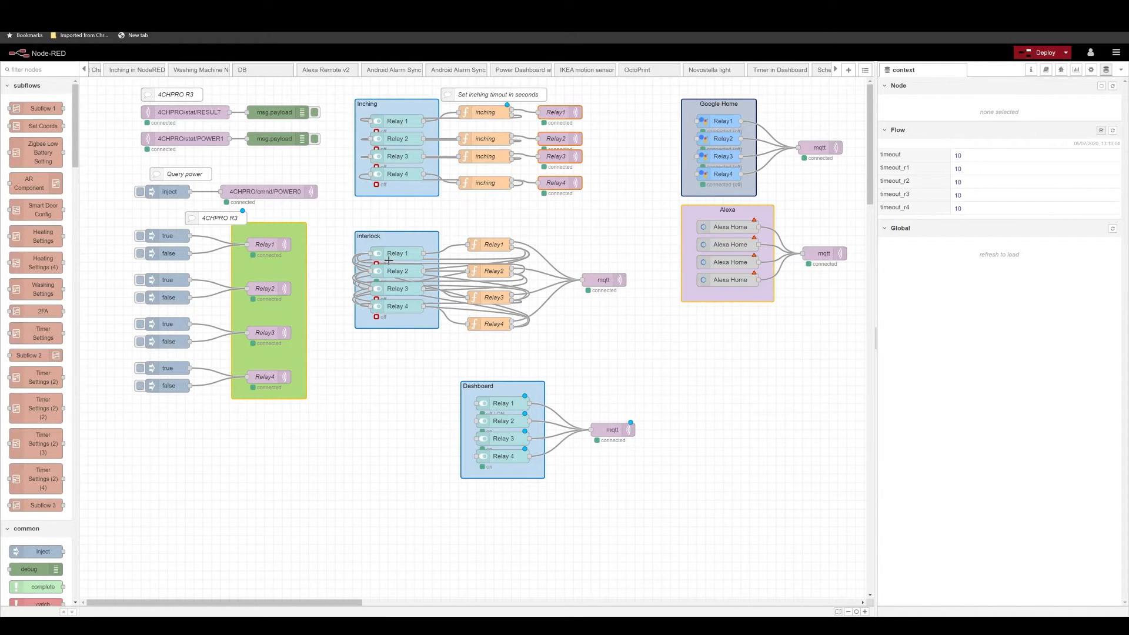
pyautogui.moveTo(387, 271)
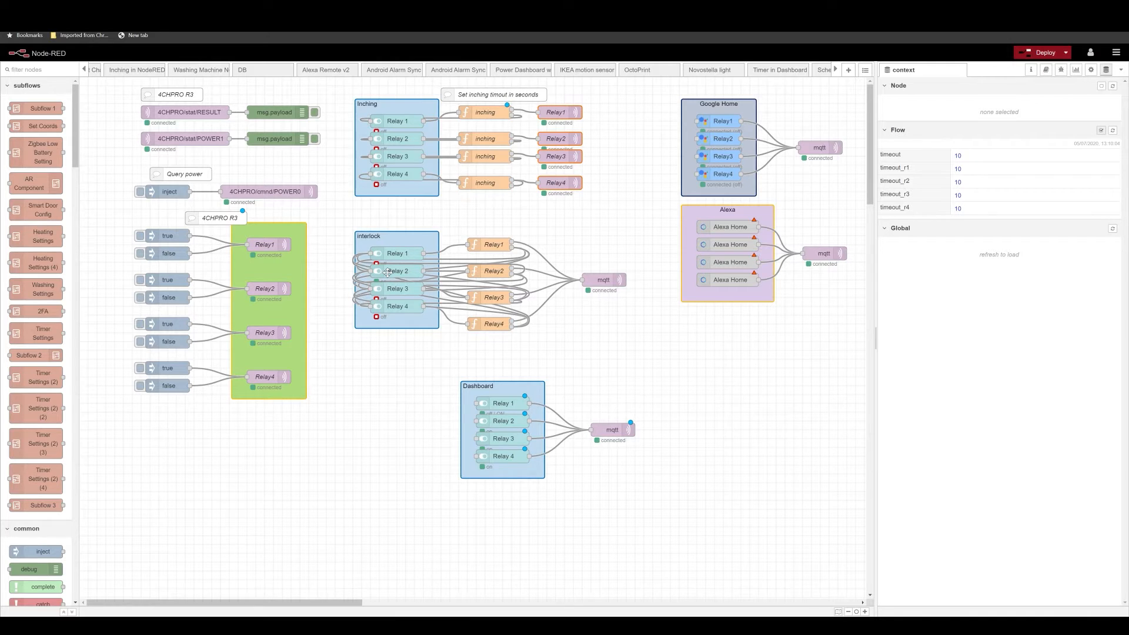
pyautogui.moveTo(398, 294)
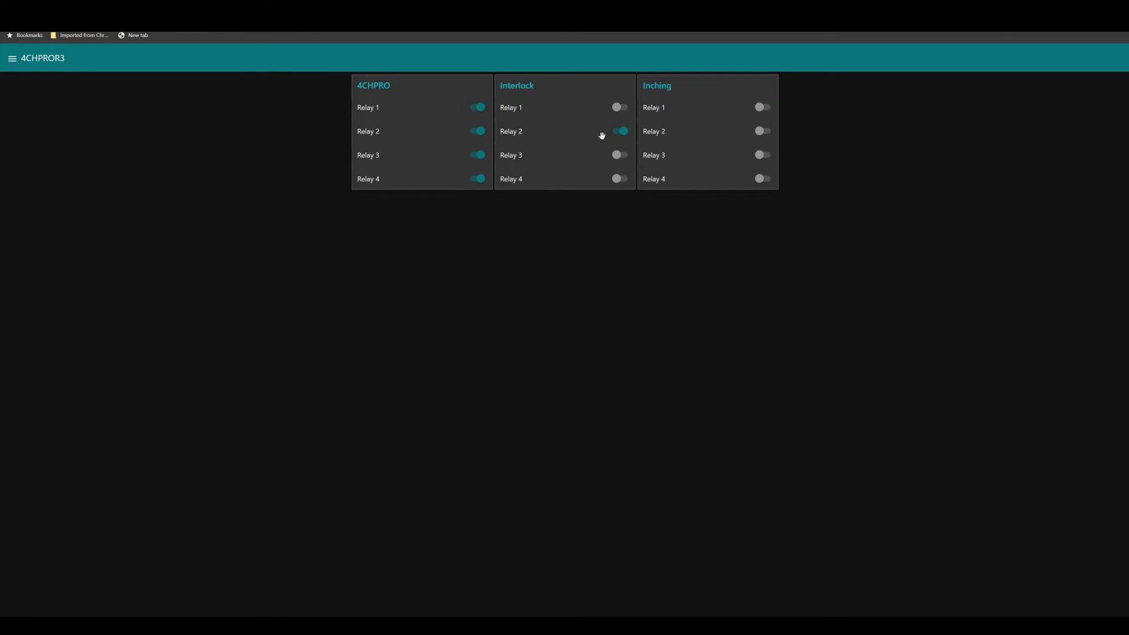
# Switch Interlock Relay 4 on so Relay 2 goes off, then bring up the Relay1 function code
pyautogui.click(620, 107)
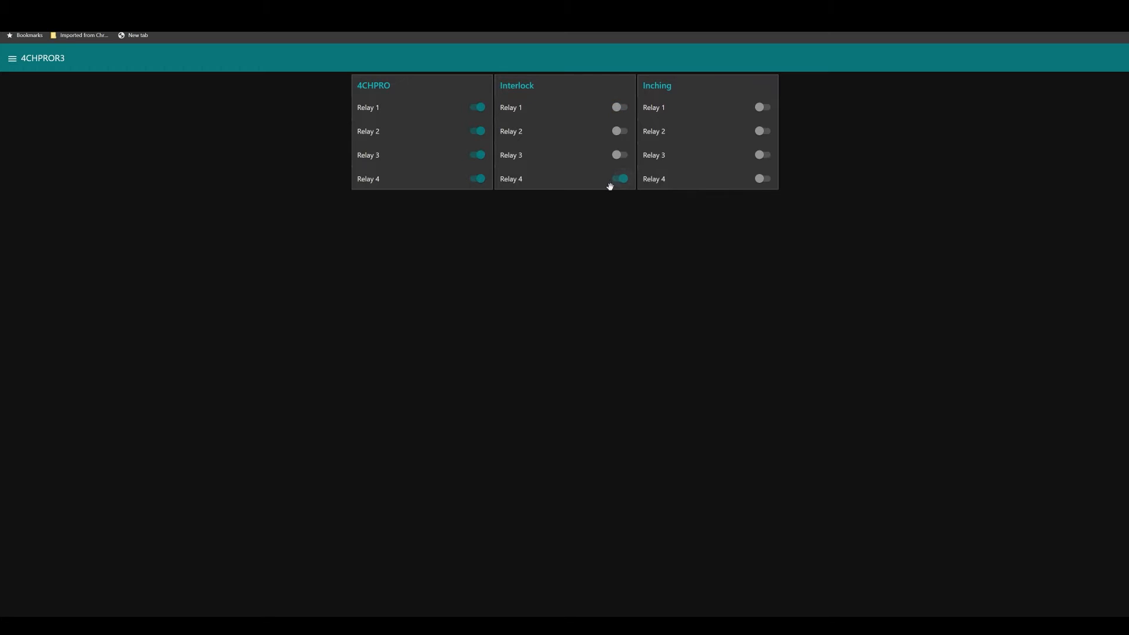
pyautogui.click(620, 179)
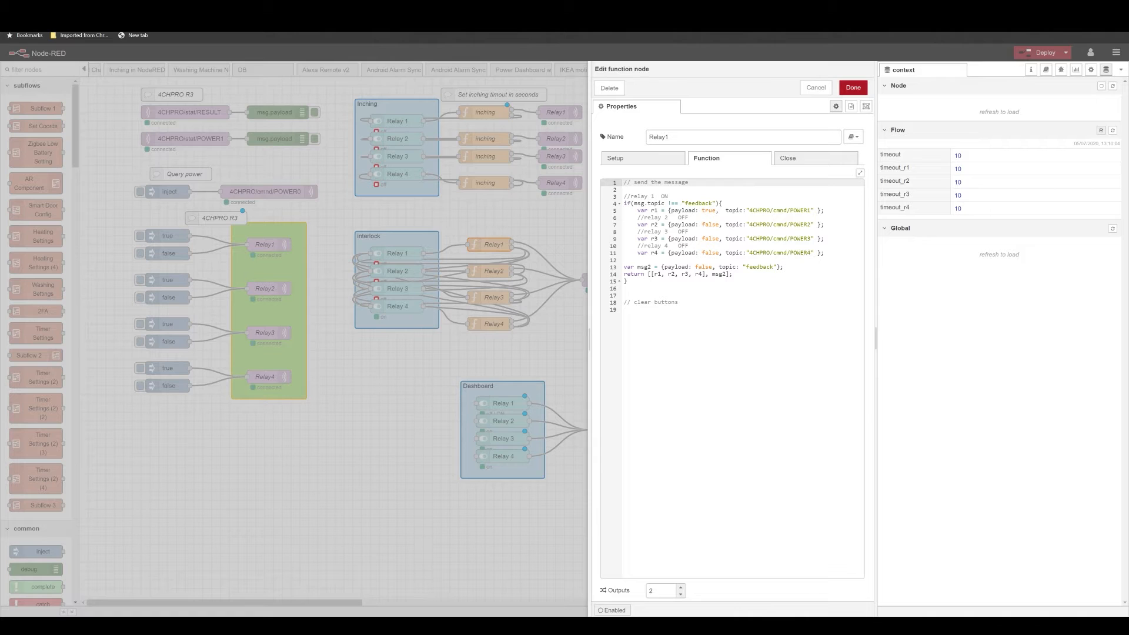
# Read through the Relay1 interlock function that switches the other three relays off
pyautogui.click(723, 210)
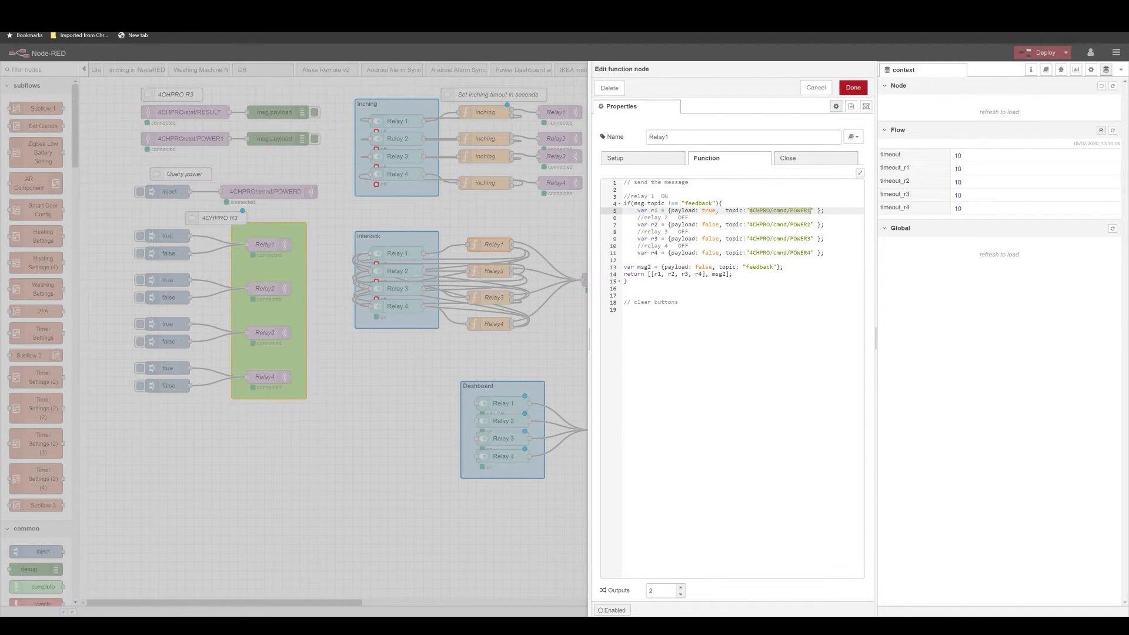
pyautogui.click(727, 223)
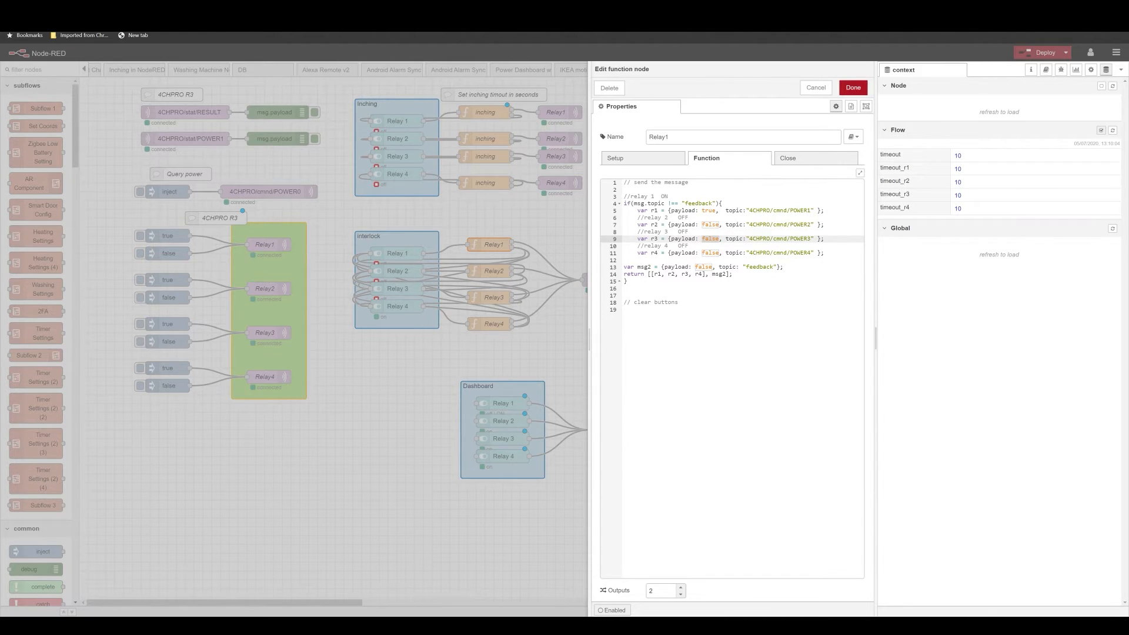
pyautogui.click(720, 252)
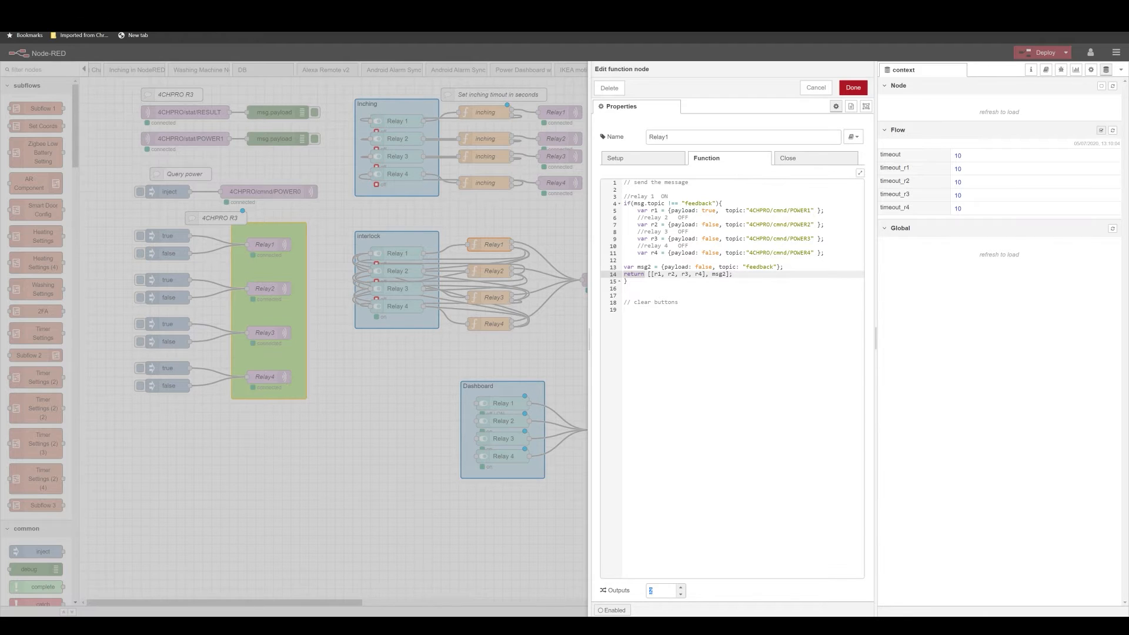
pyautogui.click(679, 593)
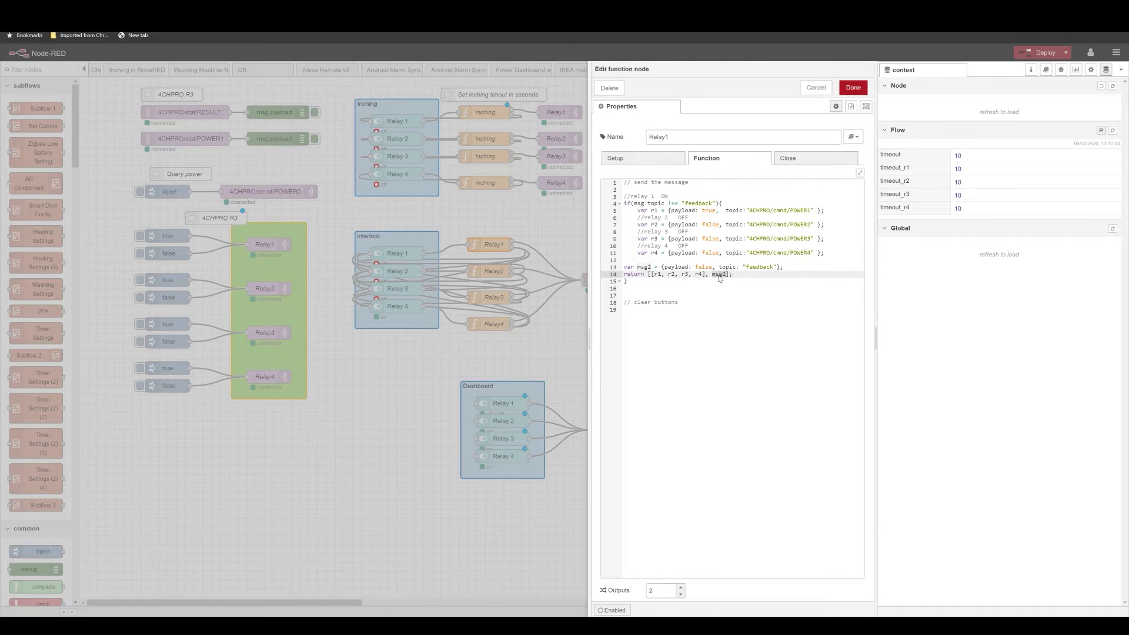
pyautogui.moveTo(610, 336)
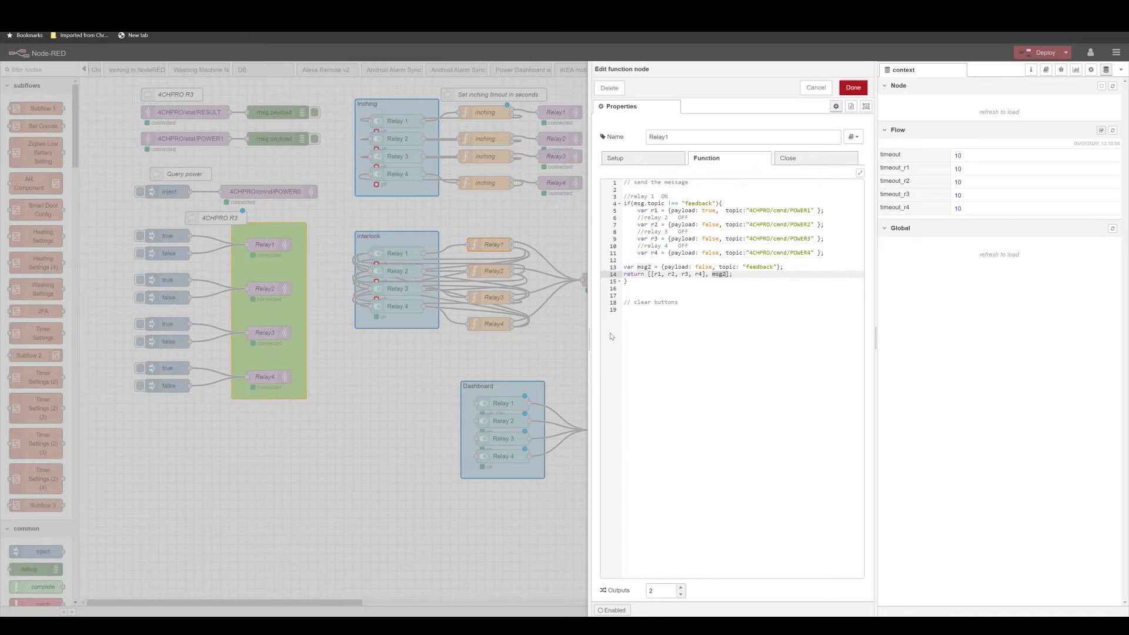
# Review the Interlock switch node's 'Pass through msg' option and close the editors unchanged
pyautogui.click(815, 87)
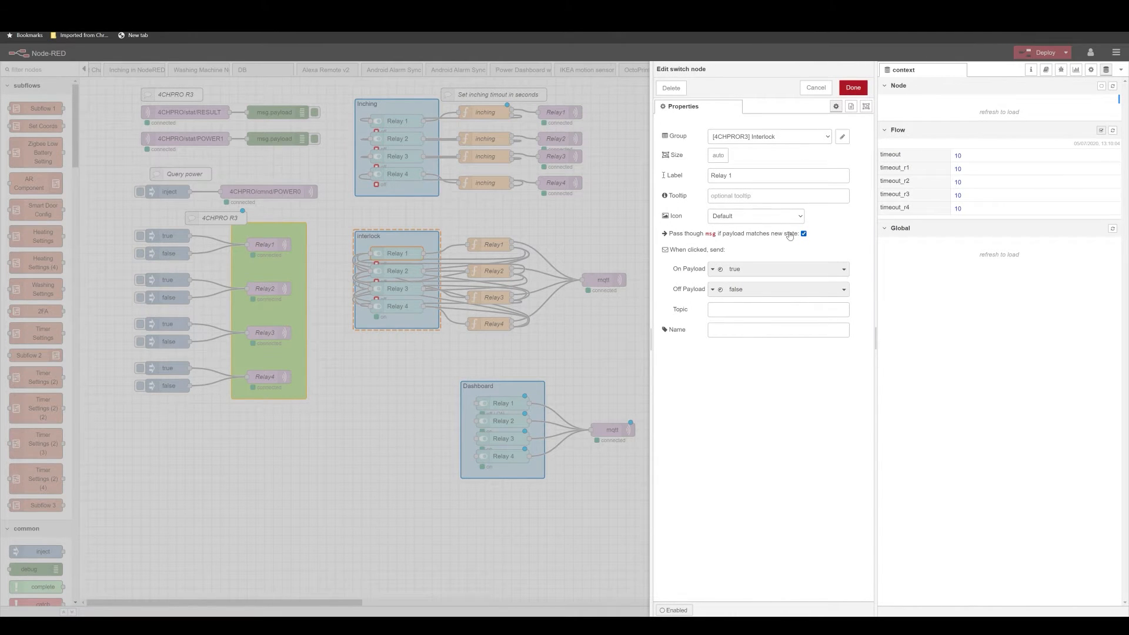
pyautogui.click(815, 87)
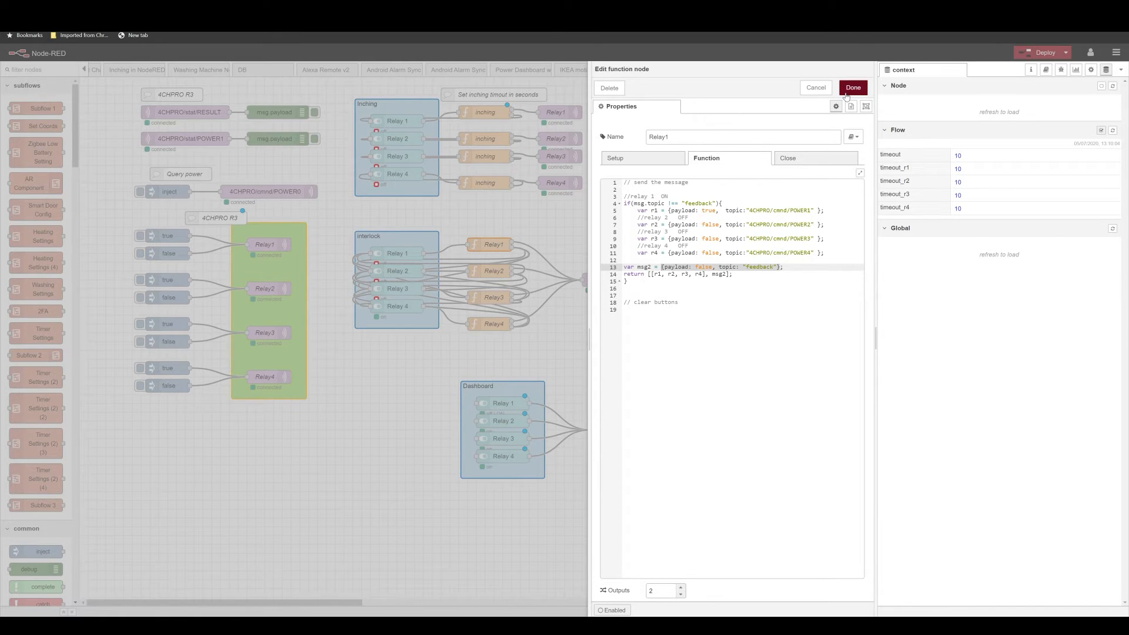
pyautogui.click(852, 87)
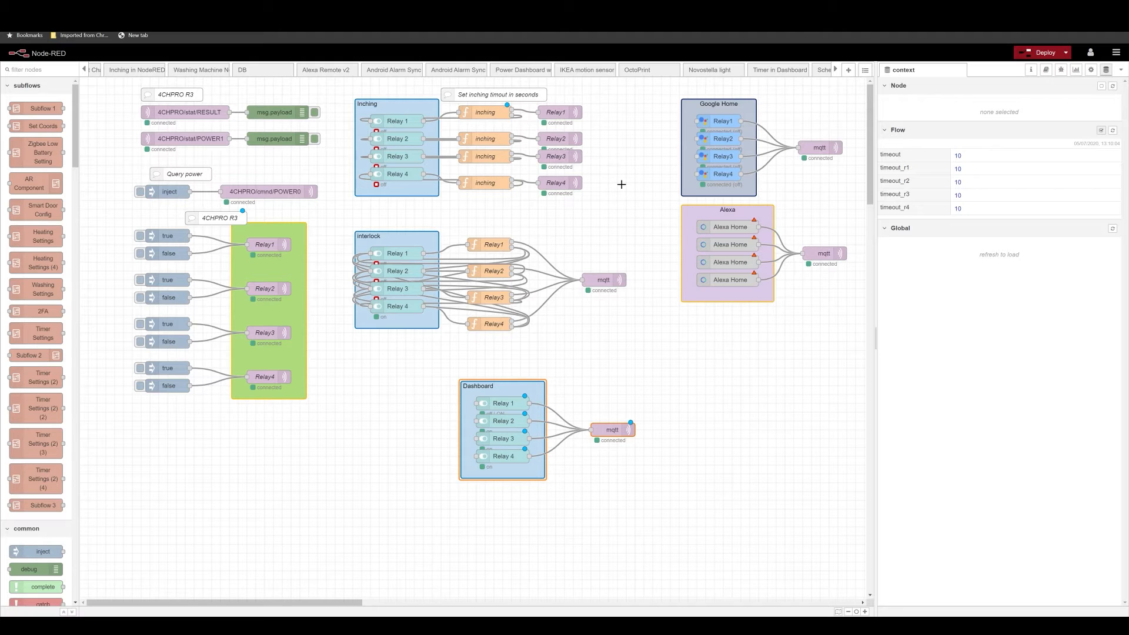
pyautogui.moveTo(634, 223)
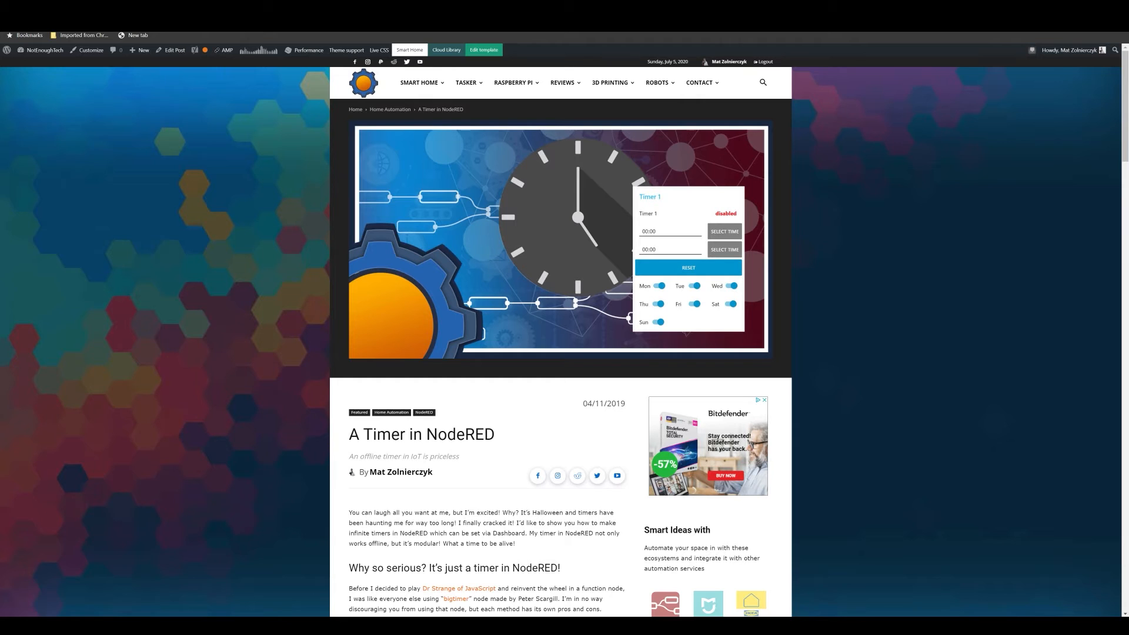
# Scroll the Nora article to the devices list and select the Alexa home skill install command
pyautogui.scroll(-3)
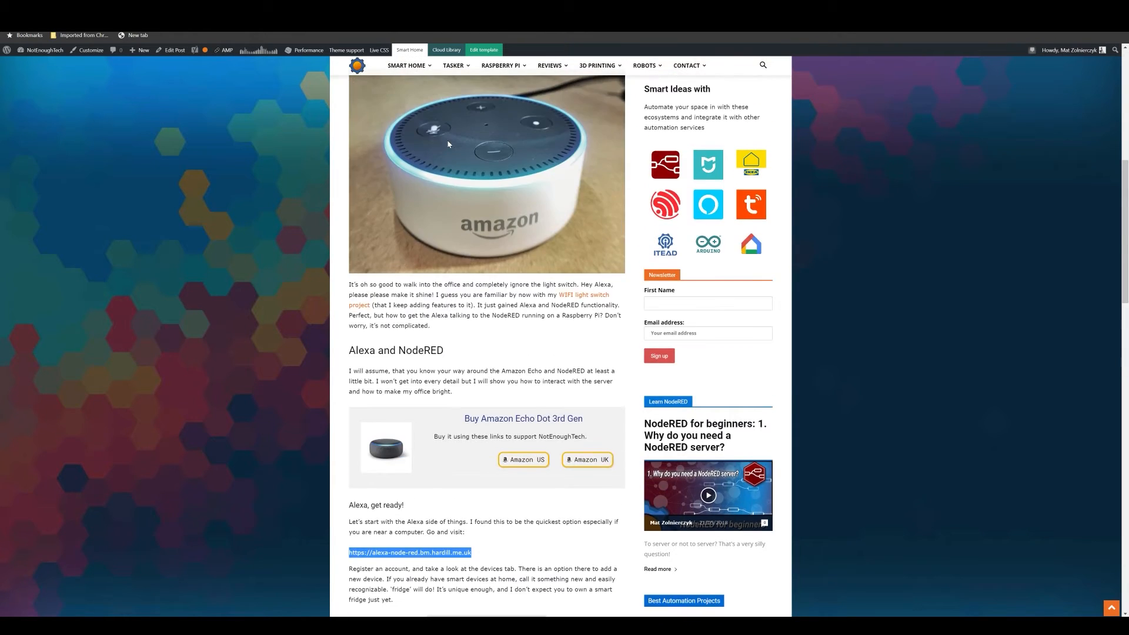
pyautogui.scroll(3)
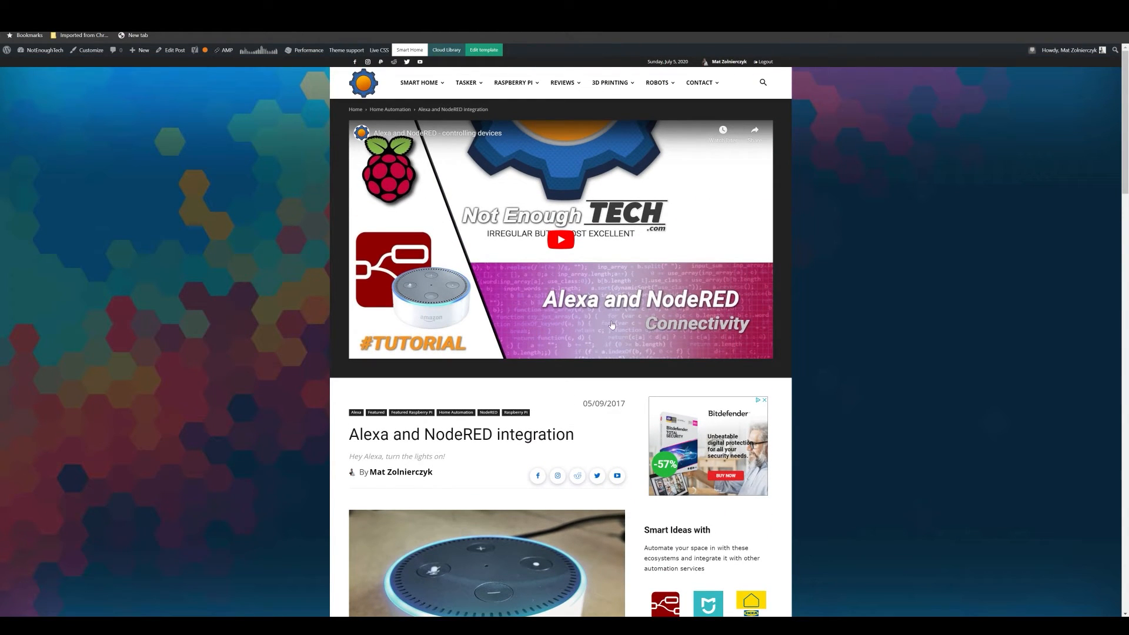
pyautogui.scroll(-3)
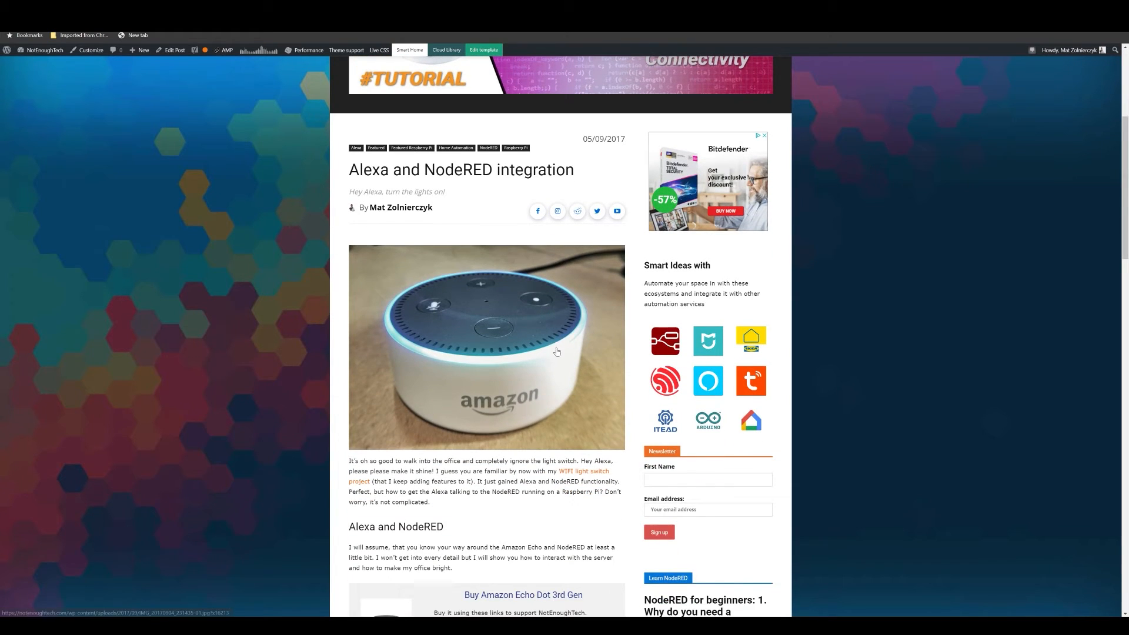
pyautogui.scroll(-3)
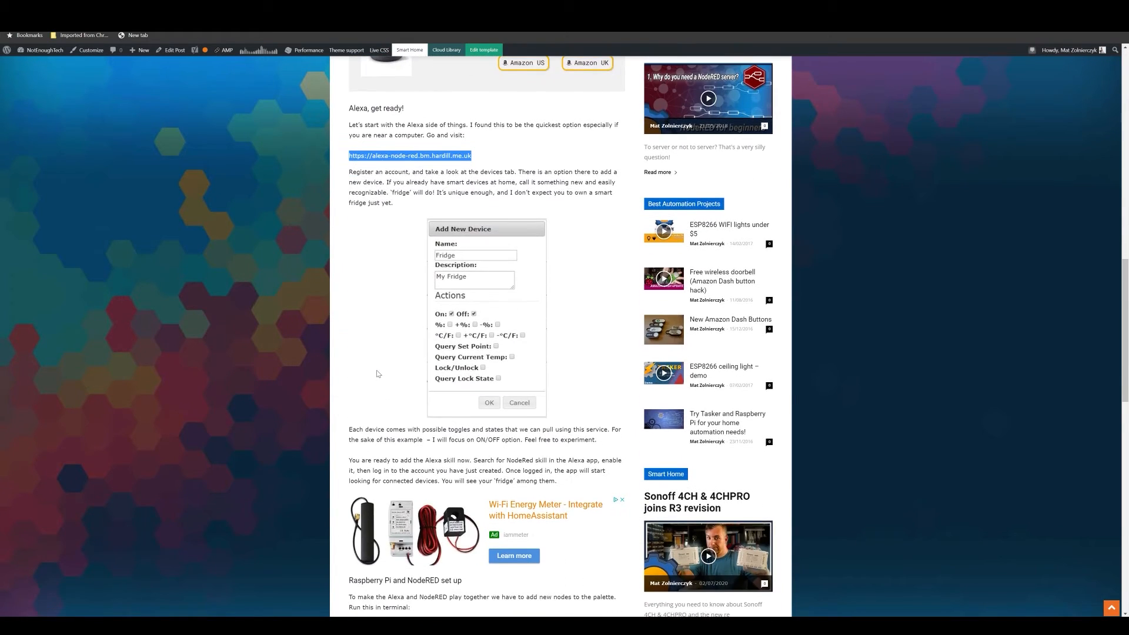
pyautogui.scroll(-3)
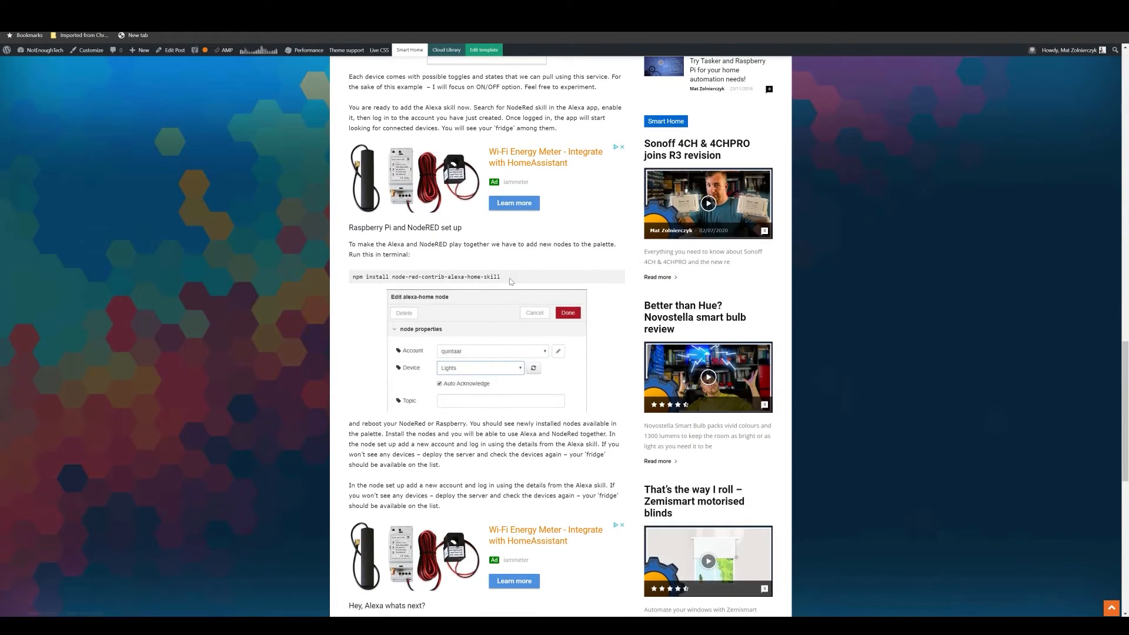
pyautogui.doubleClick(447, 276)
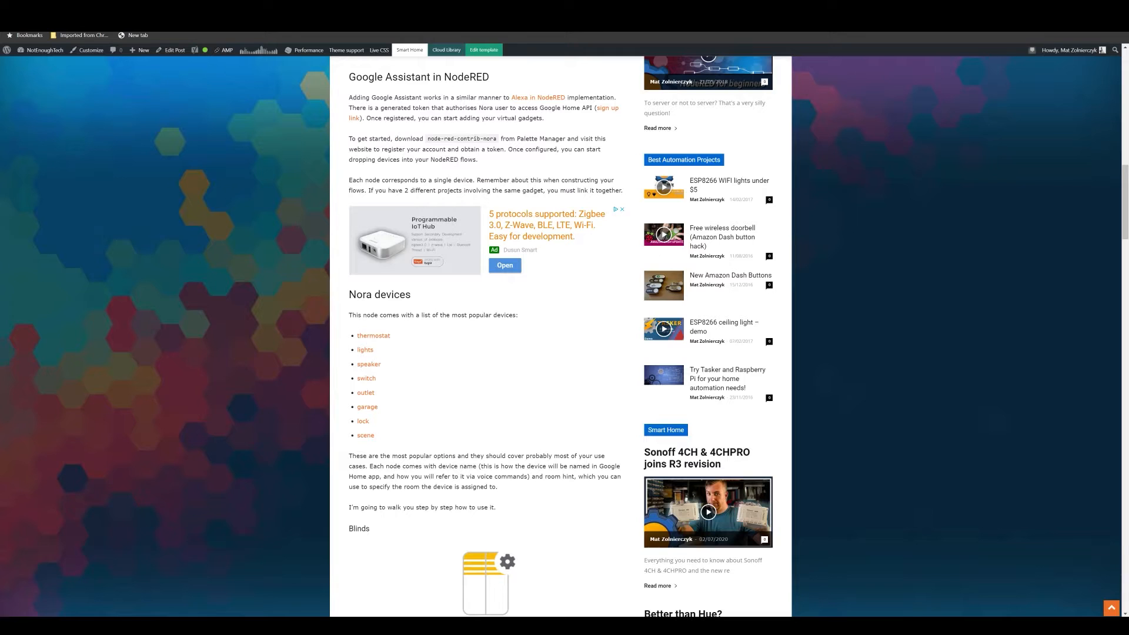
# Scroll down the Nora article to the Test Switch voice commands and example flow
pyautogui.scroll(3)
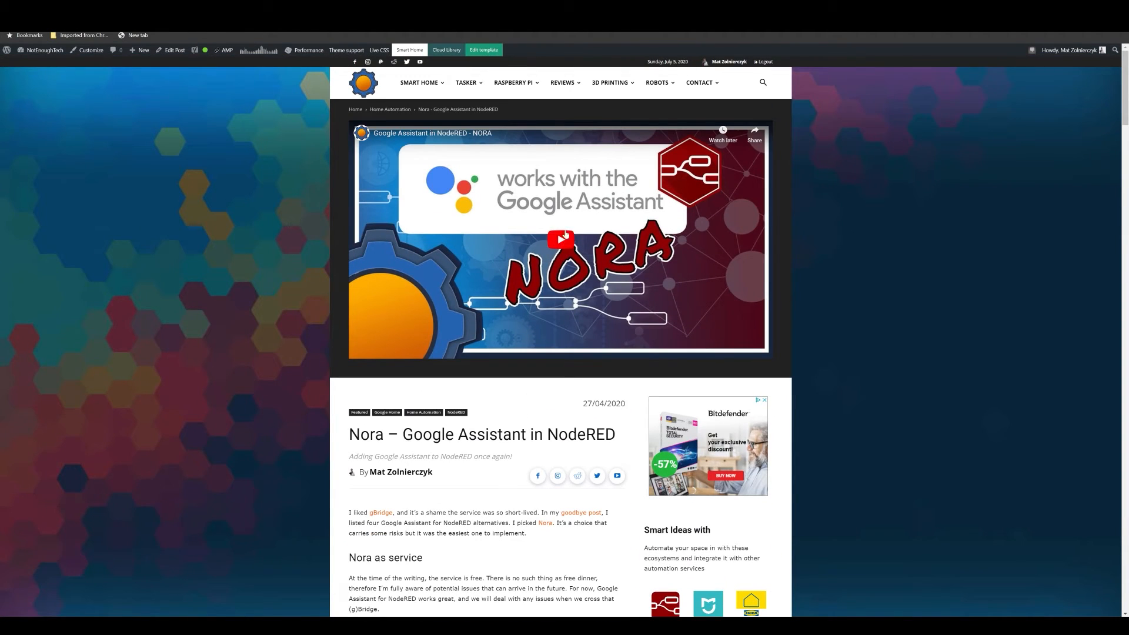
pyautogui.scroll(-3)
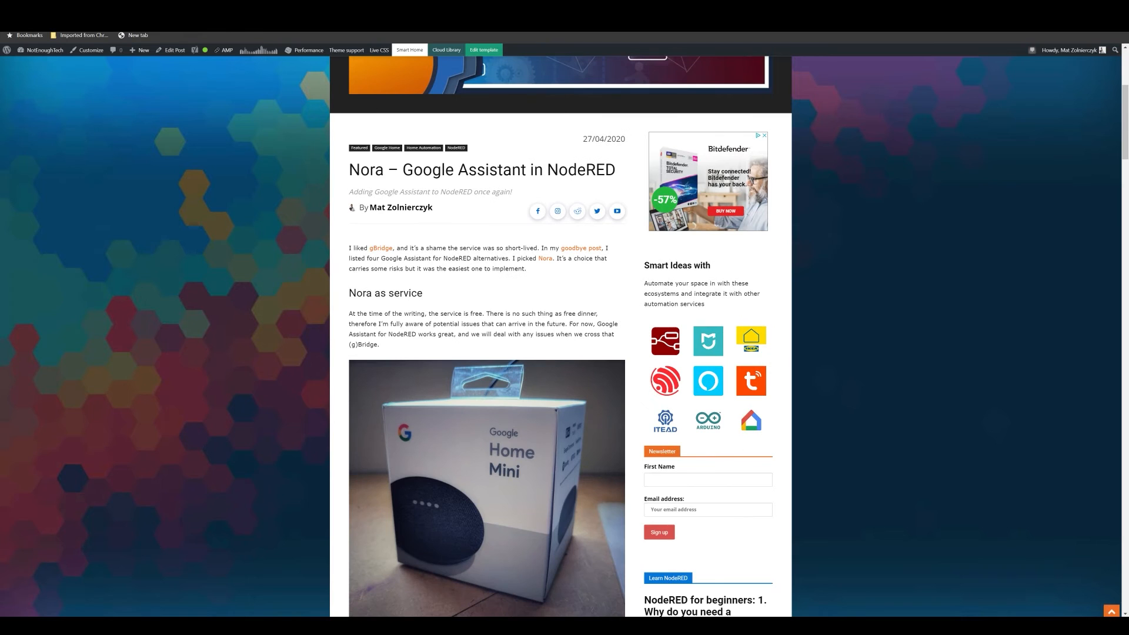
pyautogui.scroll(-3)
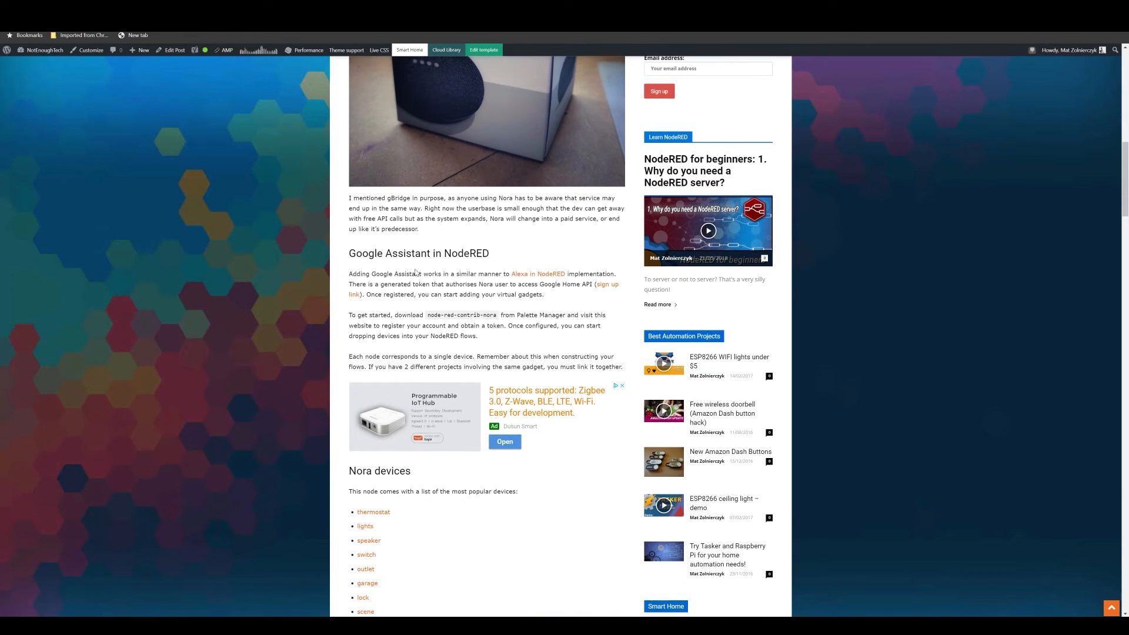
pyautogui.scroll(-3)
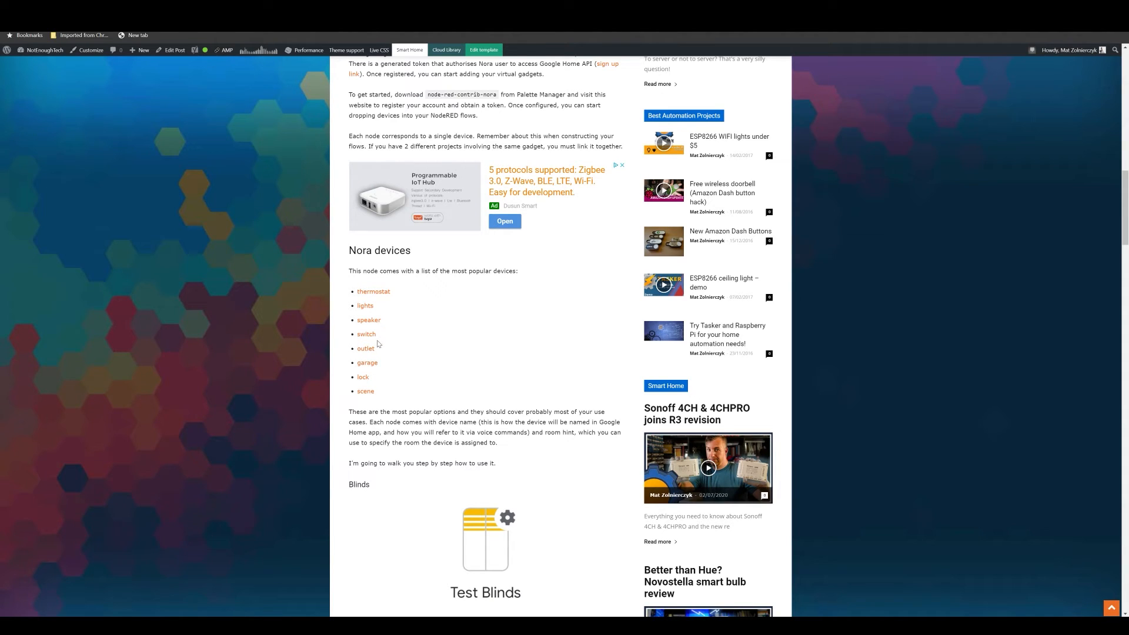
pyautogui.scroll(-3)
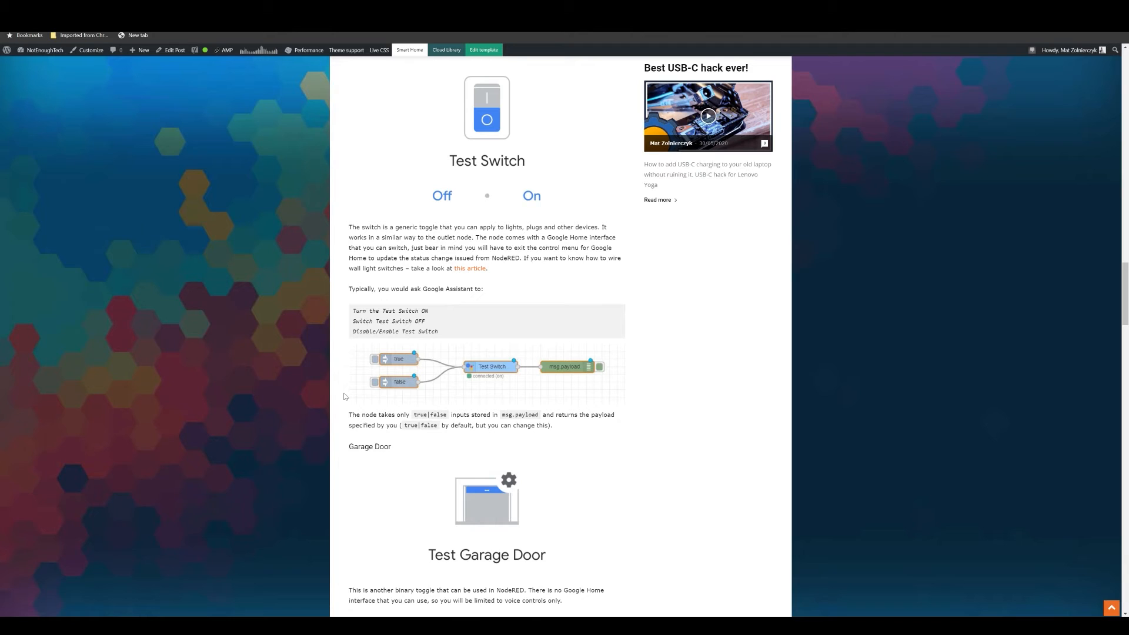
pyautogui.moveTo(435, 325)
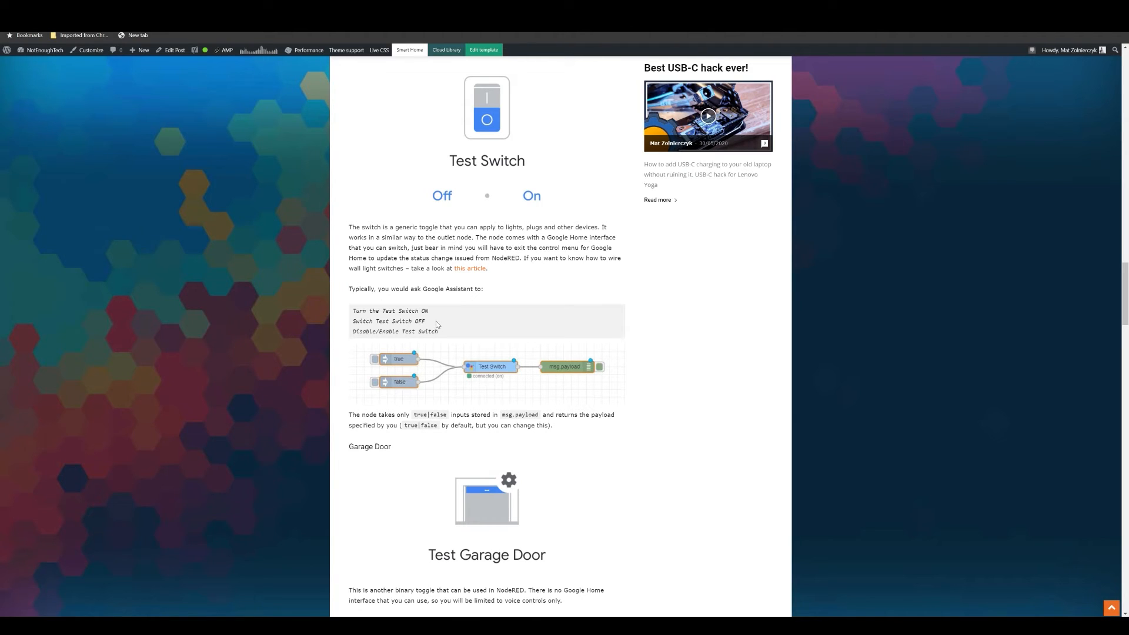
pyautogui.moveTo(396, 327)
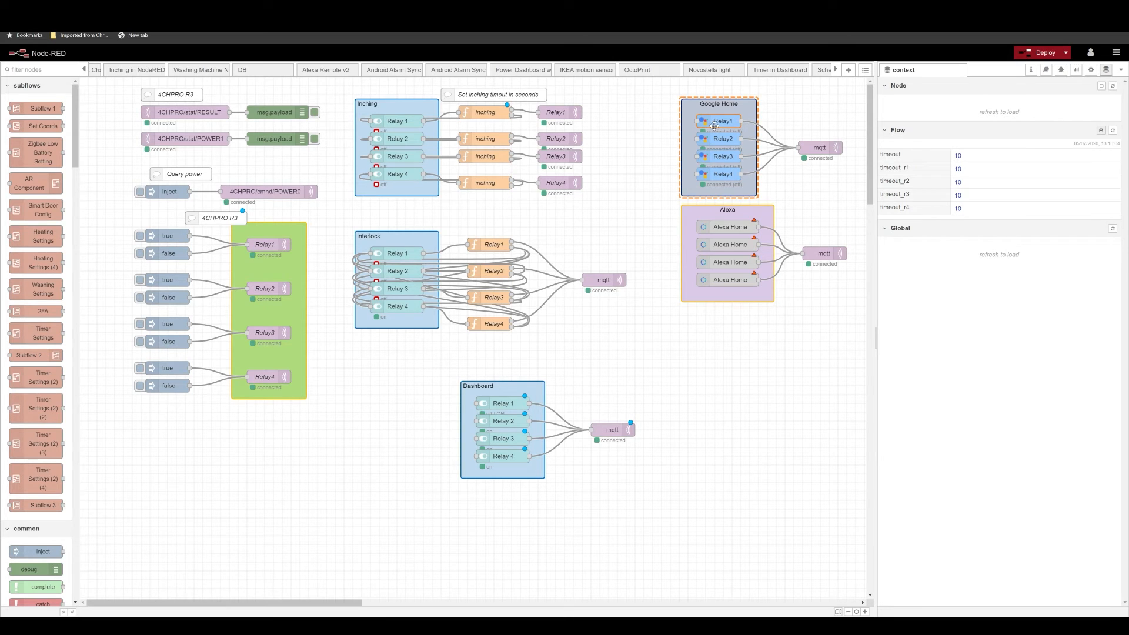
# Check the Google Home Relay1 node and its mqtt out node carry the POWER1 topic
pyautogui.doubleClick(723, 122)
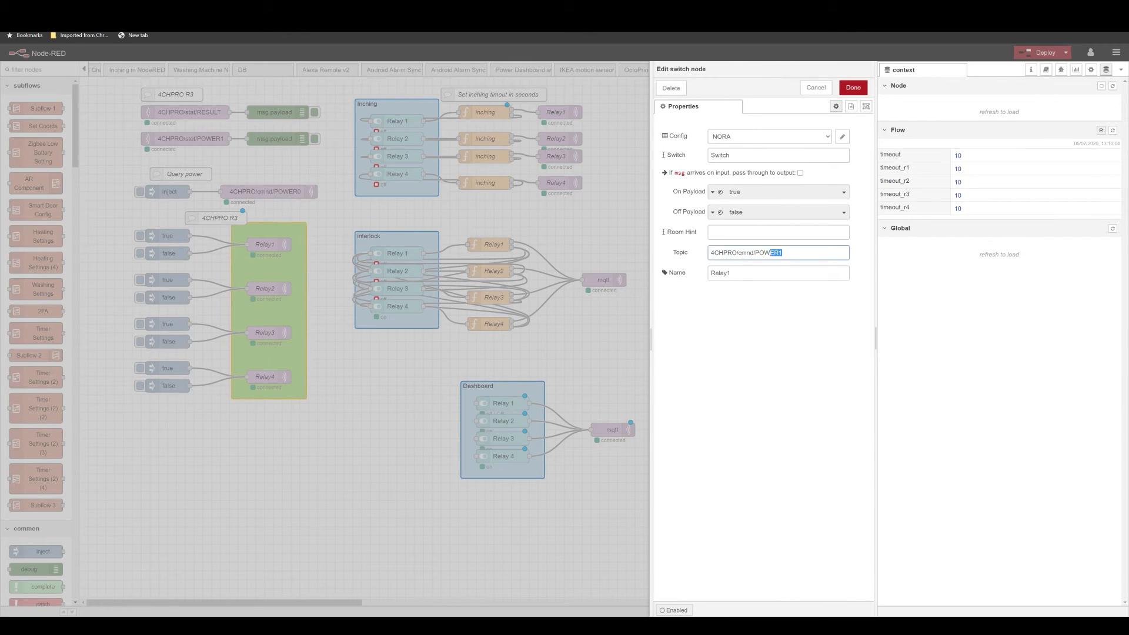
pyautogui.click(853, 87)
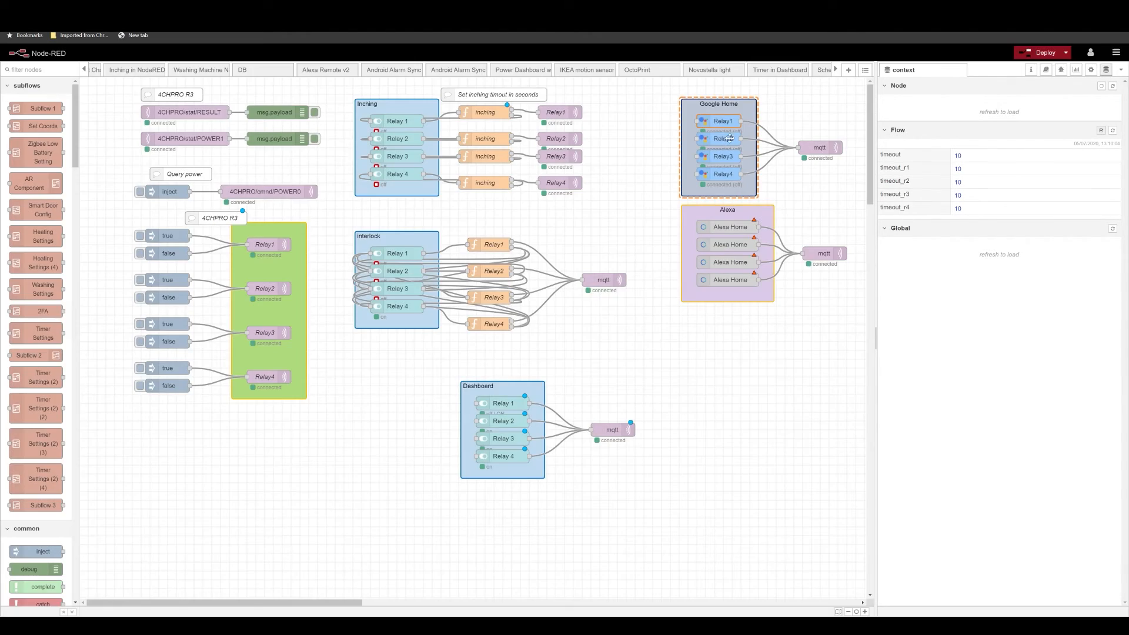
pyautogui.doubleClick(723, 139)
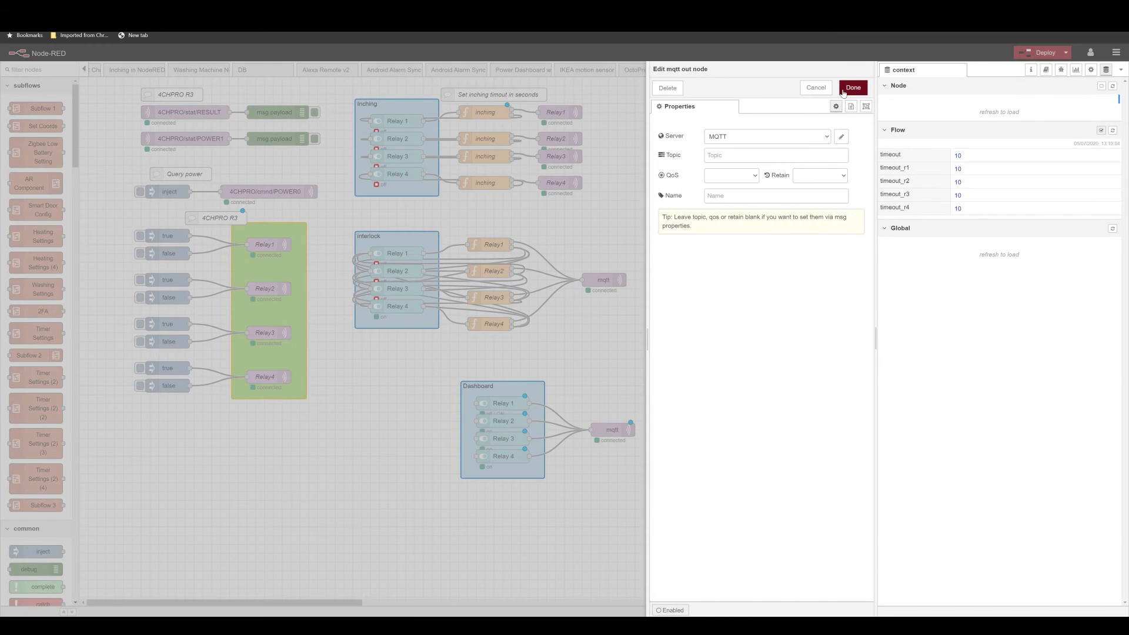
pyautogui.click(853, 87)
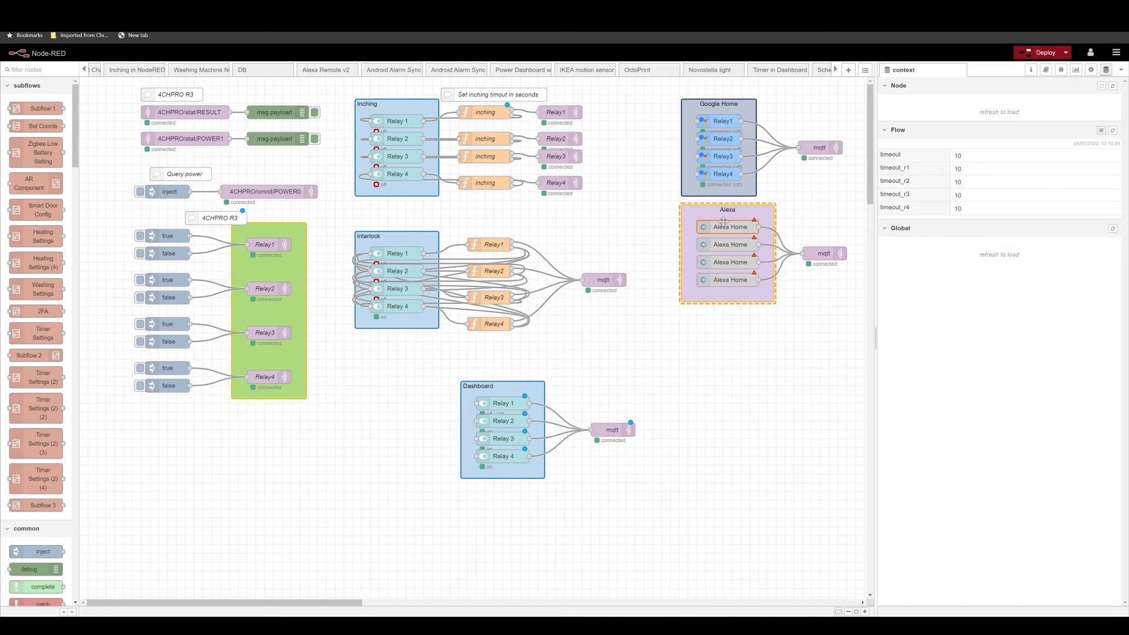
# Check the first Alexa Home node's 4CHPRO/cmnd/POWER1 topic and close it unchanged
pyautogui.doubleClick(729, 226)
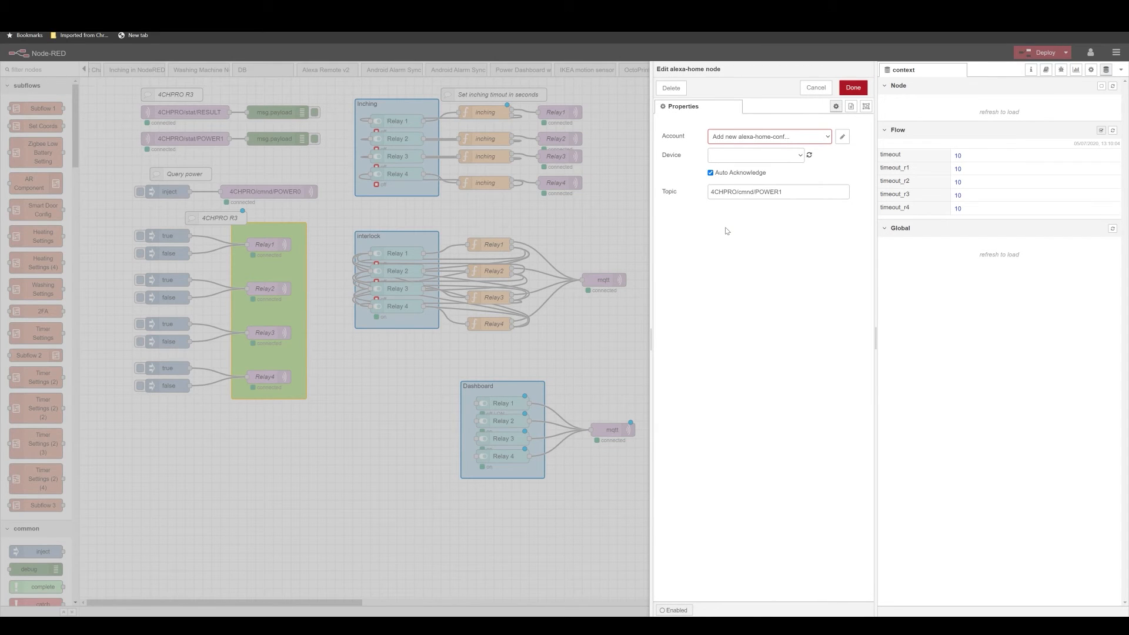
pyautogui.doubleClick(746, 192)
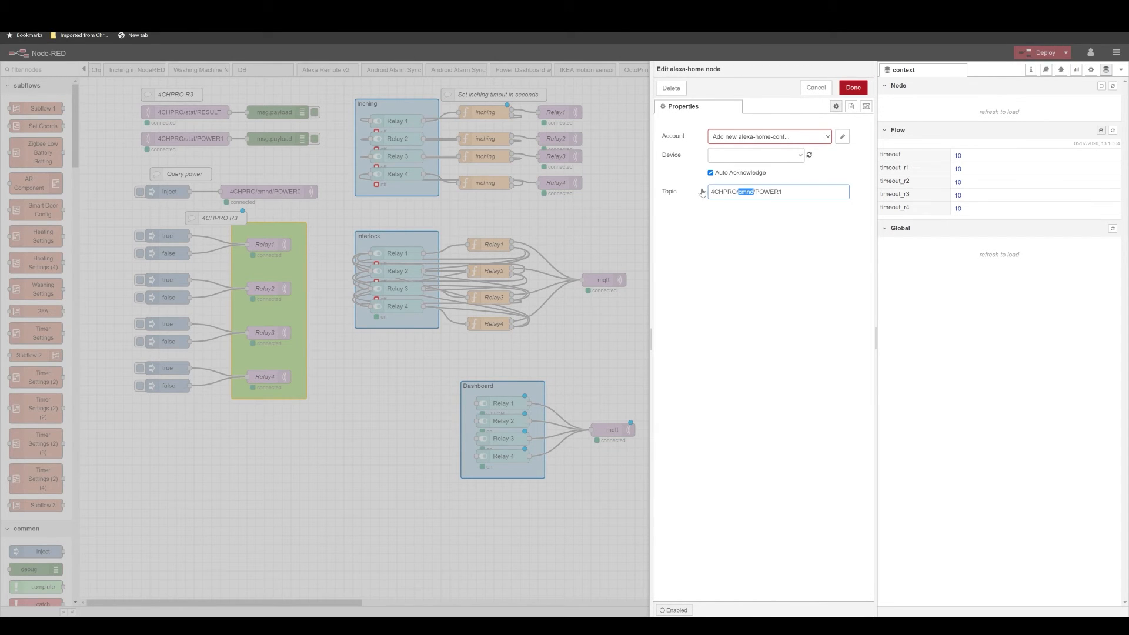
pyautogui.click(852, 87)
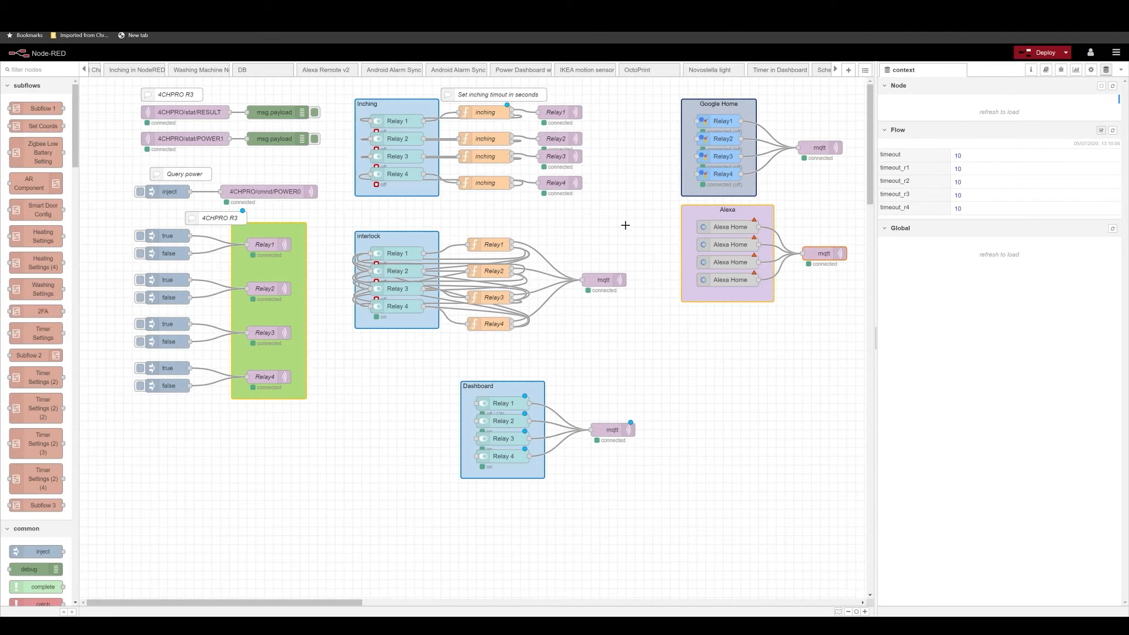
pyautogui.moveTo(813, 185)
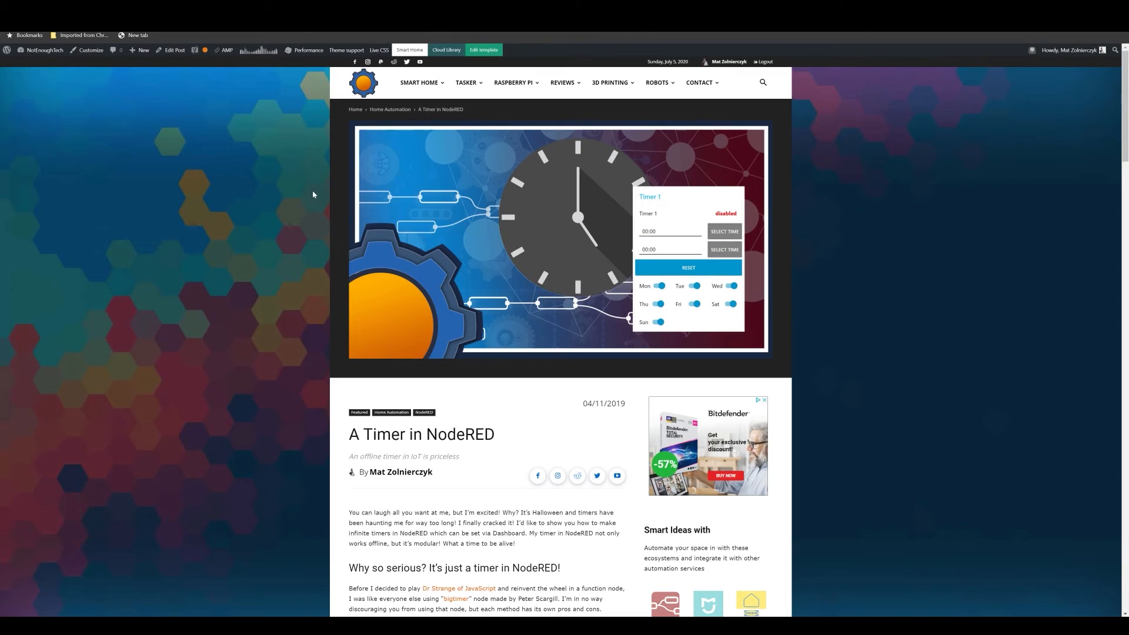
pyautogui.scroll(-3)
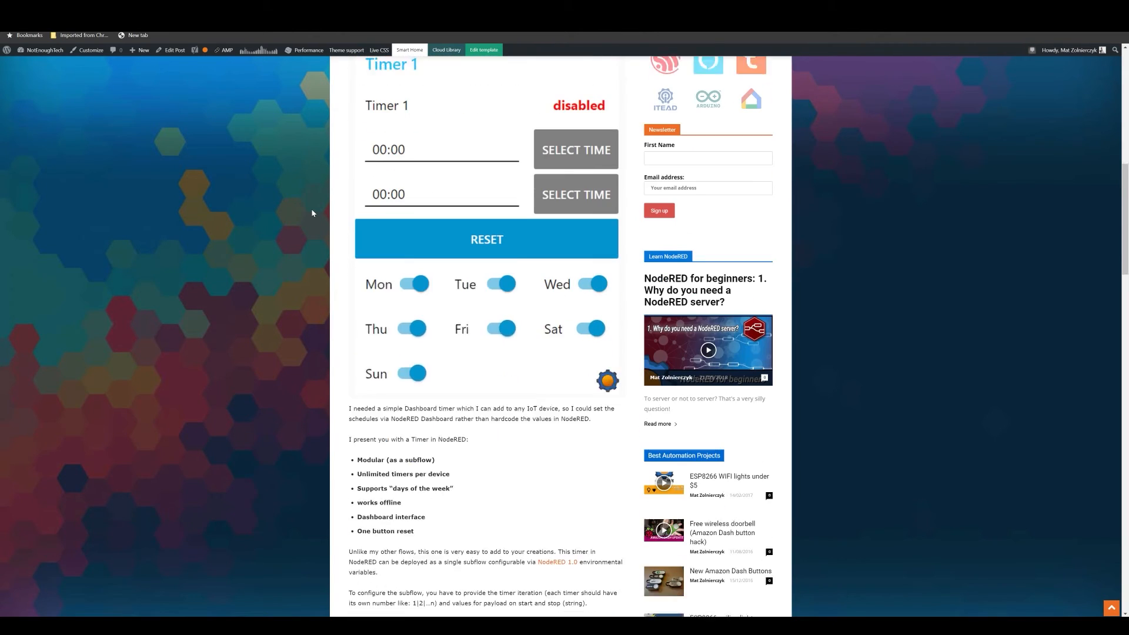
pyautogui.scroll(3)
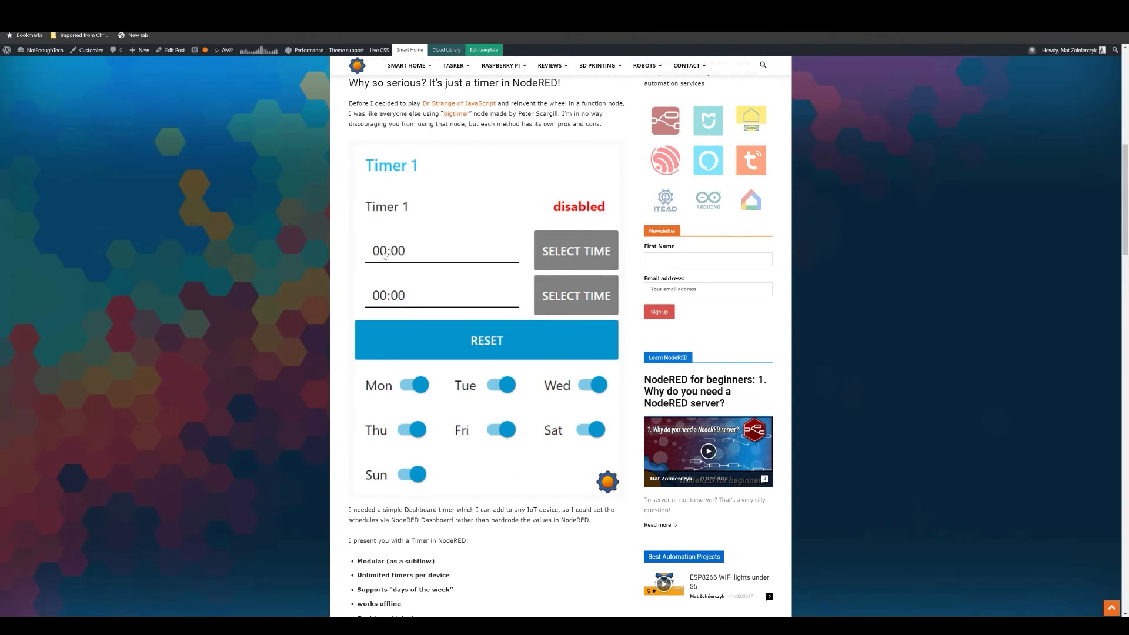
pyautogui.scroll(-3)
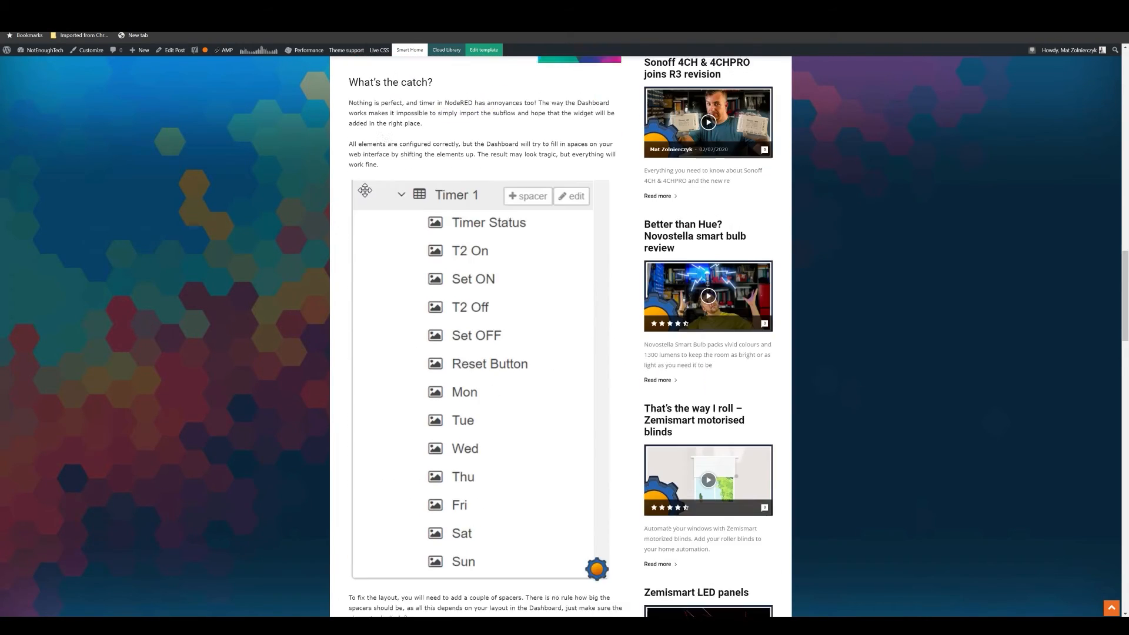
pyautogui.scroll(-3)
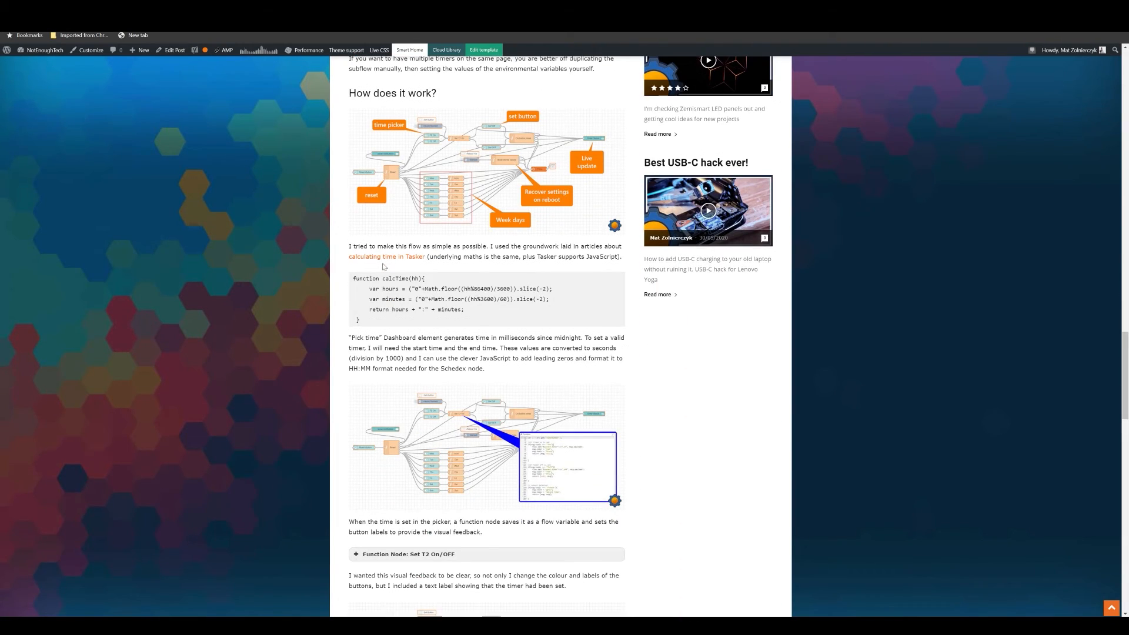
pyautogui.scroll(-3)
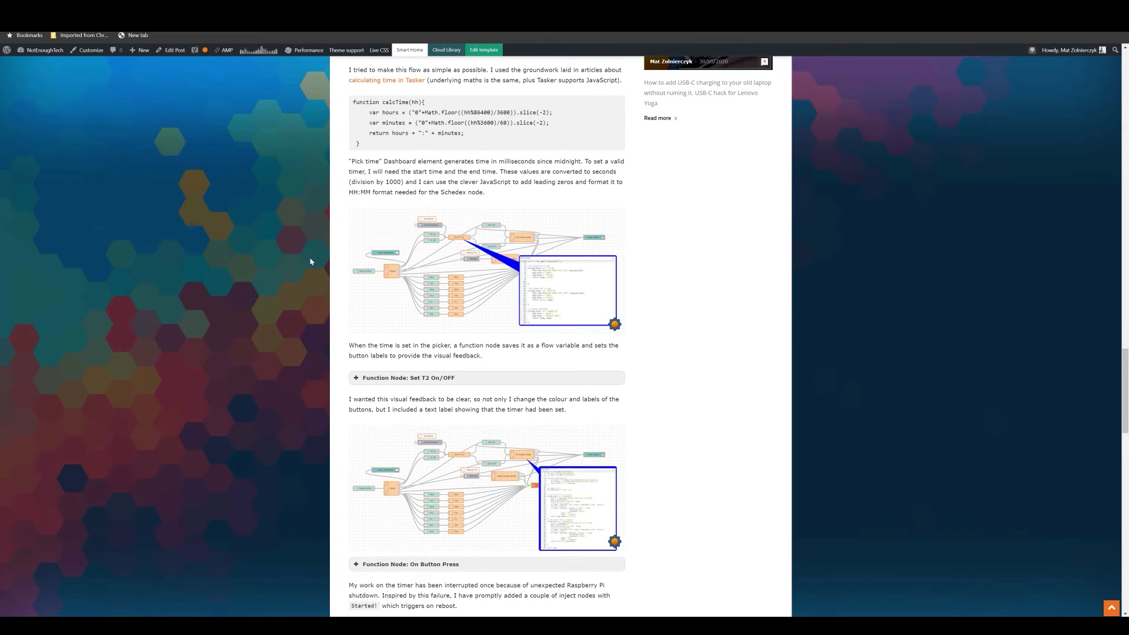
pyautogui.moveTo(515, 261)
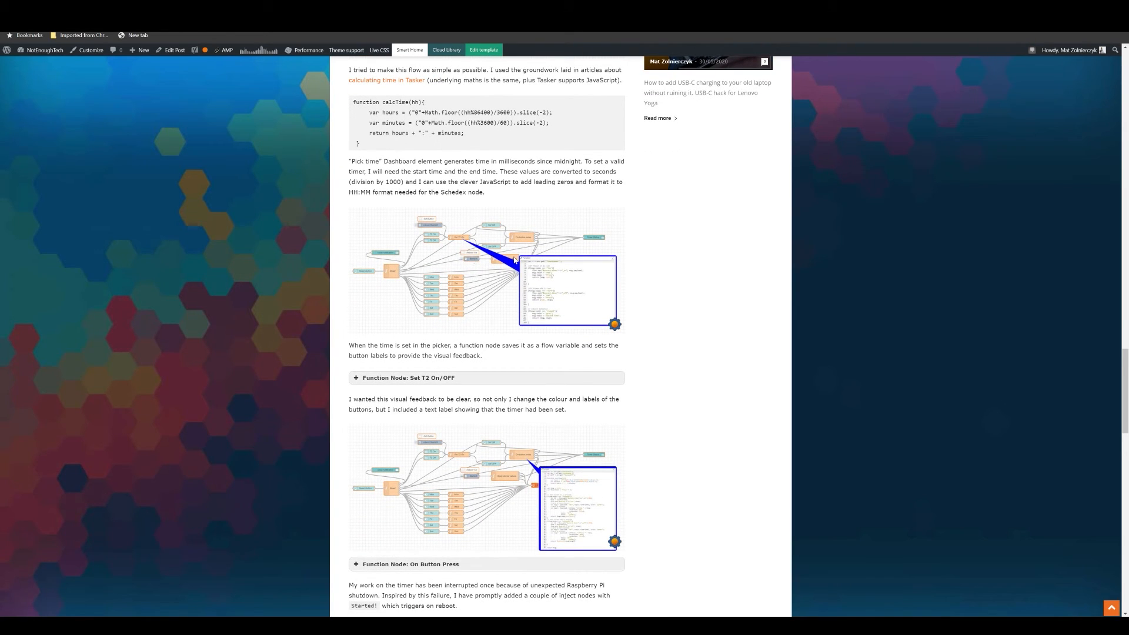
pyautogui.moveTo(375, 252)
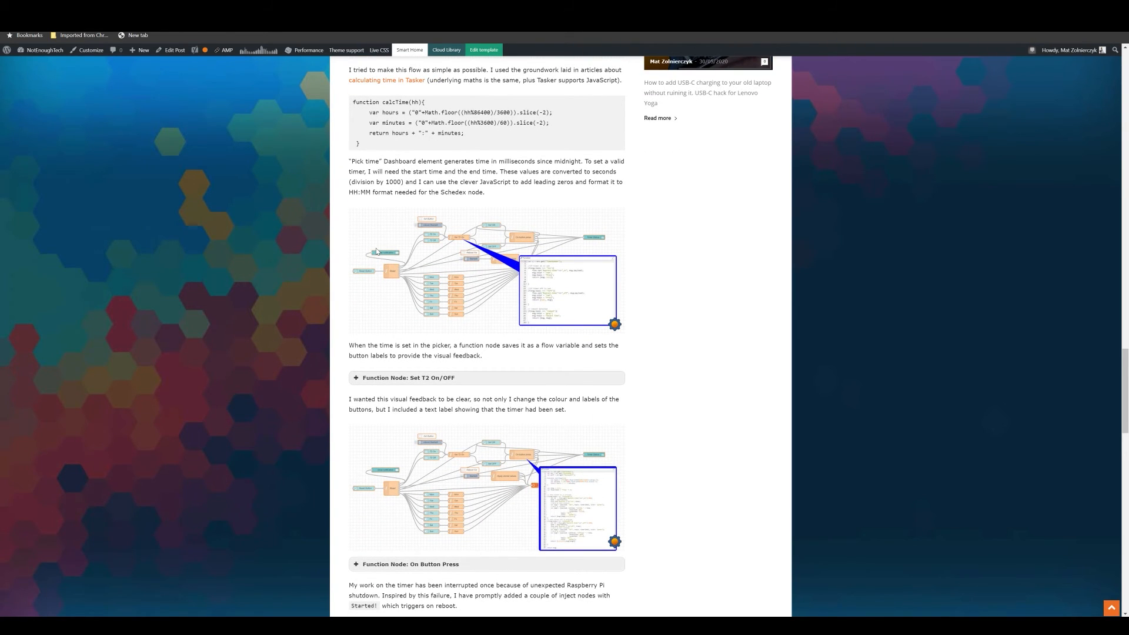